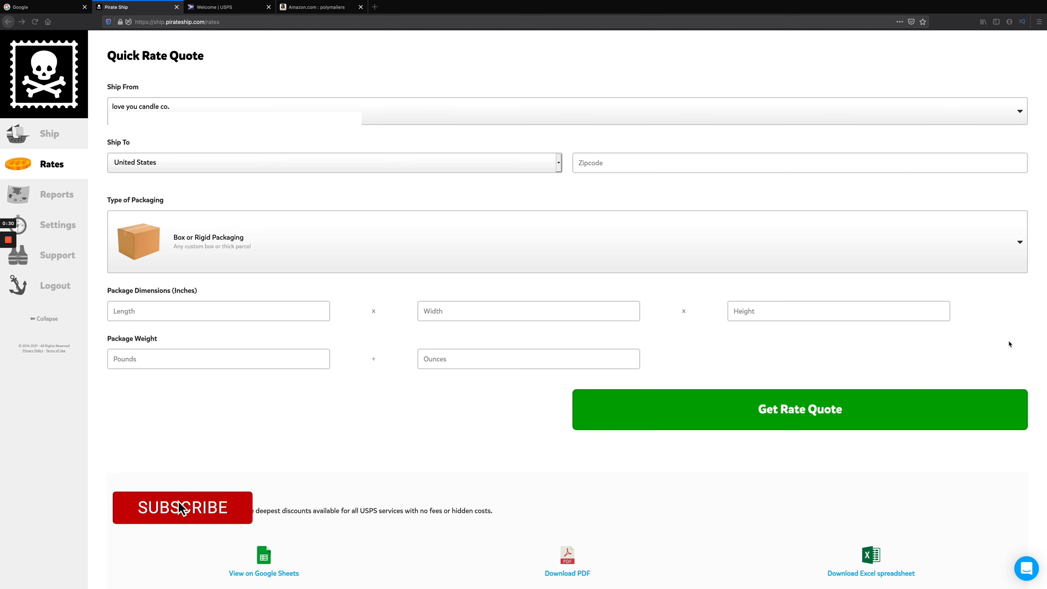
Enter 33162 as the destination ZIP code in the Quick Rate Quote form
{"action": "left_click", "coordinate": [182, 508]}
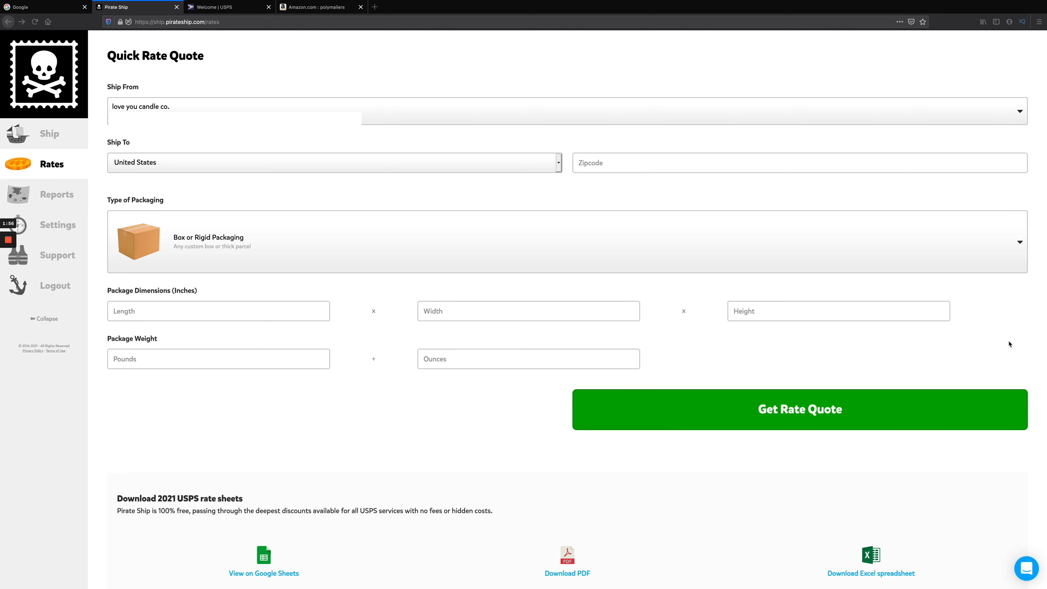
{"action": "mouse_move", "coordinate": [896, 364]}
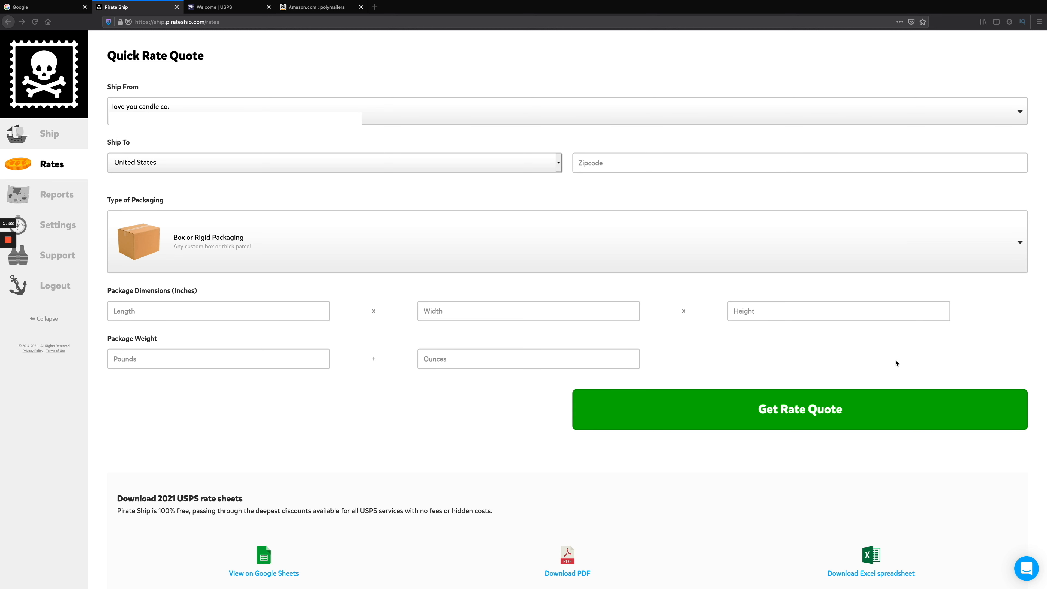
{"action": "mouse_move", "coordinate": [569, 193]}
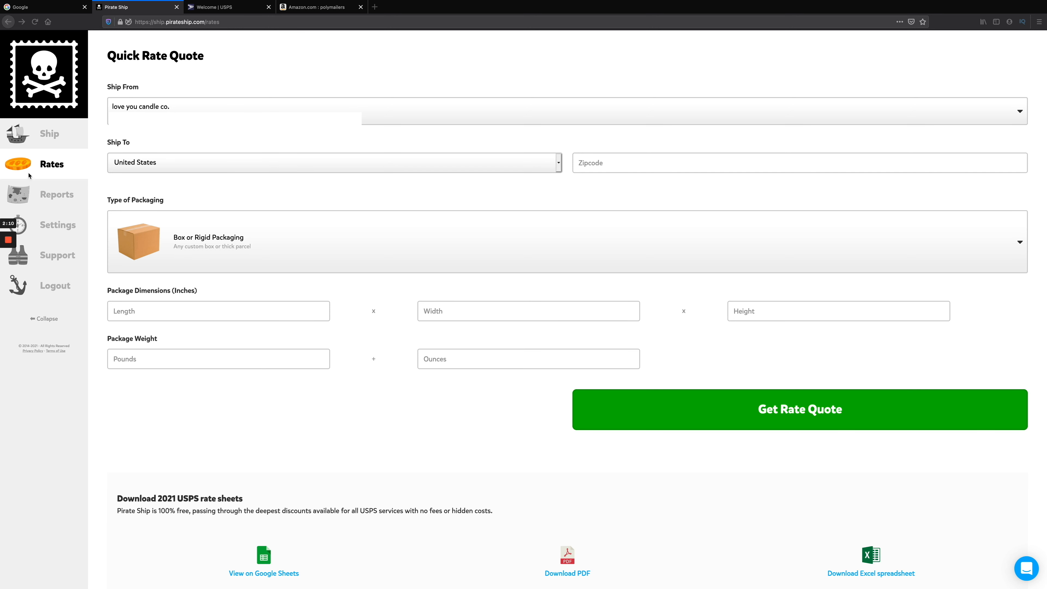
{"action": "mouse_move", "coordinate": [502, 208]}
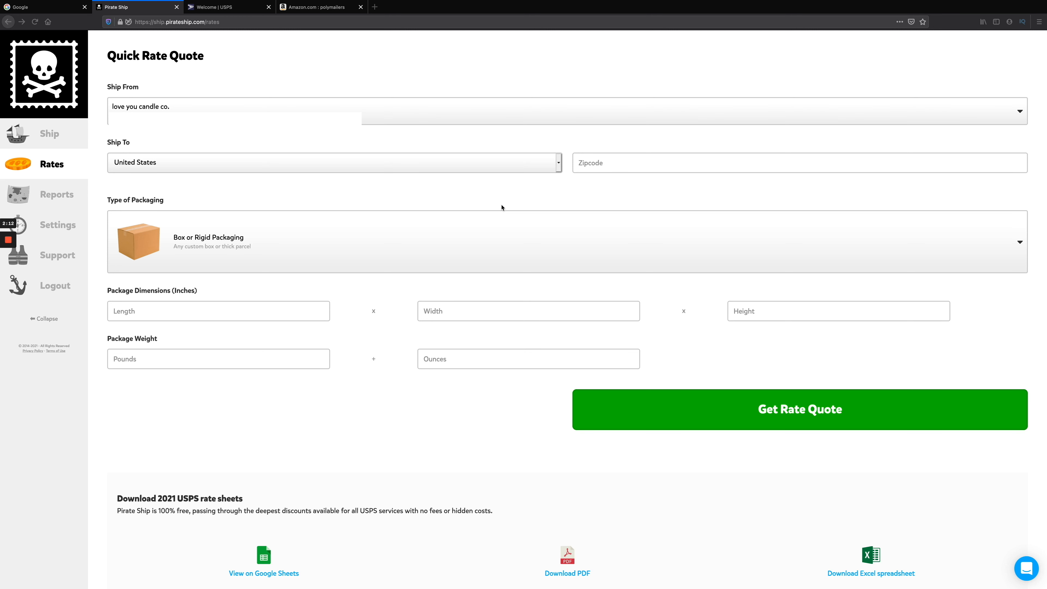
{"action": "mouse_move", "coordinate": [509, 205]}
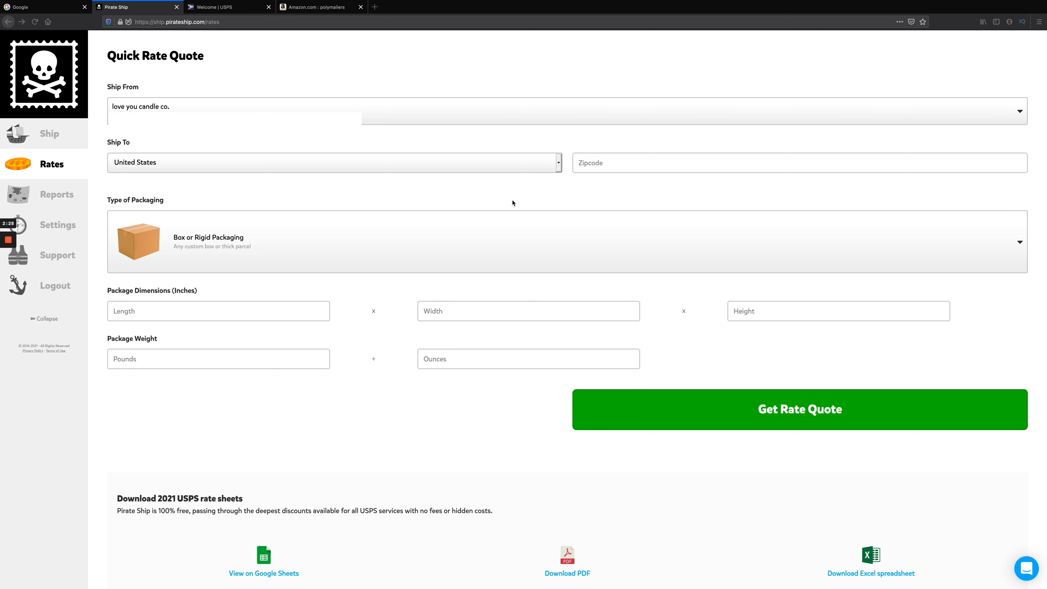
{"action": "mouse_move", "coordinate": [485, 162]}
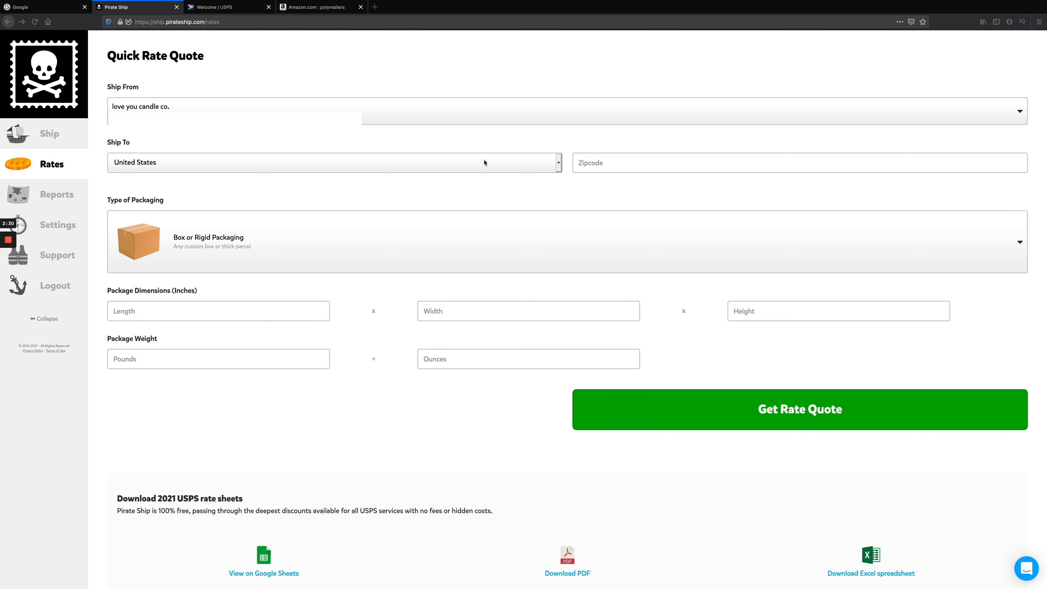
{"action": "mouse_move", "coordinate": [544, 166]}
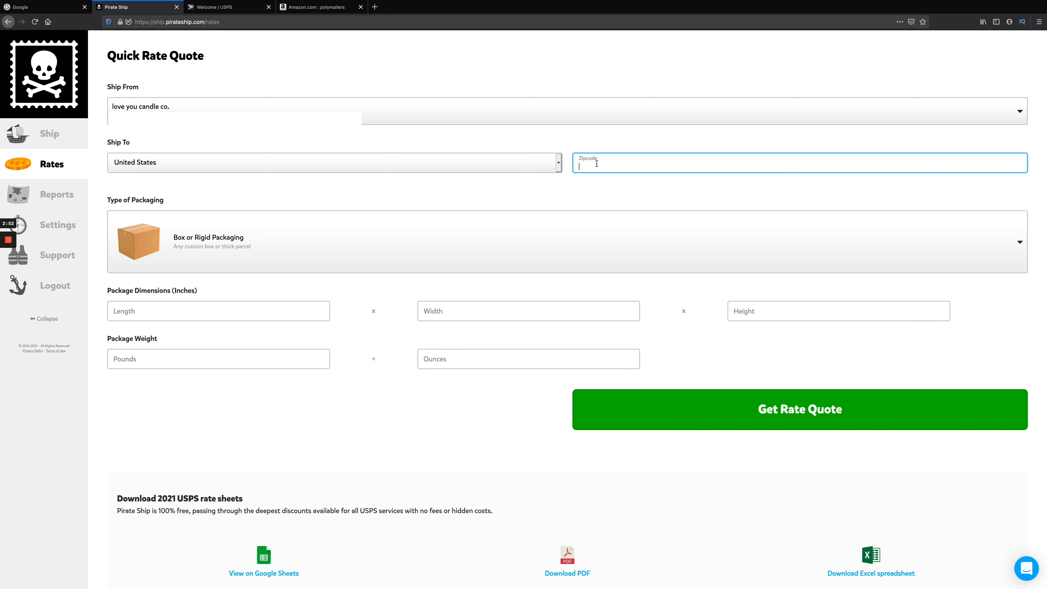
{"action": "type", "text": "33"}
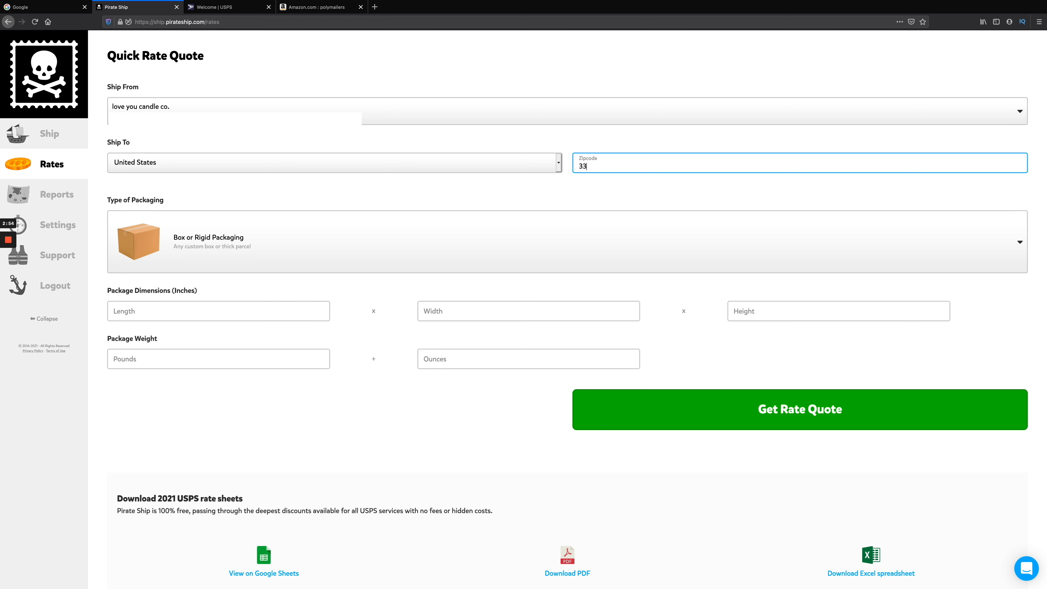
{"action": "type", "text": "162"}
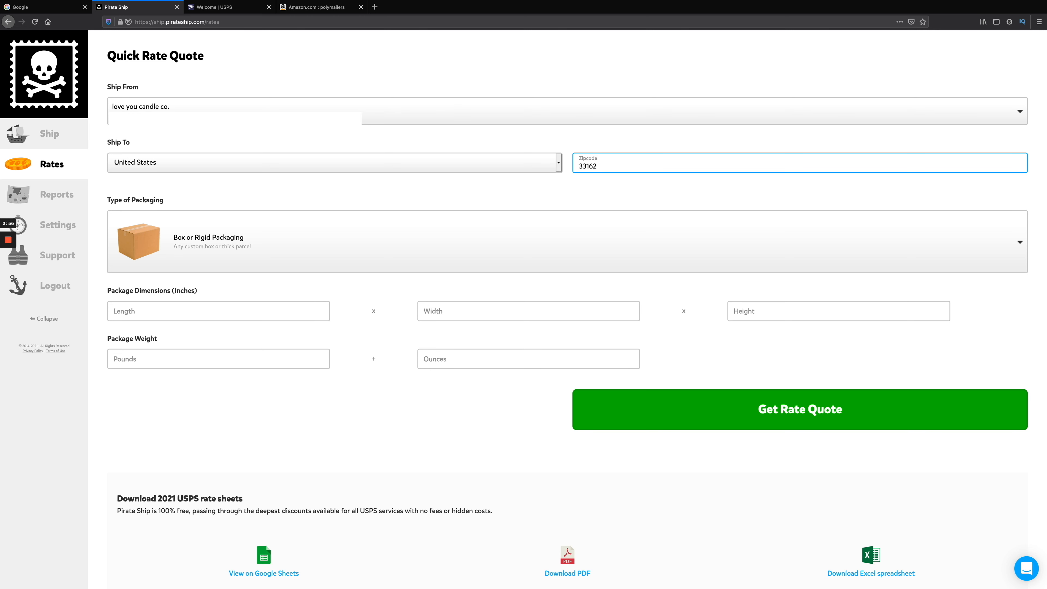
{"action": "mouse_move", "coordinate": [164, 195]}
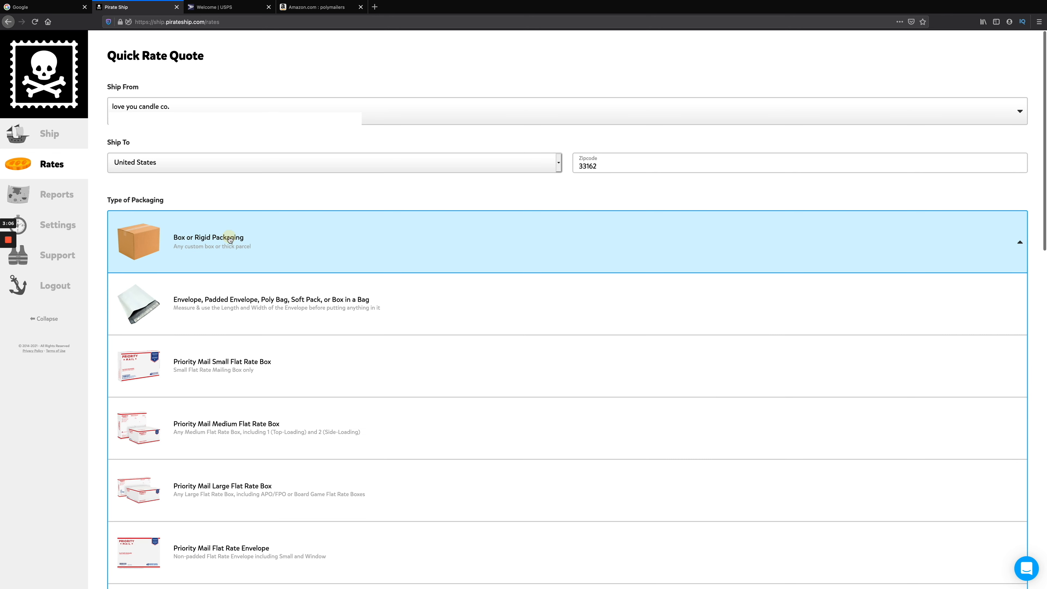
{"action": "scroll", "scroll_direction": "down", "scroll_amount": 3}
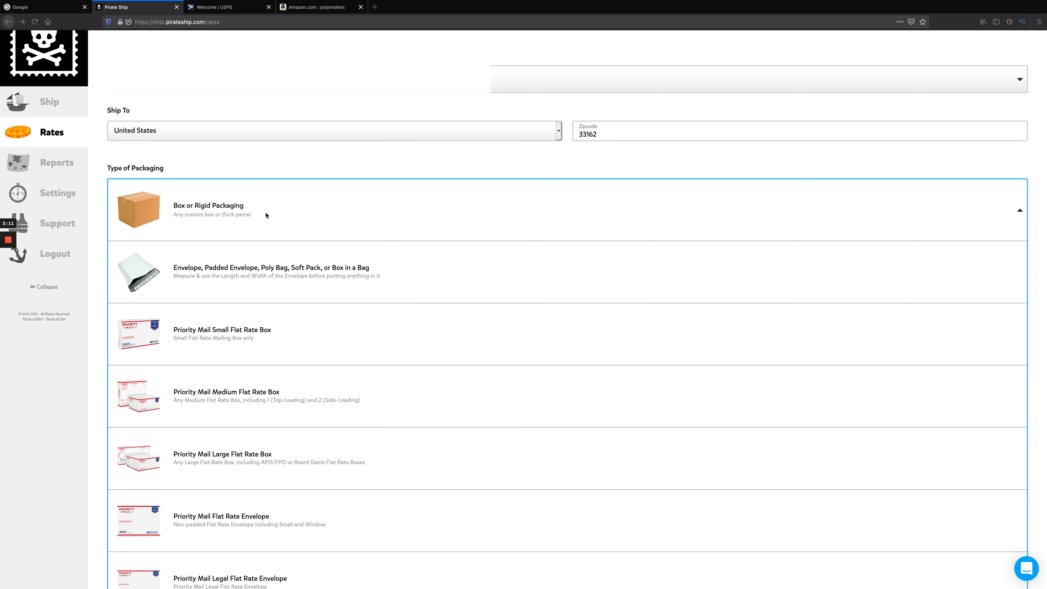
{"action": "mouse_move", "coordinate": [268, 292]}
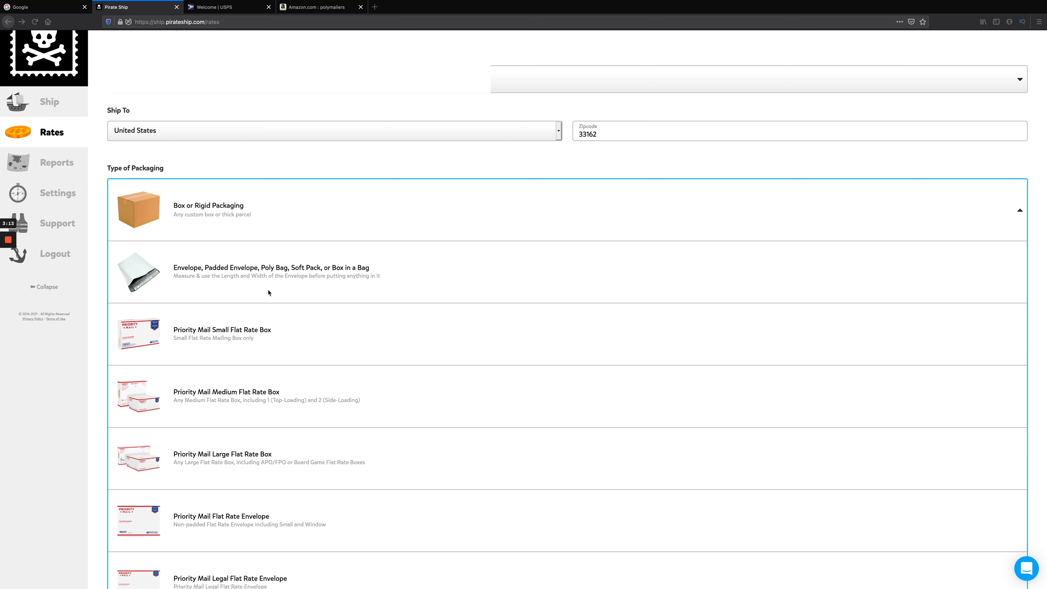
{"action": "scroll", "scroll_direction": "down", "scroll_amount": 3}
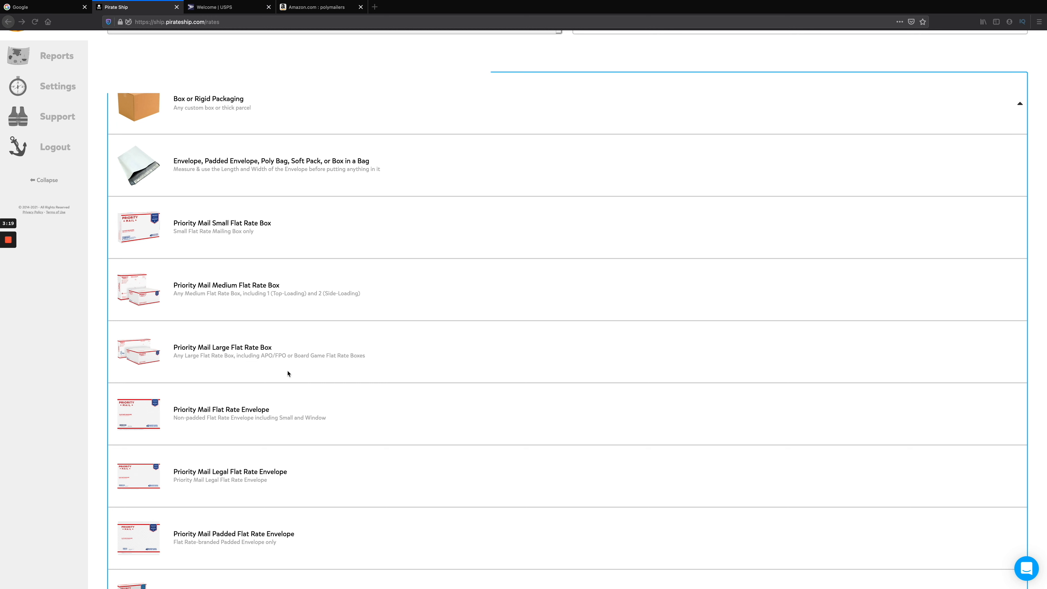
{"action": "mouse_move", "coordinate": [235, 314]}
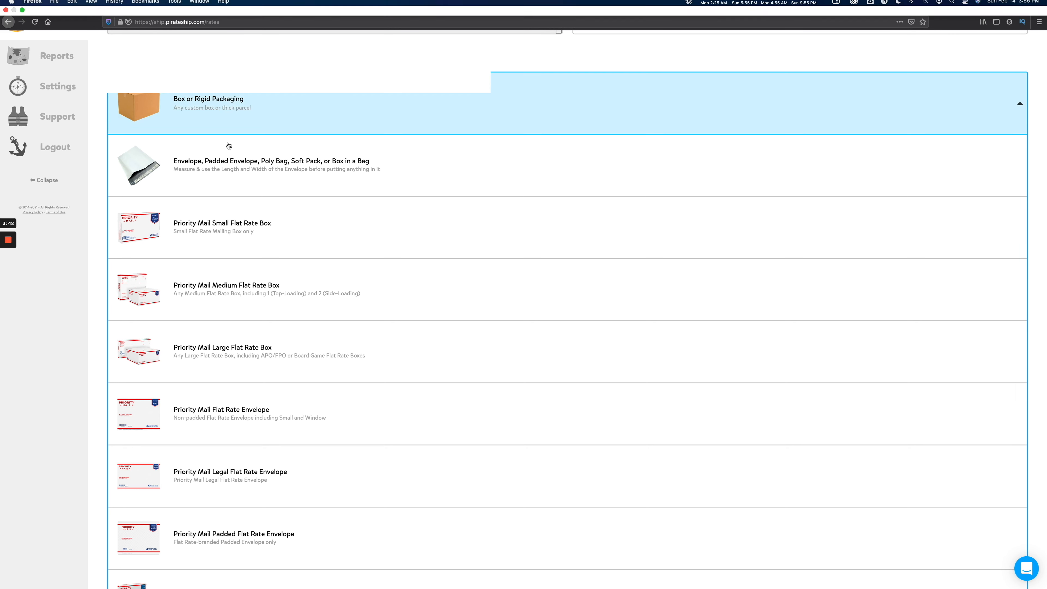
Switch to USPS.com and open the Postal Store's Shipping Supplies listing from the Shop menu
{"action": "left_click", "coordinate": [227, 6]}
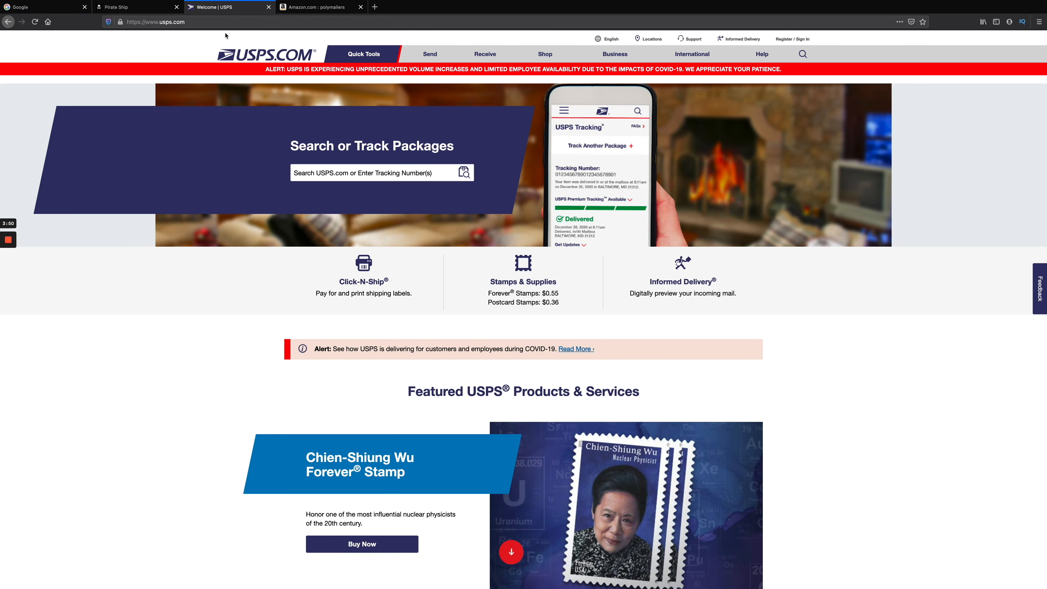
{"action": "left_click", "coordinate": [545, 54]}
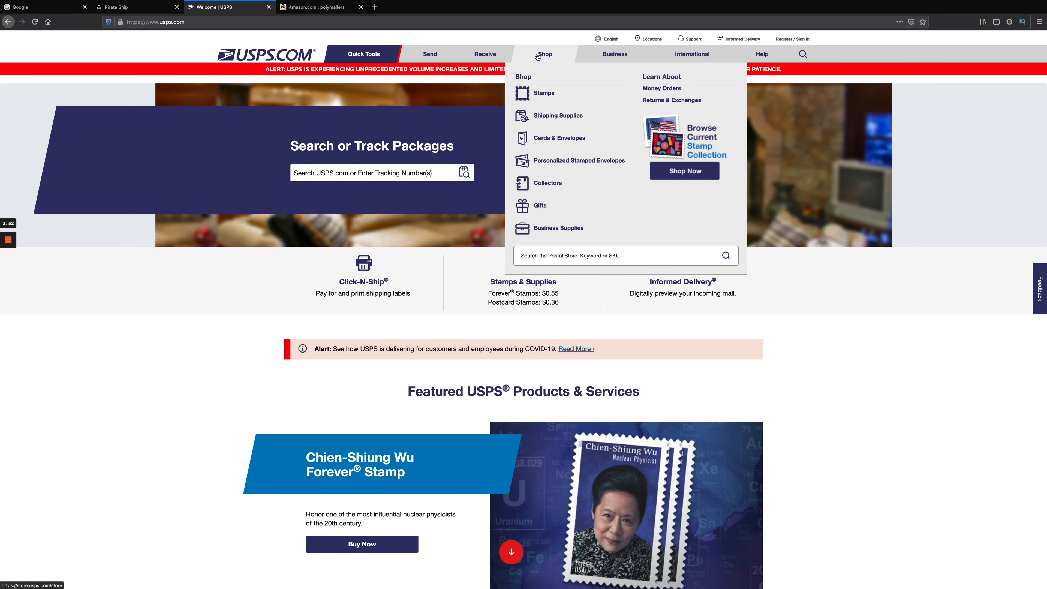
{"action": "mouse_move", "coordinate": [557, 116]}
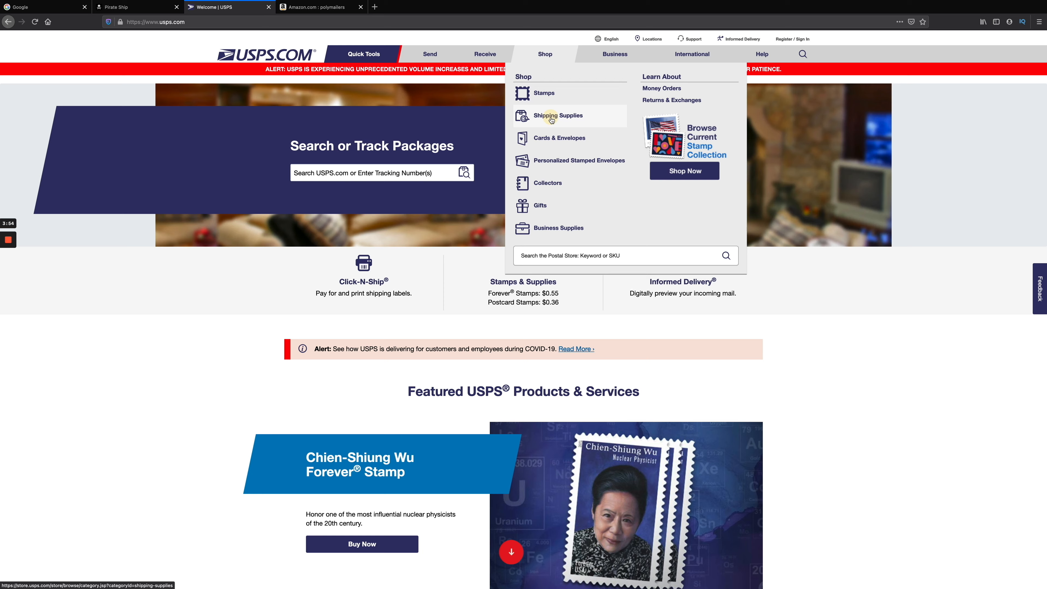
{"action": "left_click", "coordinate": [554, 115]}
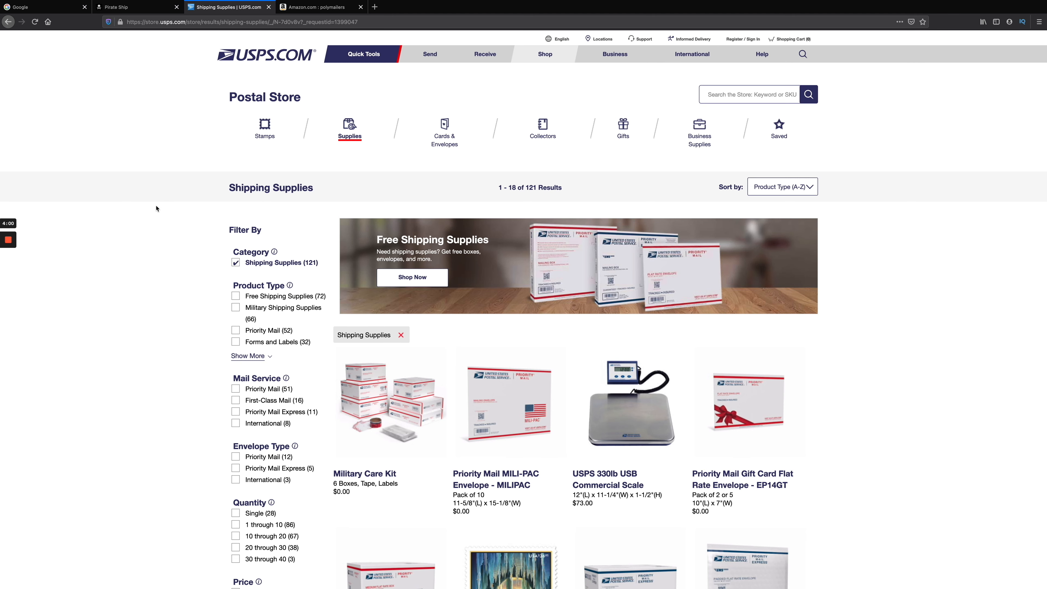
{"action": "mouse_move", "coordinate": [407, 245]}
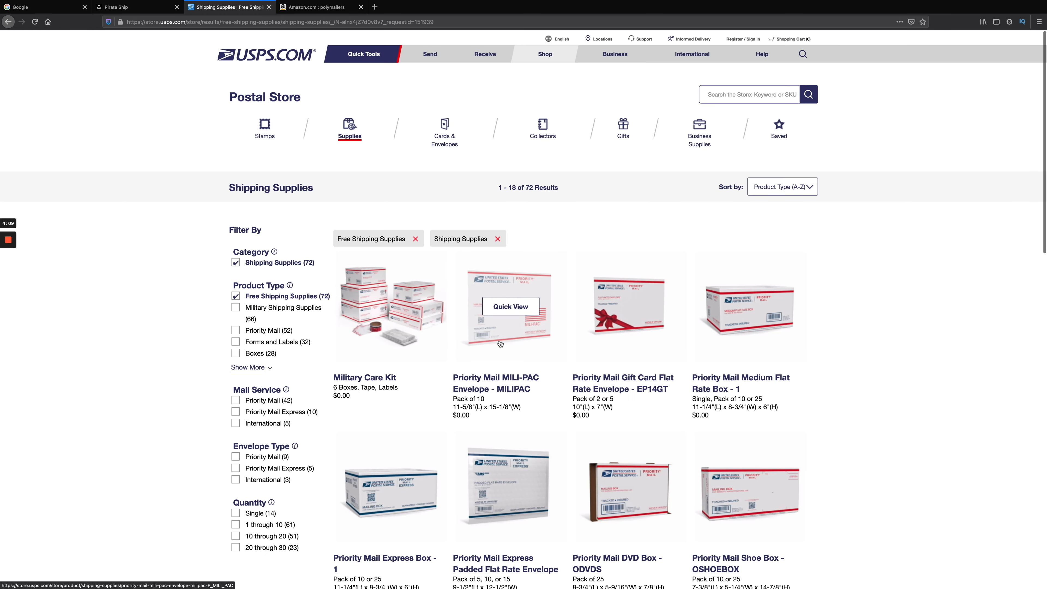
Browse the free Priority Mail boxes and envelopes, then return to the Pirate Ship tab
{"action": "scroll", "scroll_direction": "down", "scroll_amount": 3}
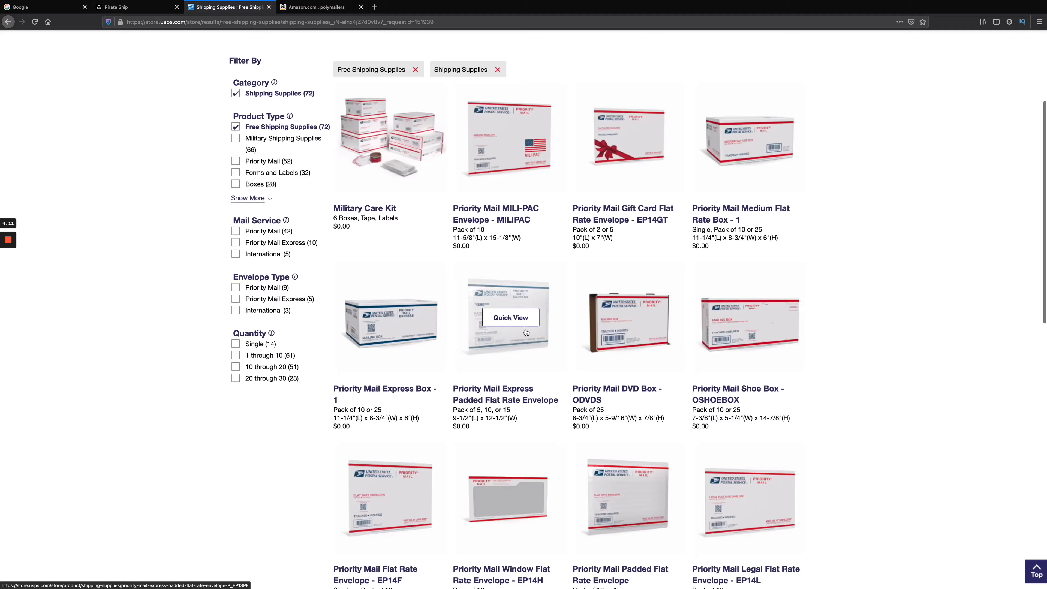
{"action": "scroll", "scroll_direction": "down", "scroll_amount": 3}
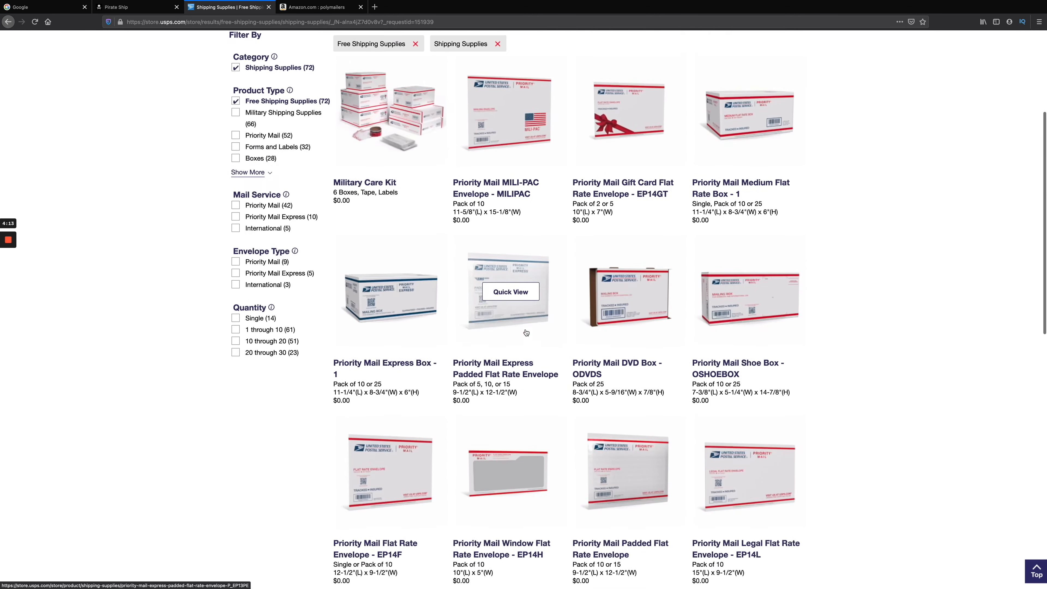
{"action": "scroll", "scroll_direction": "up", "scroll_amount": 3}
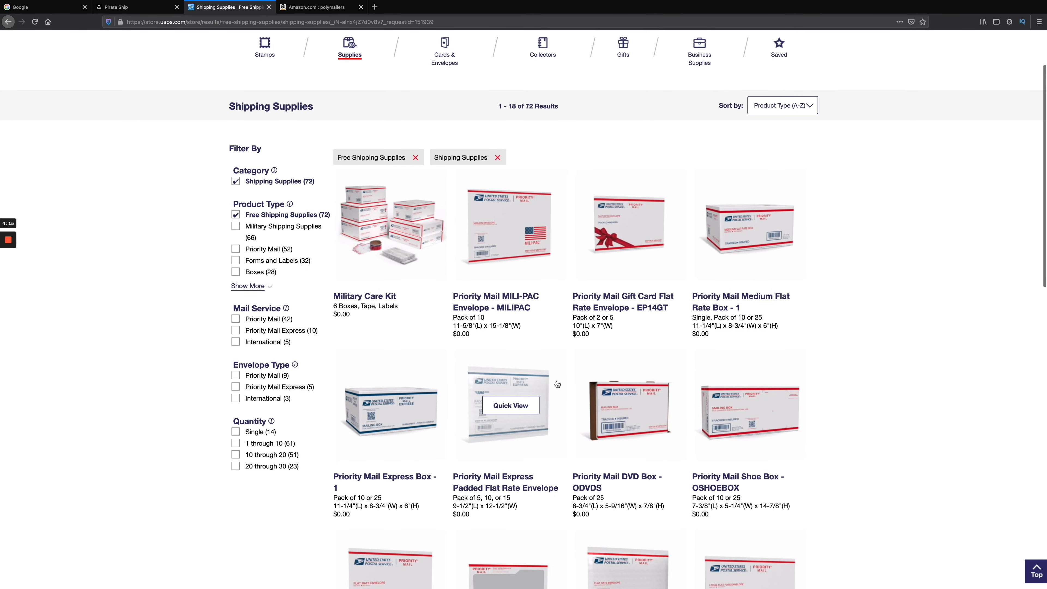
{"action": "mouse_move", "coordinate": [729, 281]}
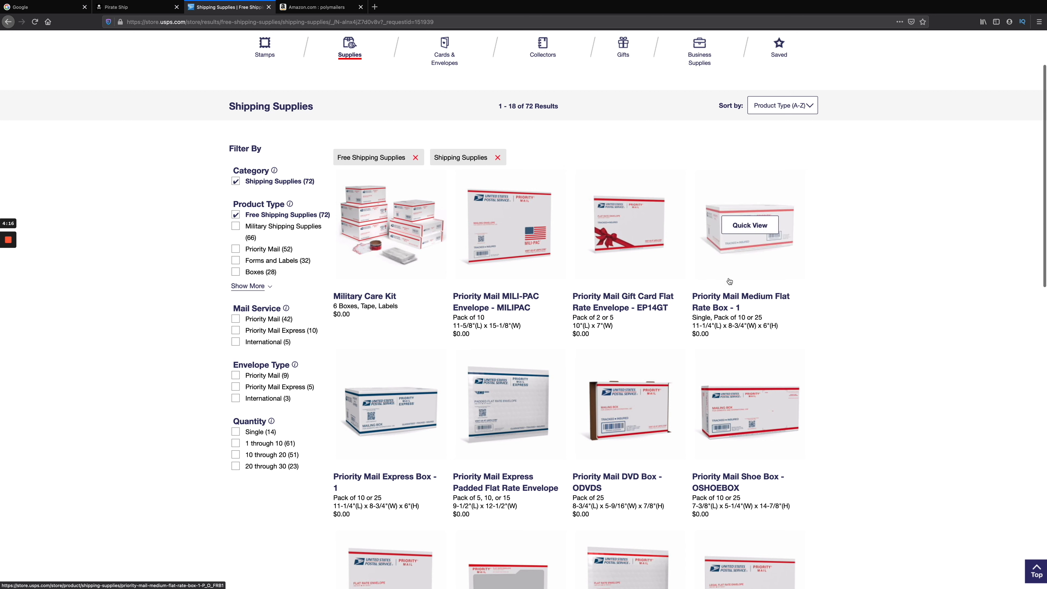
{"action": "mouse_move", "coordinate": [677, 282]}
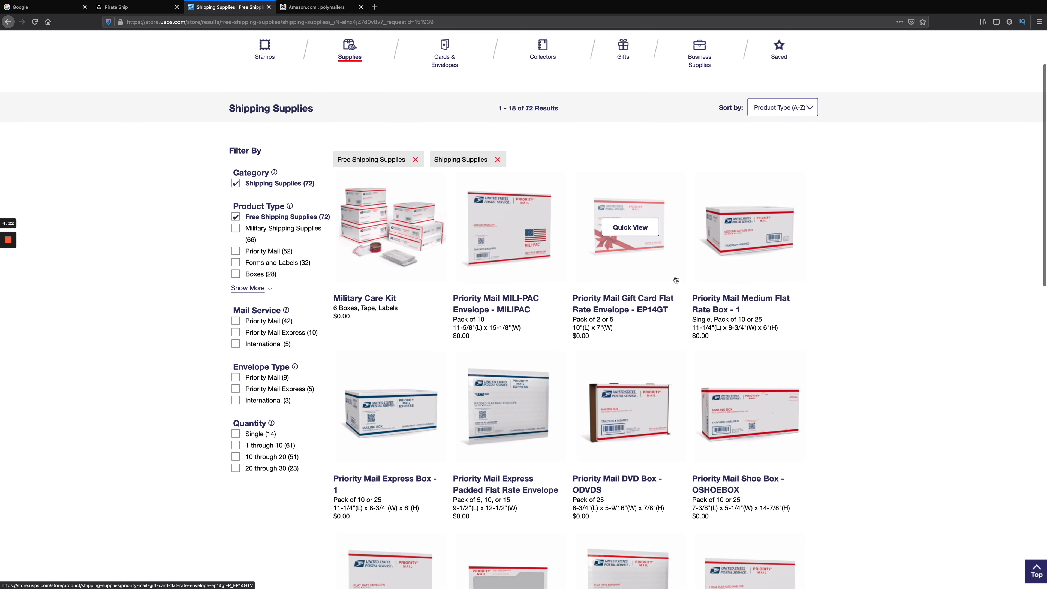
{"action": "scroll", "scroll_direction": "up", "scroll_amount": 3}
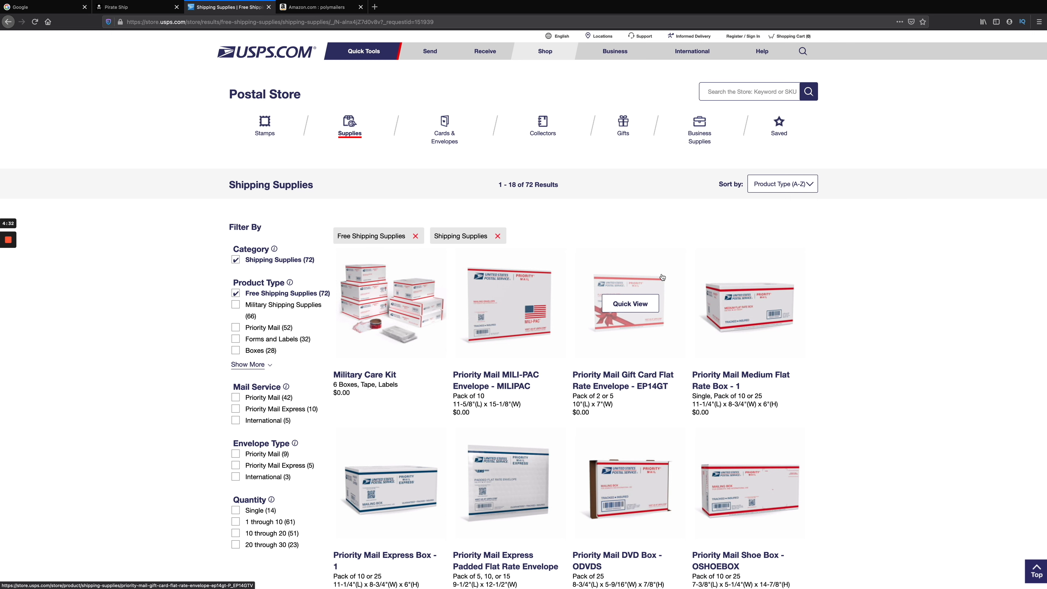
{"action": "mouse_move", "coordinate": [536, 339]}
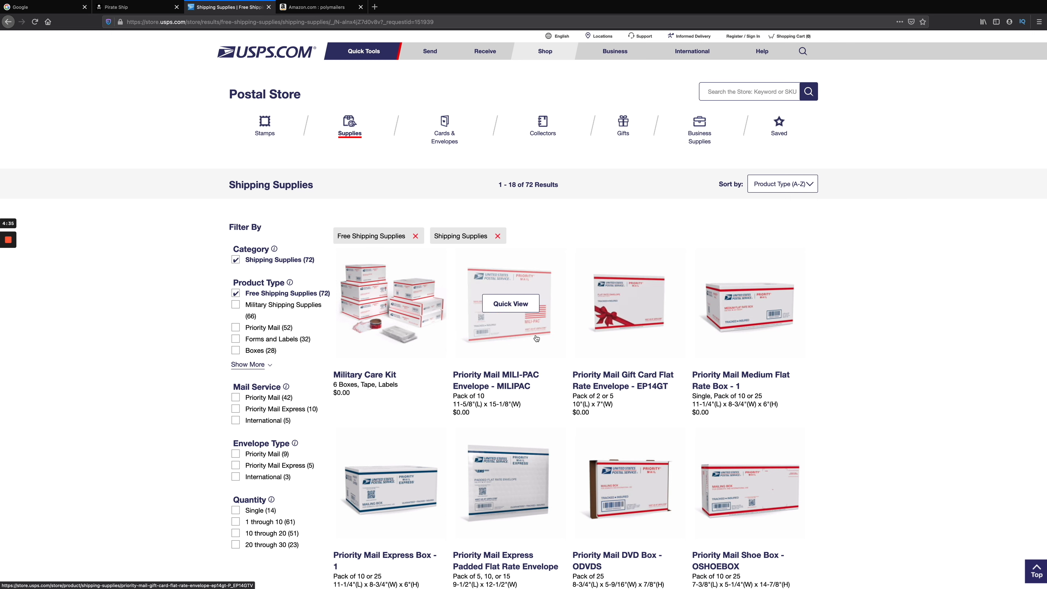
{"action": "mouse_move", "coordinate": [475, 345]}
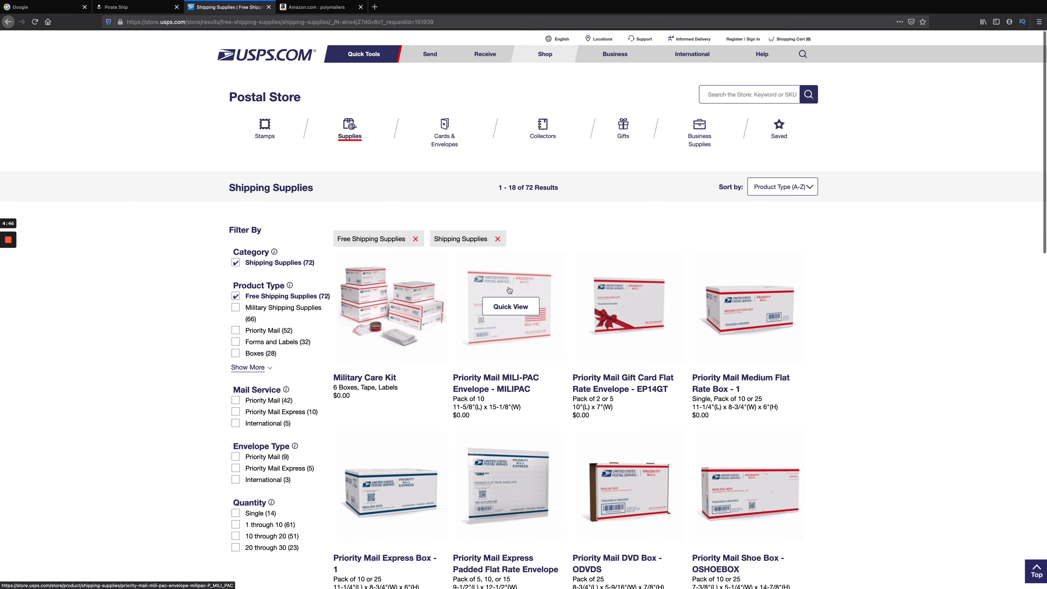
{"action": "left_click", "coordinate": [127, 7]}
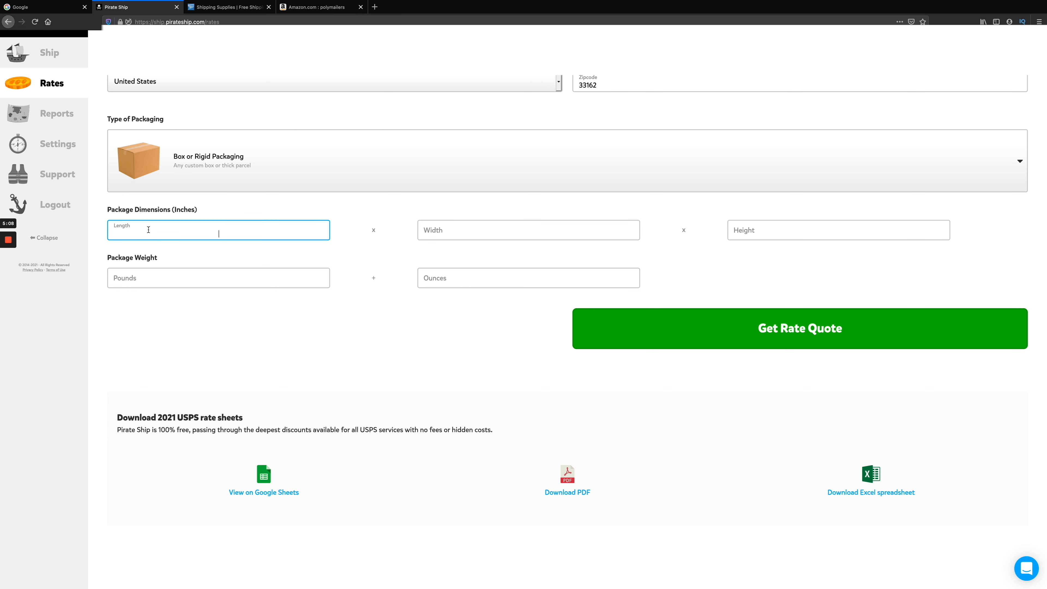
Enter package dimensions 4 x 4 x 6 inches and a weight of 13 ounces
{"action": "type", "text": "4"}
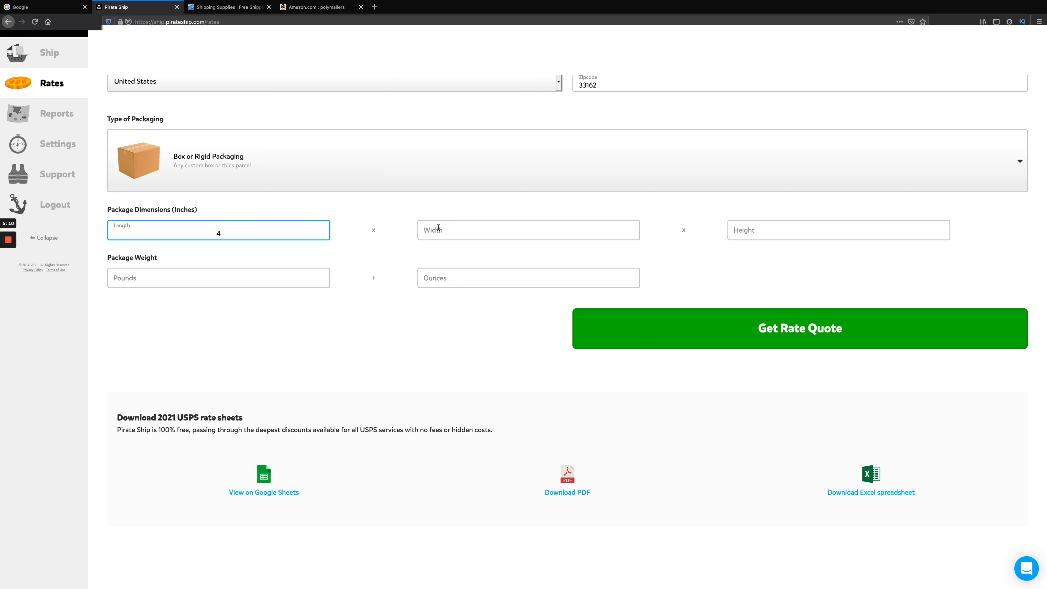
{"action": "type", "text": "4"}
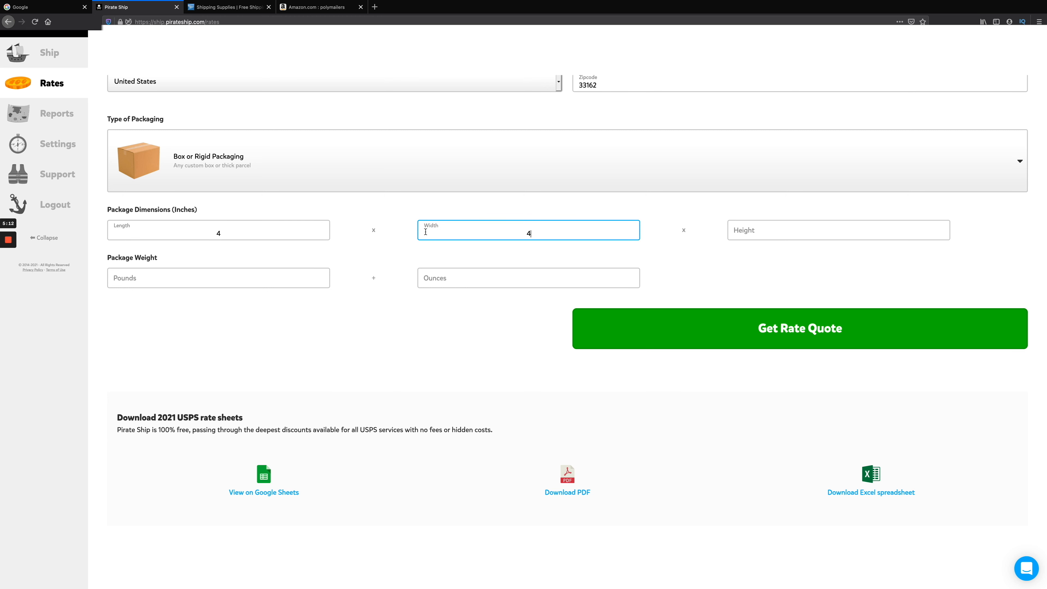
{"action": "type", "text": "6"}
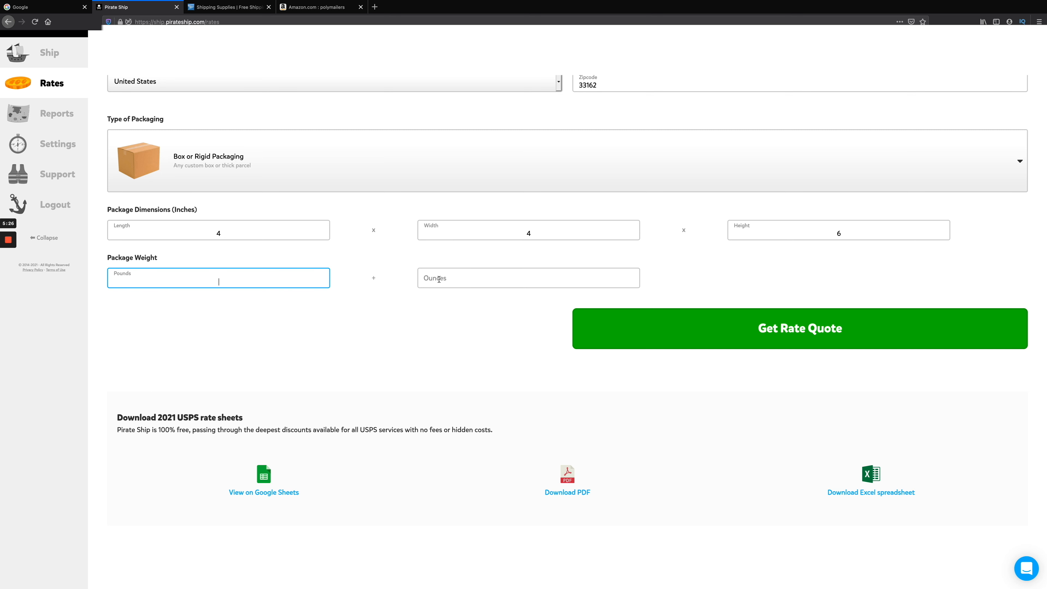
{"action": "type", "text": "13"}
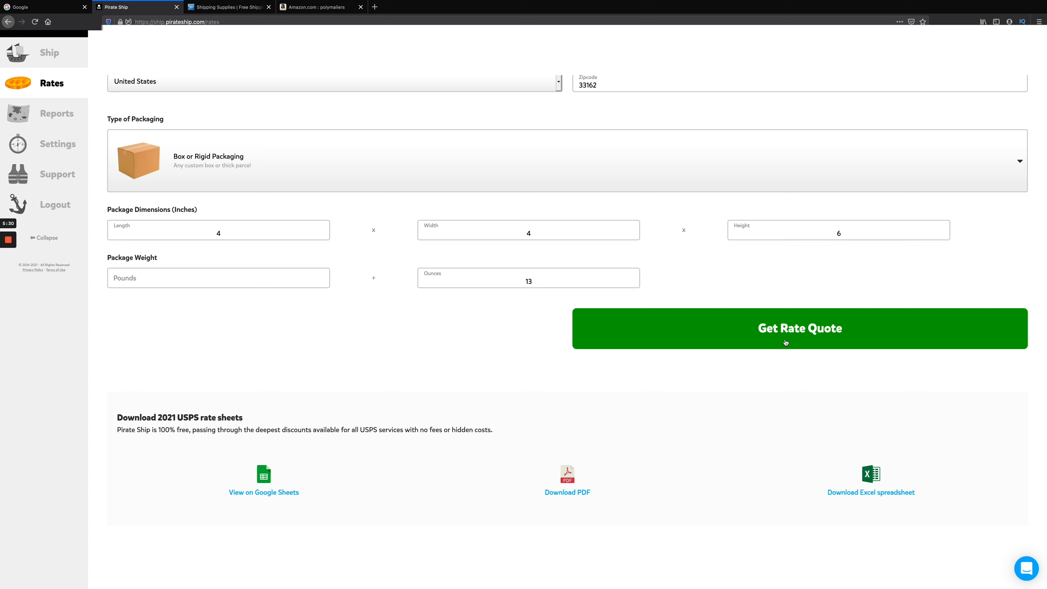
Get rate quotes for the 13 oz box, review the four services, then switch to USPS.com
{"action": "left_click", "coordinate": [799, 327]}
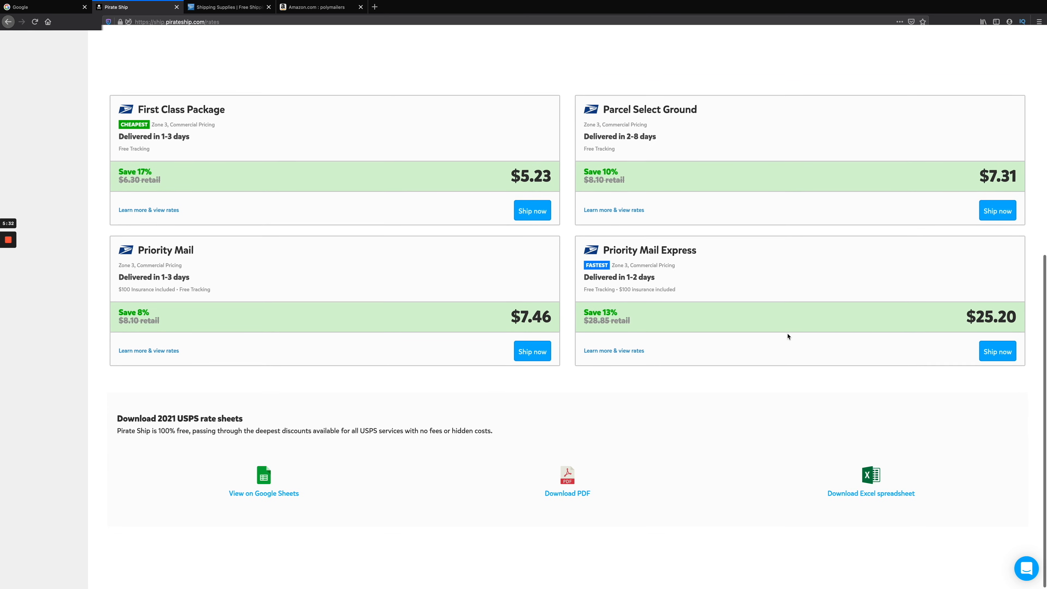
{"action": "scroll", "scroll_direction": "up", "scroll_amount": 3}
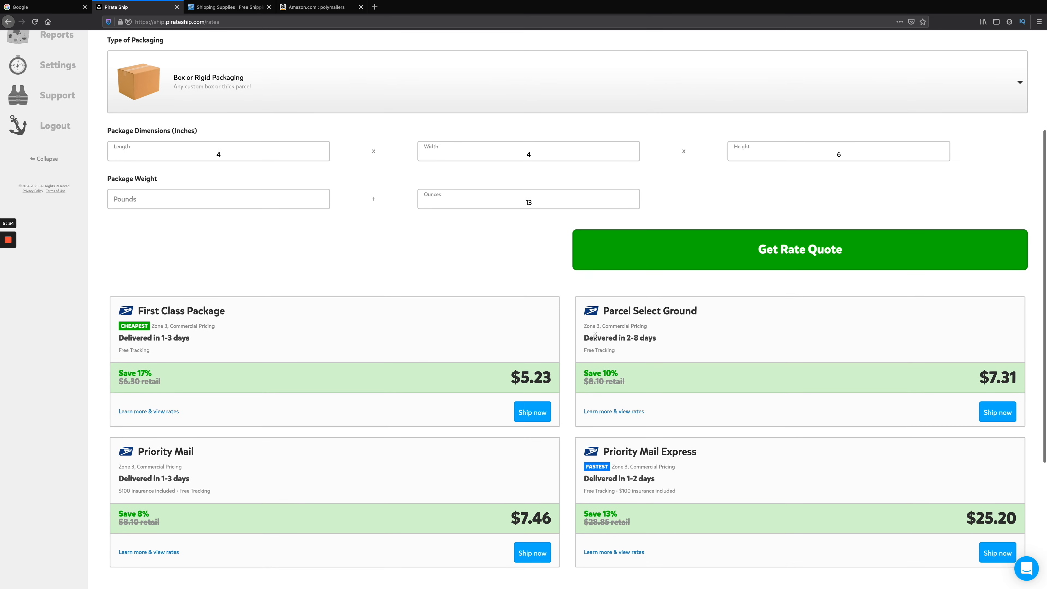
{"action": "scroll", "scroll_direction": "down", "scroll_amount": 3}
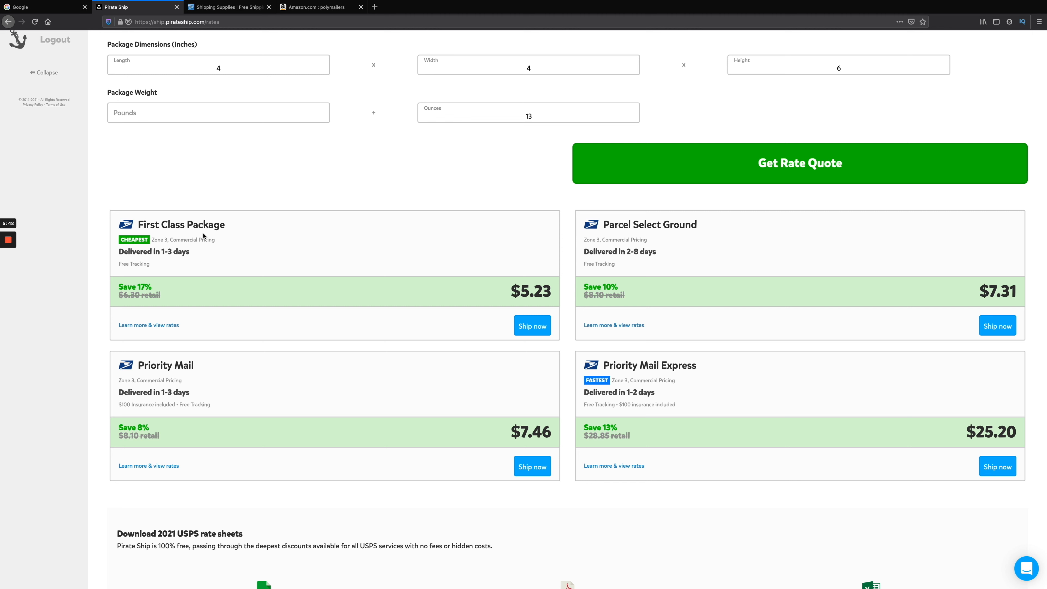
{"action": "mouse_move", "coordinate": [185, 280]}
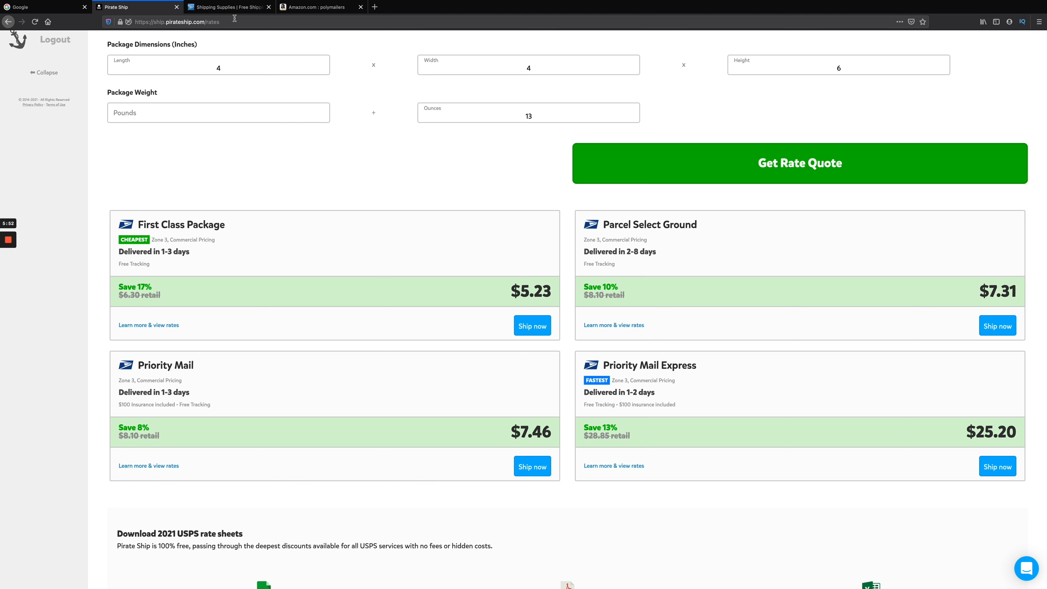
{"action": "mouse_move", "coordinate": [229, 7]}
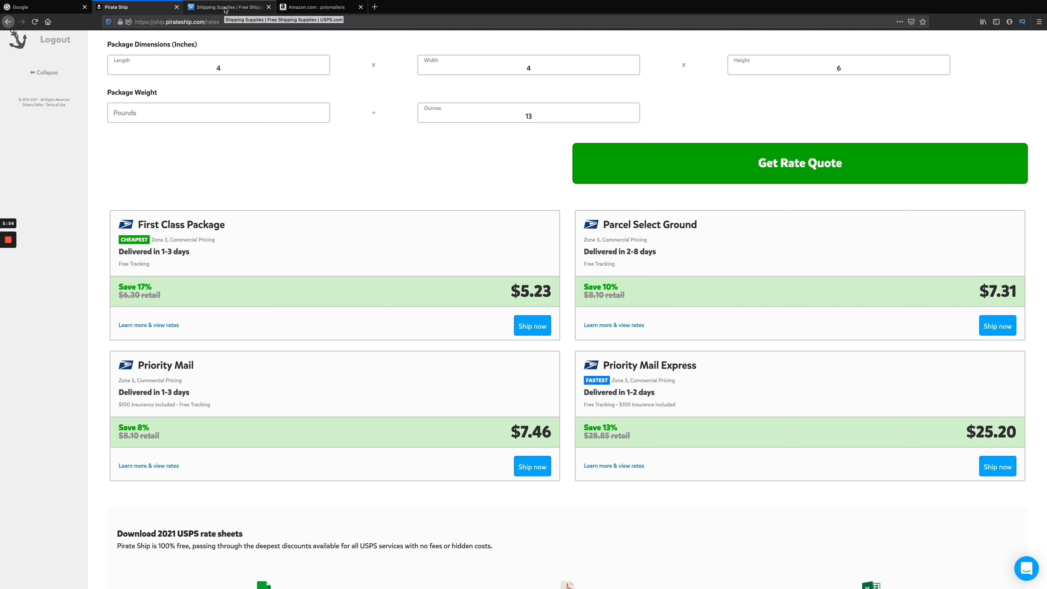
{"action": "mouse_move", "coordinate": [131, 302]}
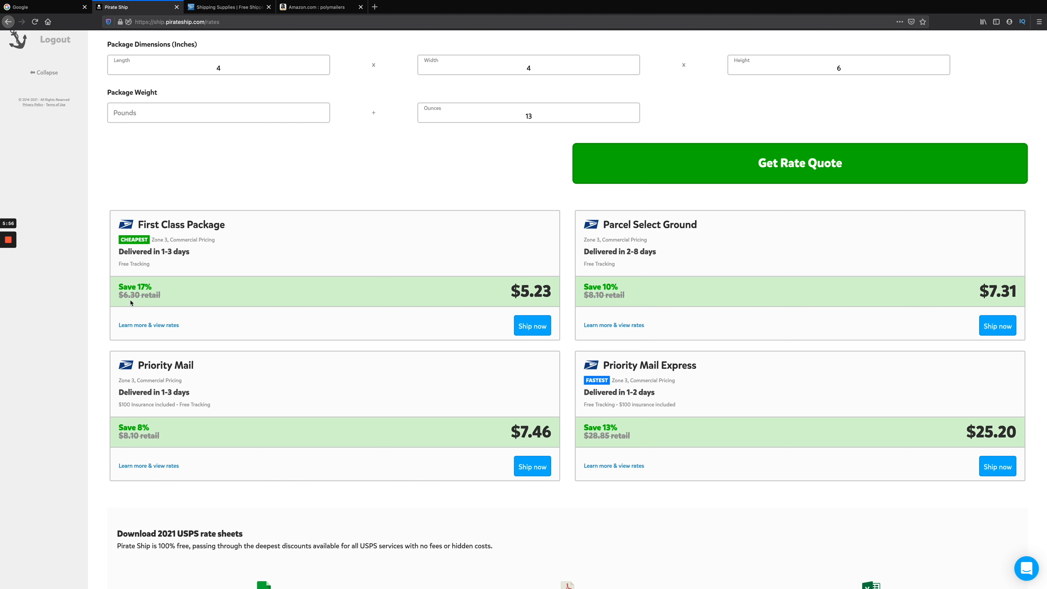
{"action": "mouse_move", "coordinate": [202, 292]}
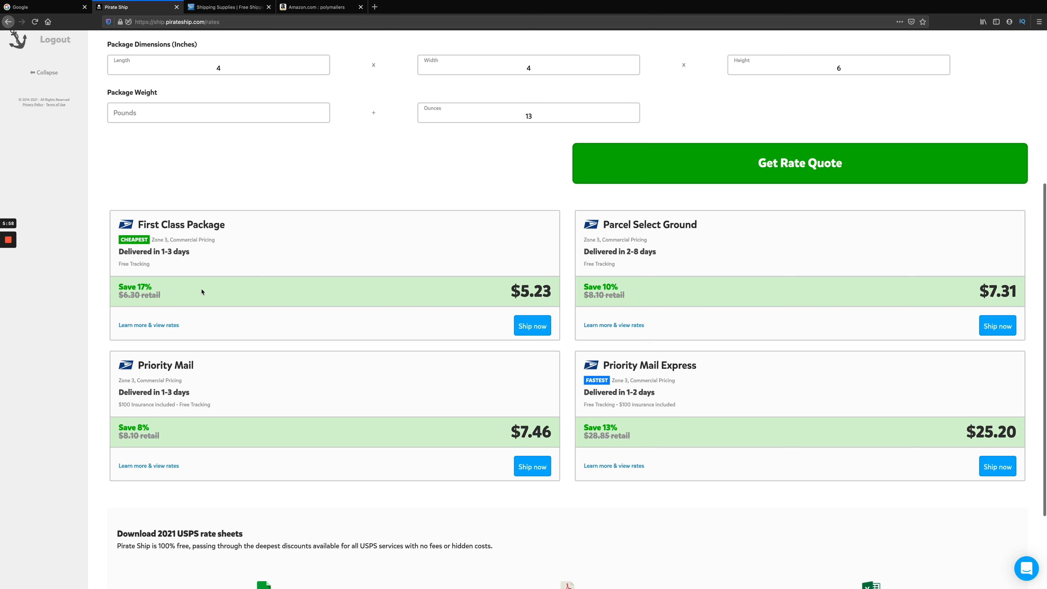
{"action": "mouse_move", "coordinate": [146, 294]}
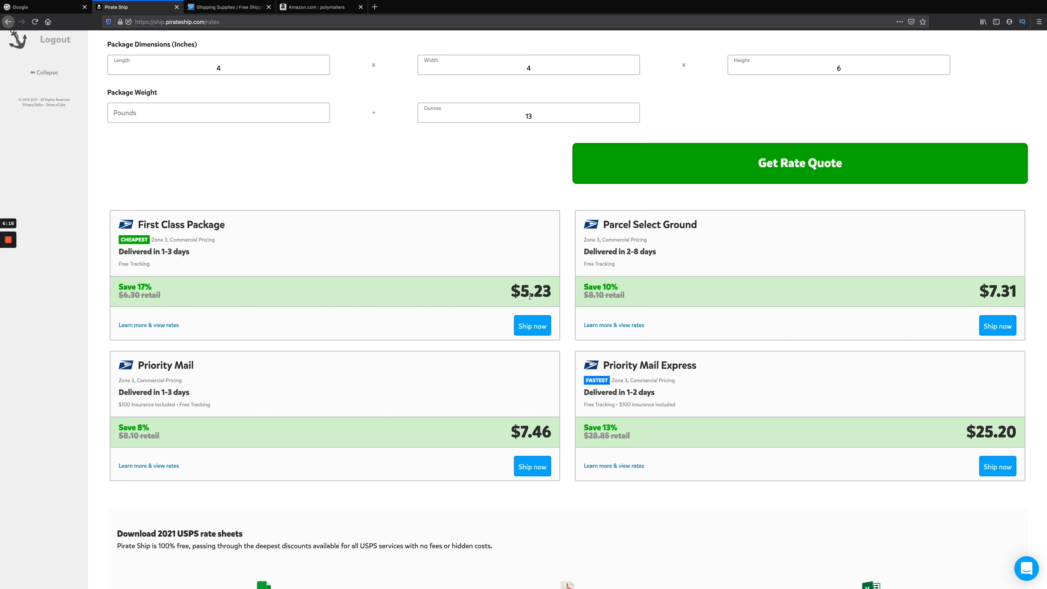
{"action": "mouse_move", "coordinate": [230, 7]}
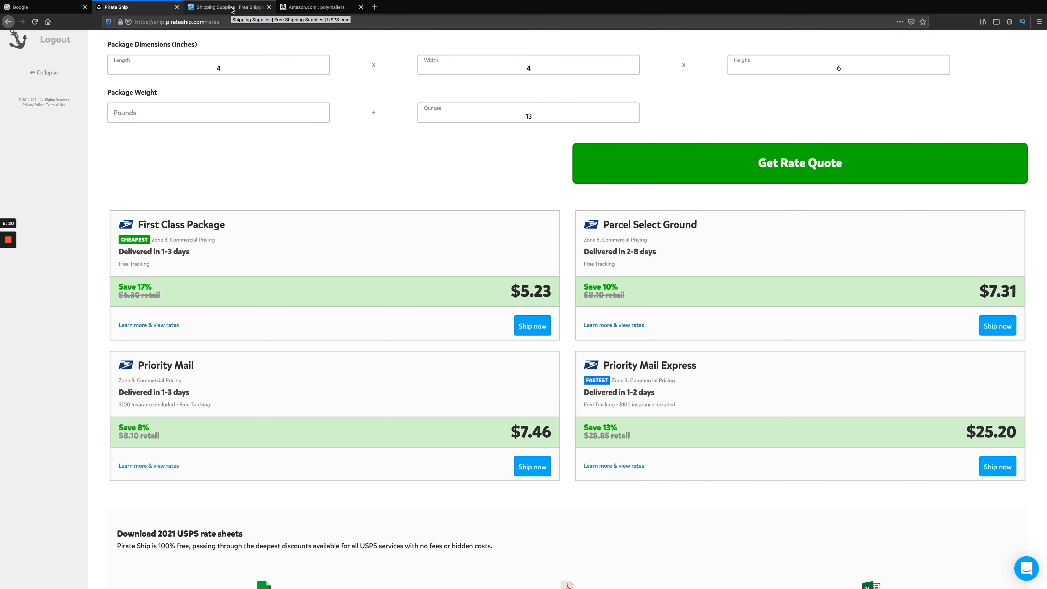
{"action": "left_click", "coordinate": [229, 6]}
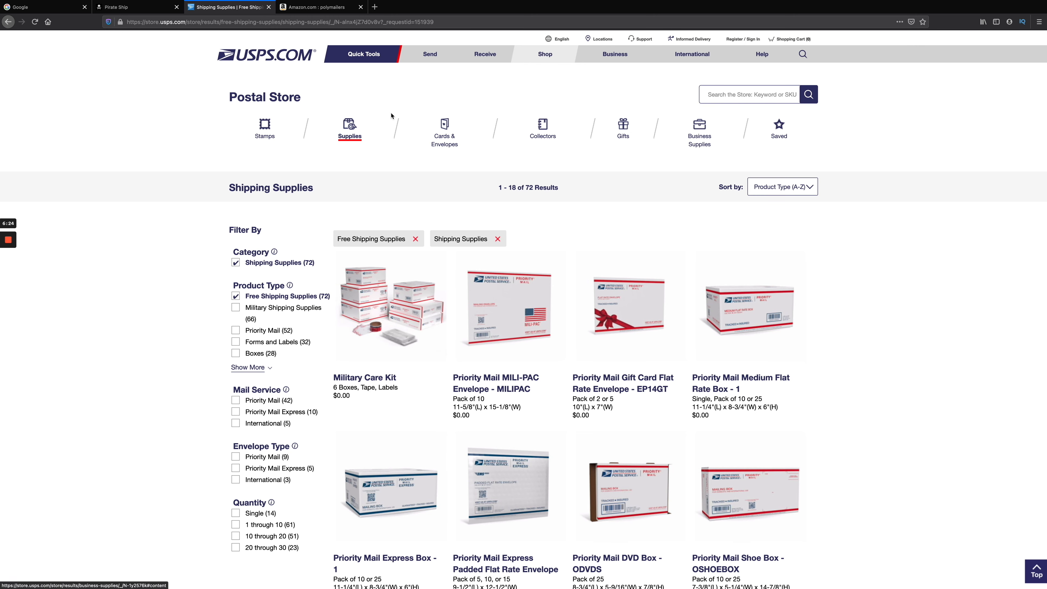
Open USPS.com's First-Class Mail page from the Send menu, then return to the Pirate Ship quotes
{"action": "left_click", "coordinate": [266, 54]}
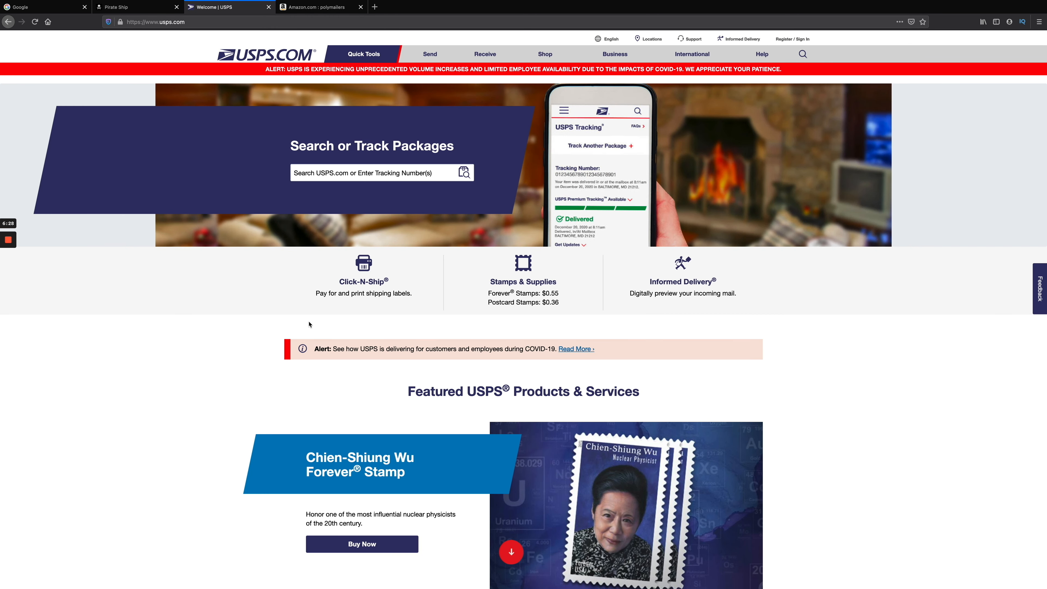
{"action": "left_click", "coordinate": [430, 54]}
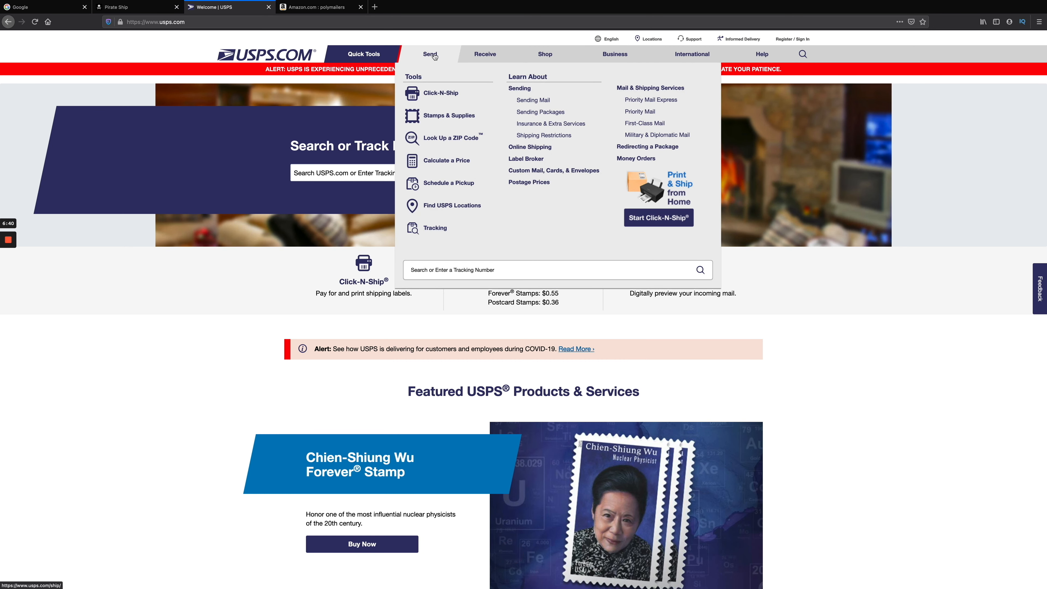
{"action": "mouse_move", "coordinate": [617, 124]}
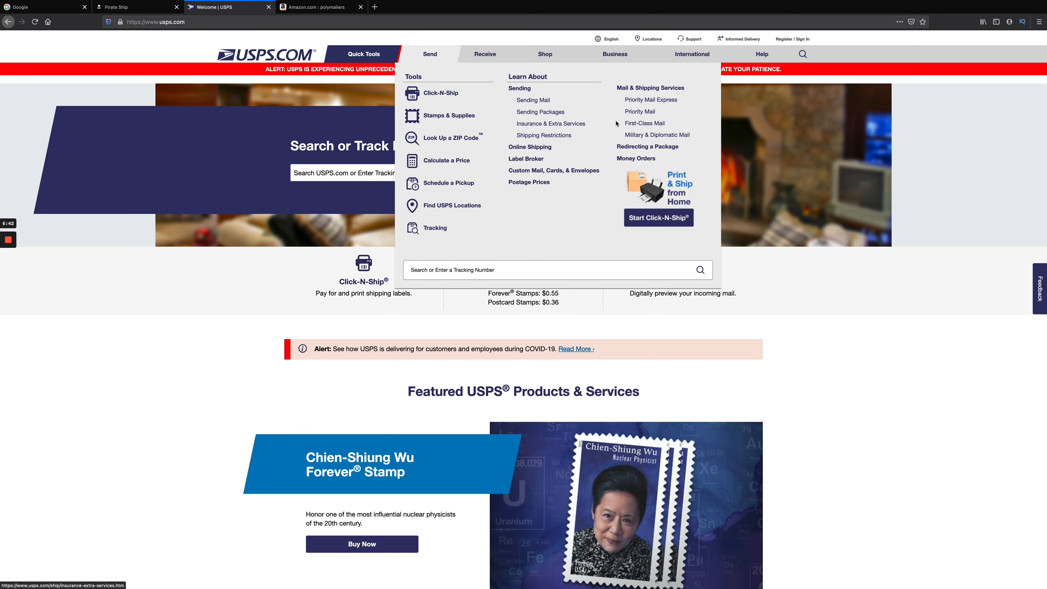
{"action": "left_click", "coordinate": [644, 123]}
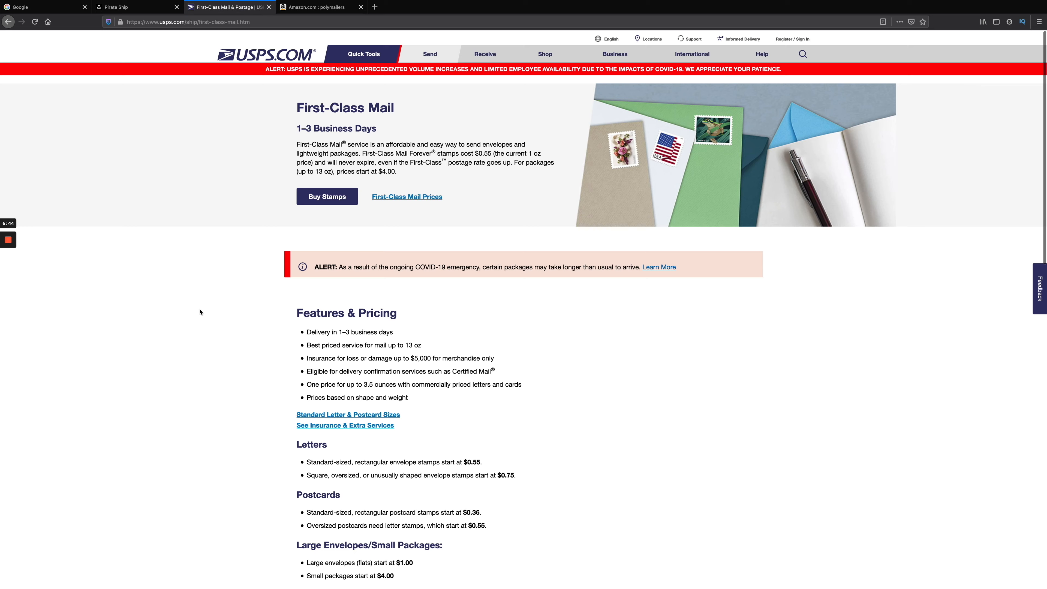
{"action": "scroll", "scroll_direction": "down", "scroll_amount": 3}
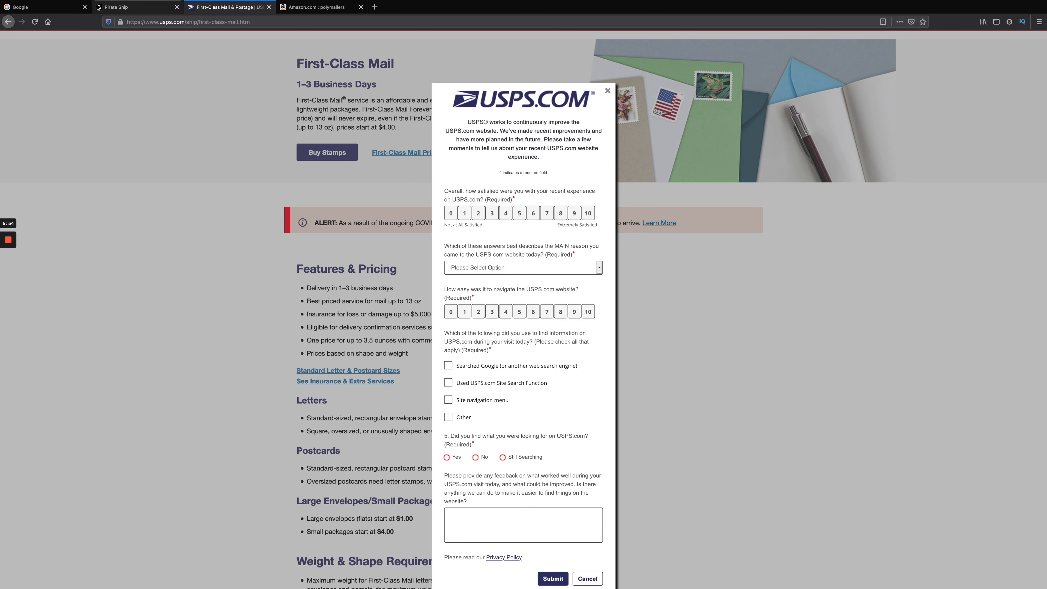
{"action": "left_click", "coordinate": [134, 6]}
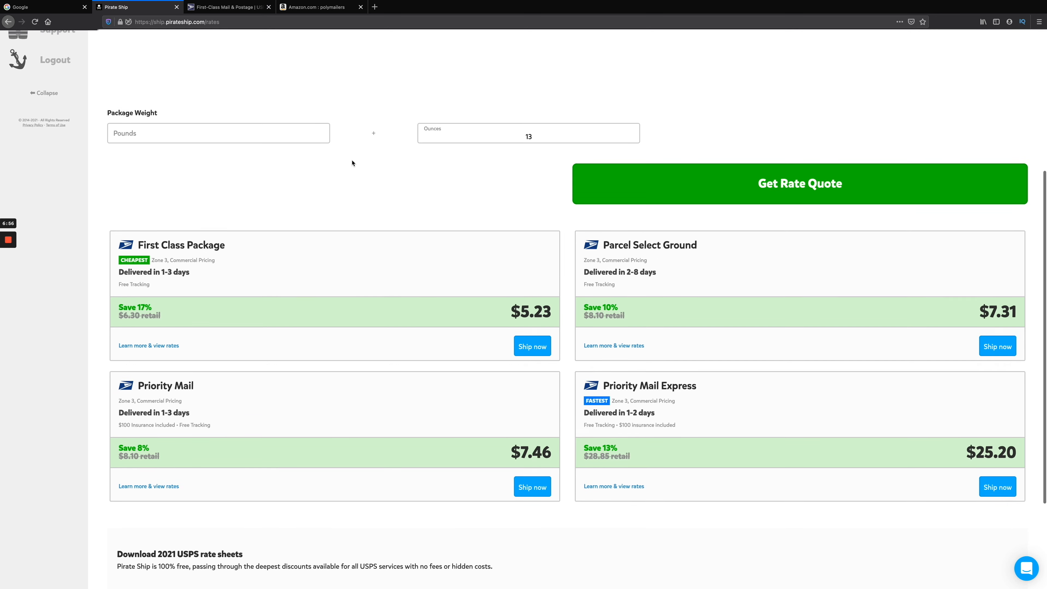
Change the package weight from 13 to 14 ounces and review the refreshed quotes
{"action": "scroll", "scroll_direction": "up", "scroll_amount": 3}
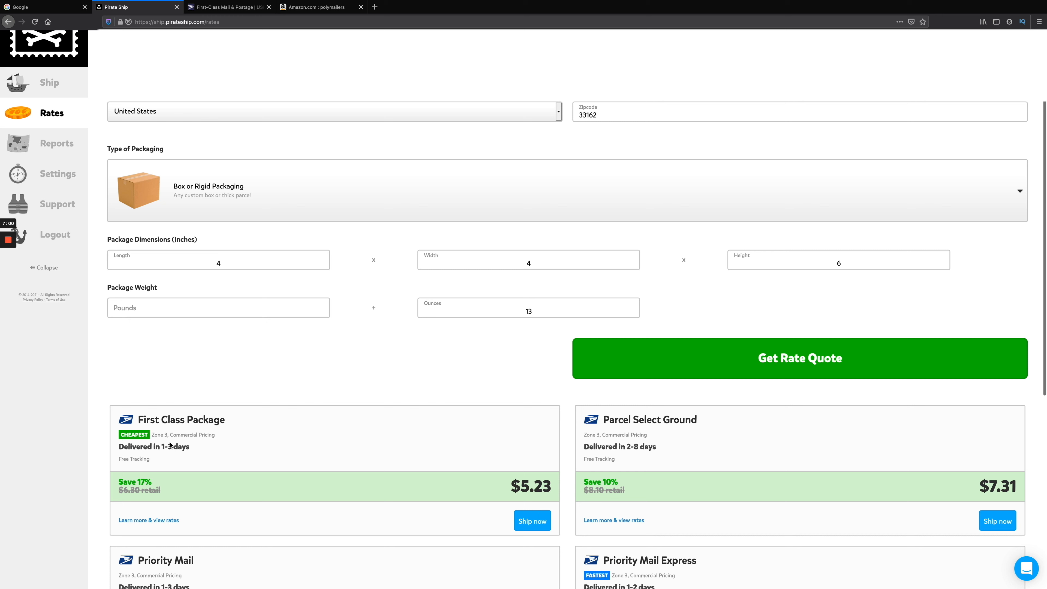
{"action": "mouse_move", "coordinate": [386, 396]}
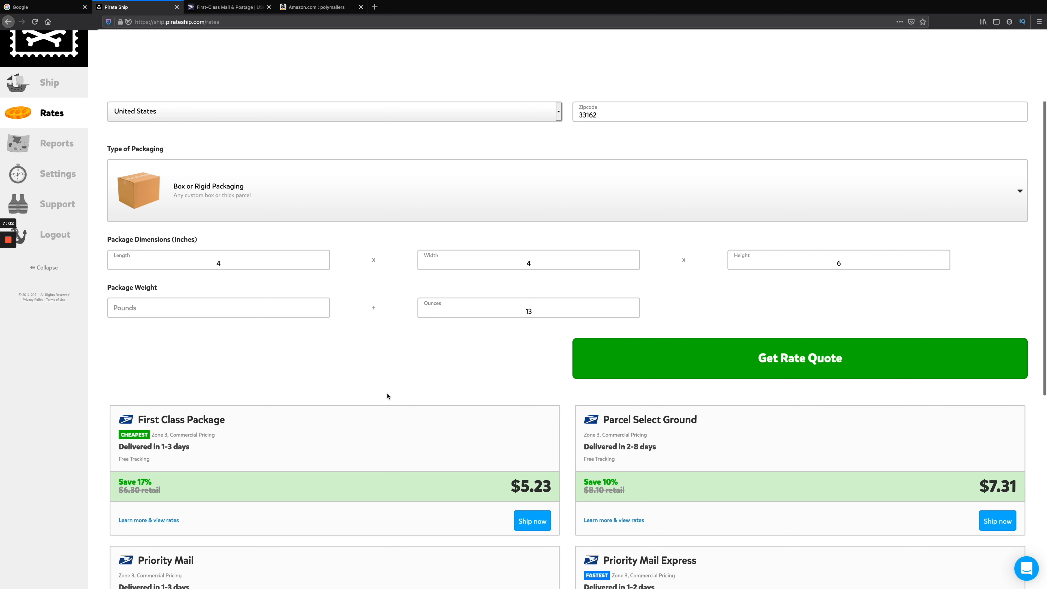
{"action": "left_click", "coordinate": [528, 308]}
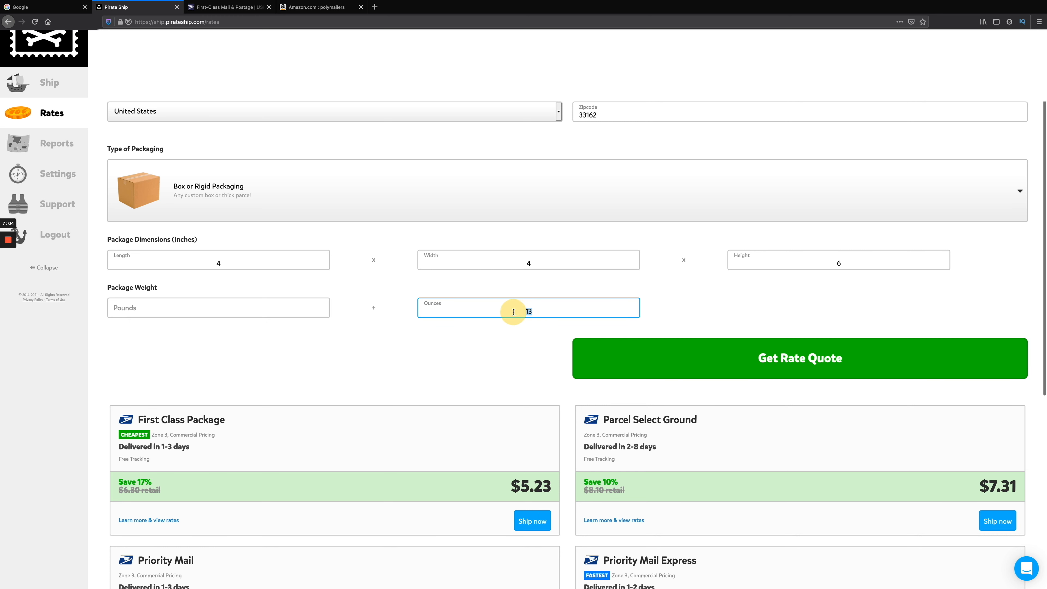
{"action": "type", "text": "14"}
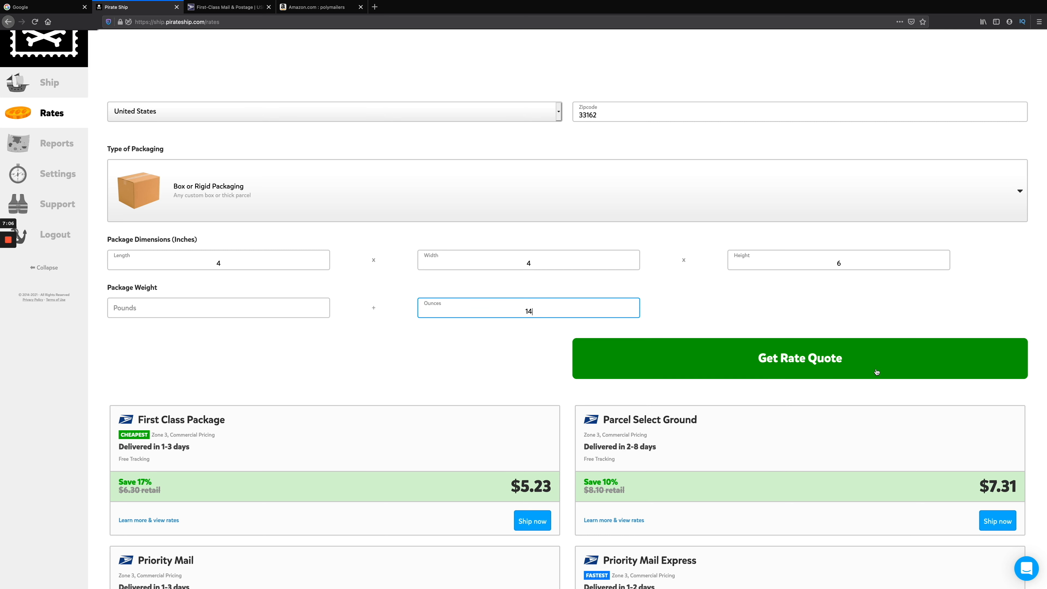
{"action": "scroll", "scroll_direction": "down", "scroll_amount": 3}
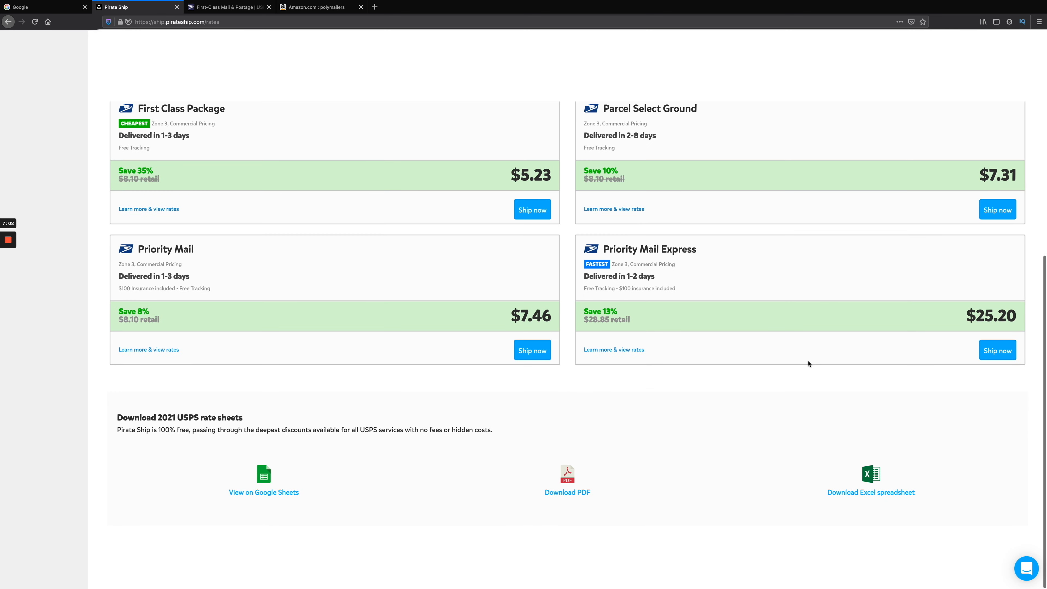
{"action": "scroll", "scroll_direction": "up", "scroll_amount": 3}
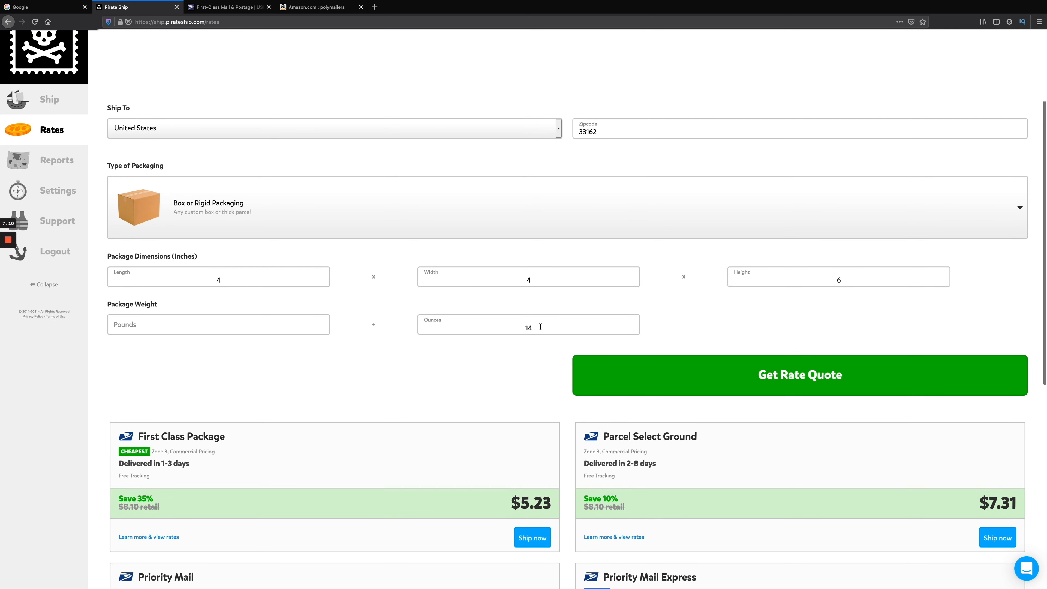
{"action": "scroll", "scroll_direction": "down", "scroll_amount": 3}
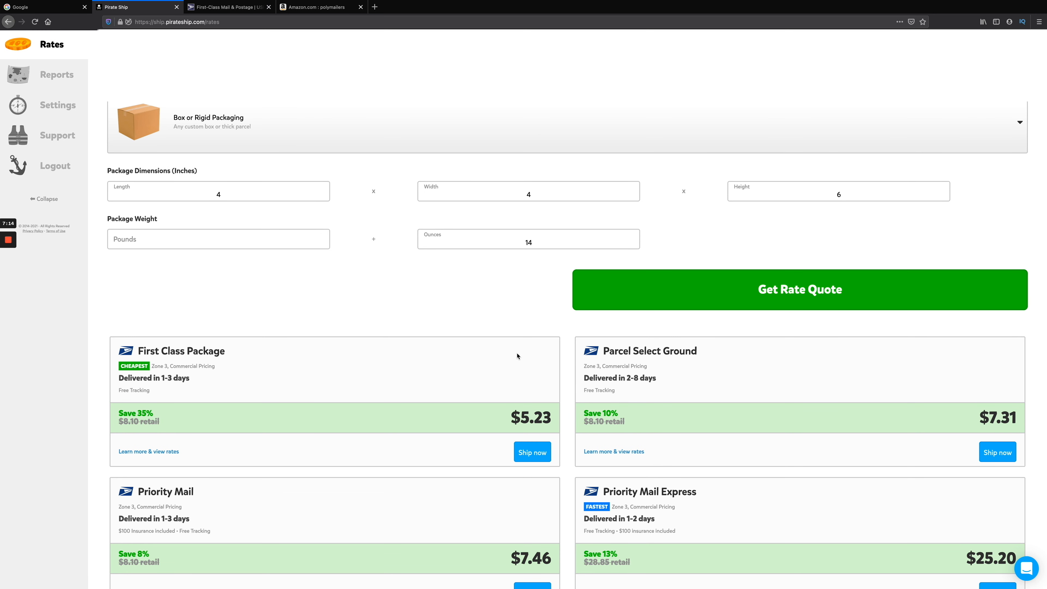
{"action": "mouse_move", "coordinate": [515, 354]}
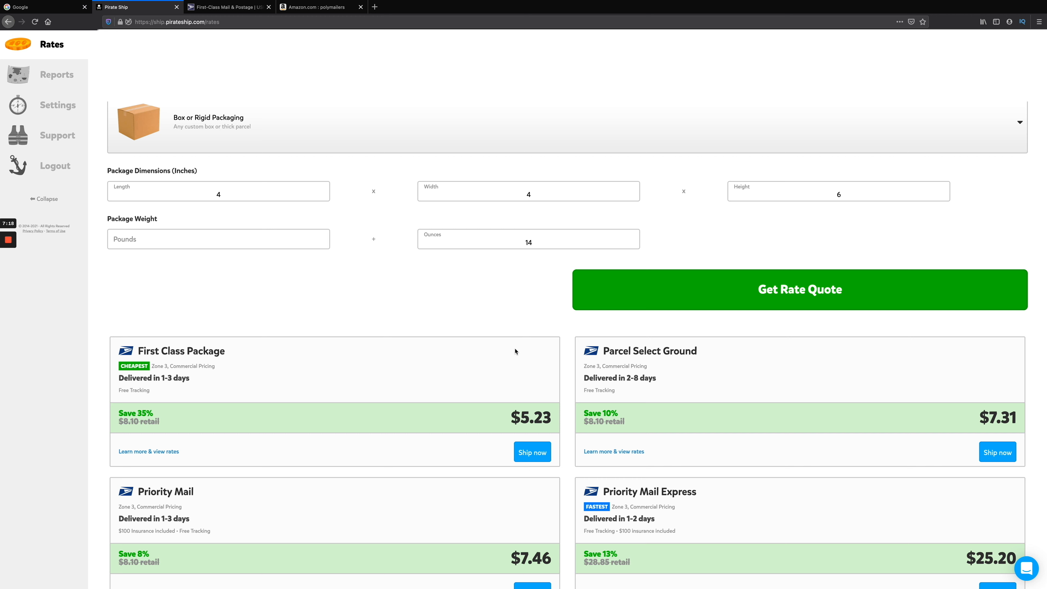
{"action": "mouse_move", "coordinate": [512, 305]}
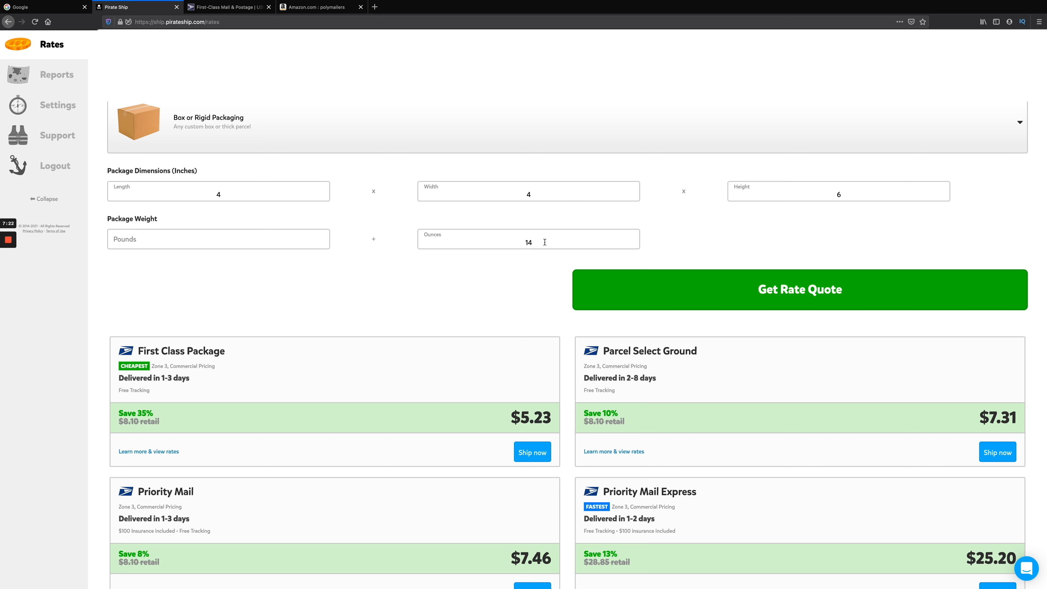
{"action": "mouse_move", "coordinate": [307, 340]}
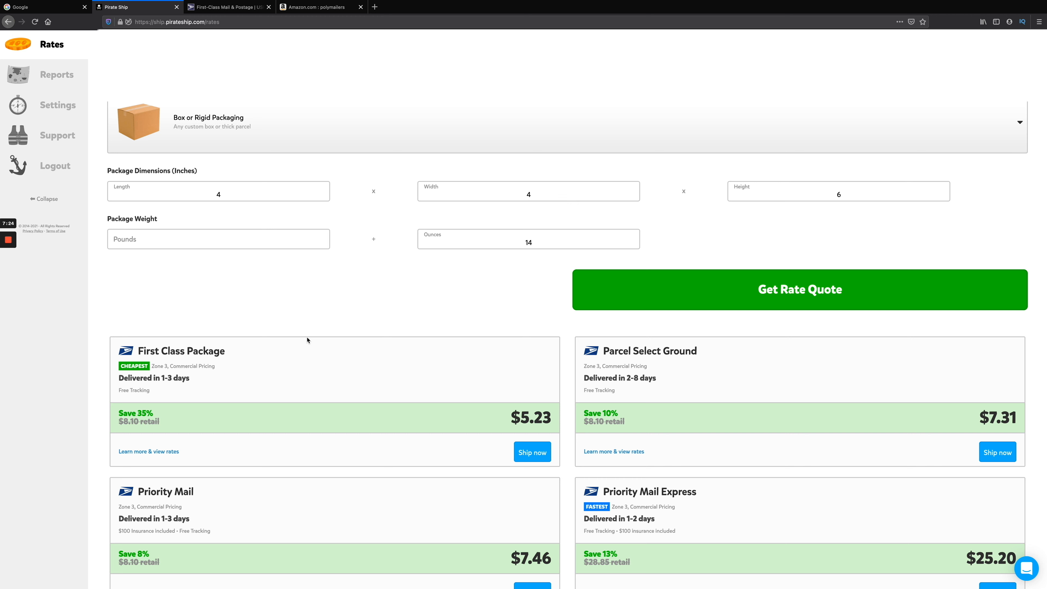
{"action": "mouse_move", "coordinate": [303, 363]}
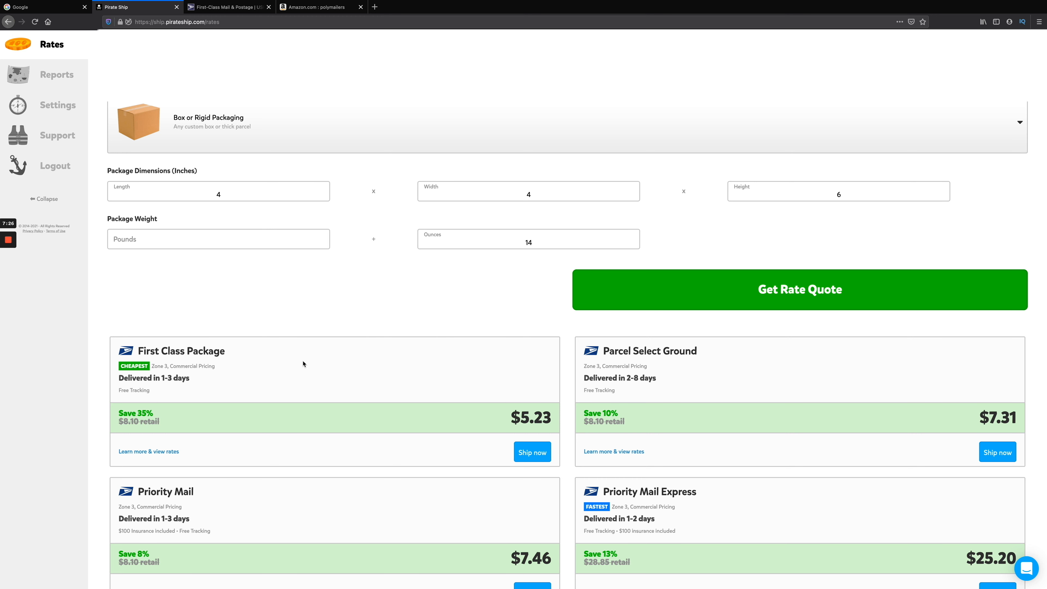
Check the USPS First-Class Mail page briefly and return to the Pirate Ship quotes
{"action": "left_click", "coordinate": [229, 7]}
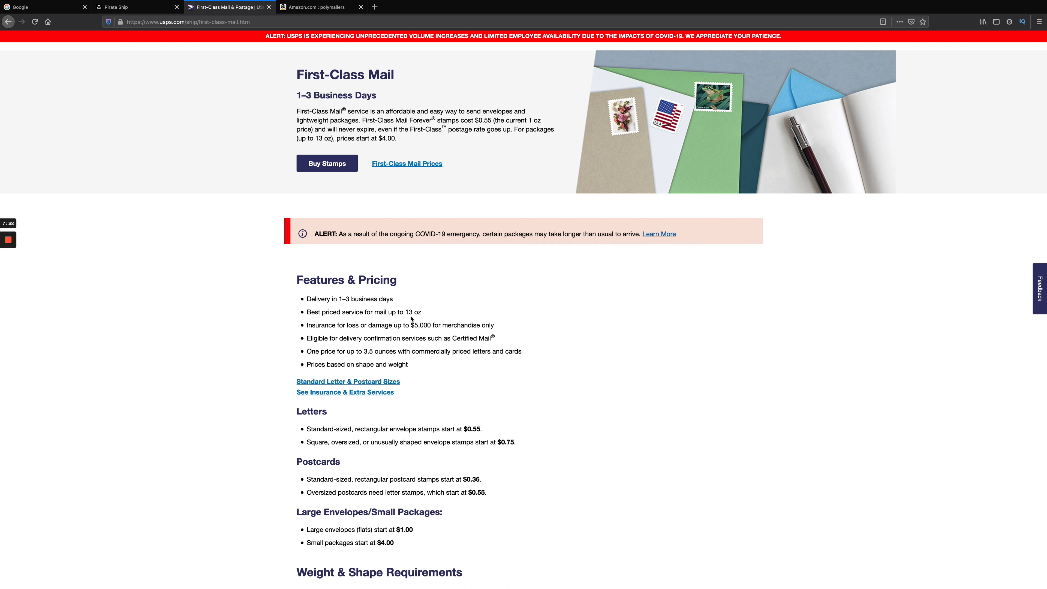
{"action": "left_click", "coordinate": [137, 6]}
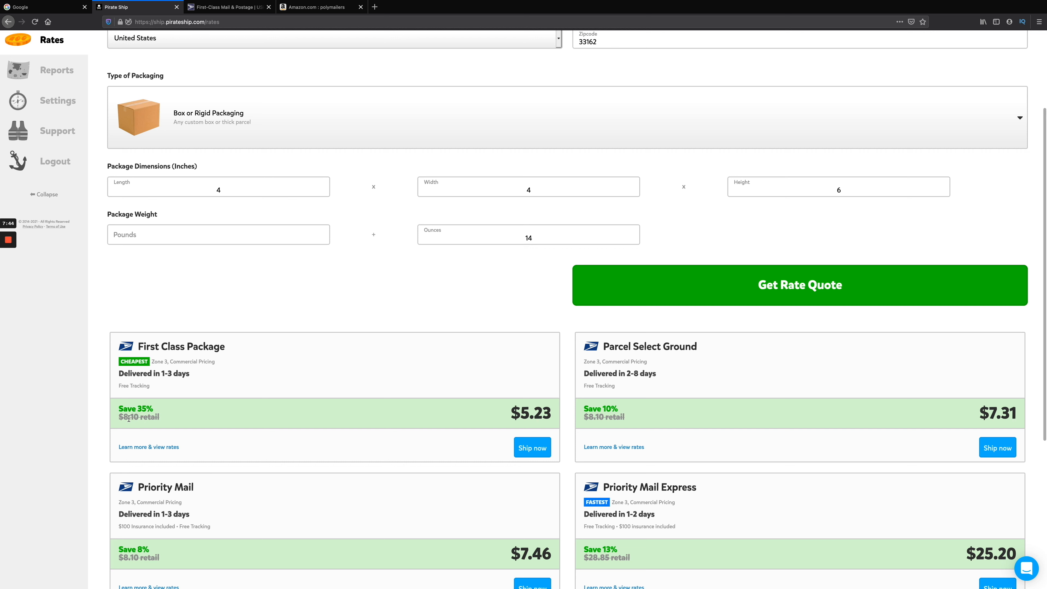
{"action": "mouse_move", "coordinate": [503, 251]}
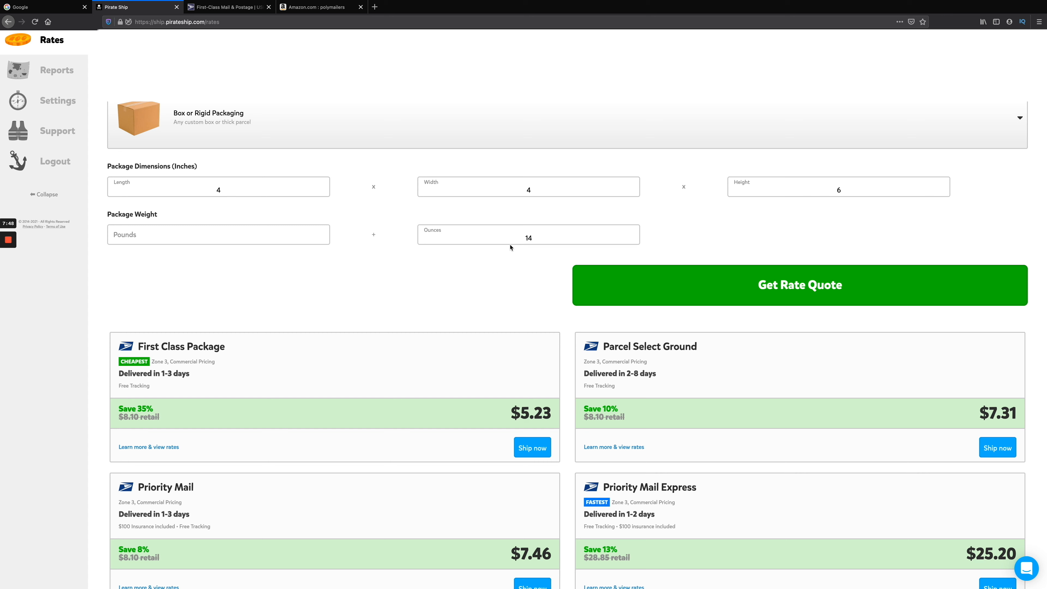
Change the weight to 15 ounces and request fresh rate quotes for the 4x4x6 in box
{"action": "scroll", "scroll_direction": "down", "scroll_amount": 3}
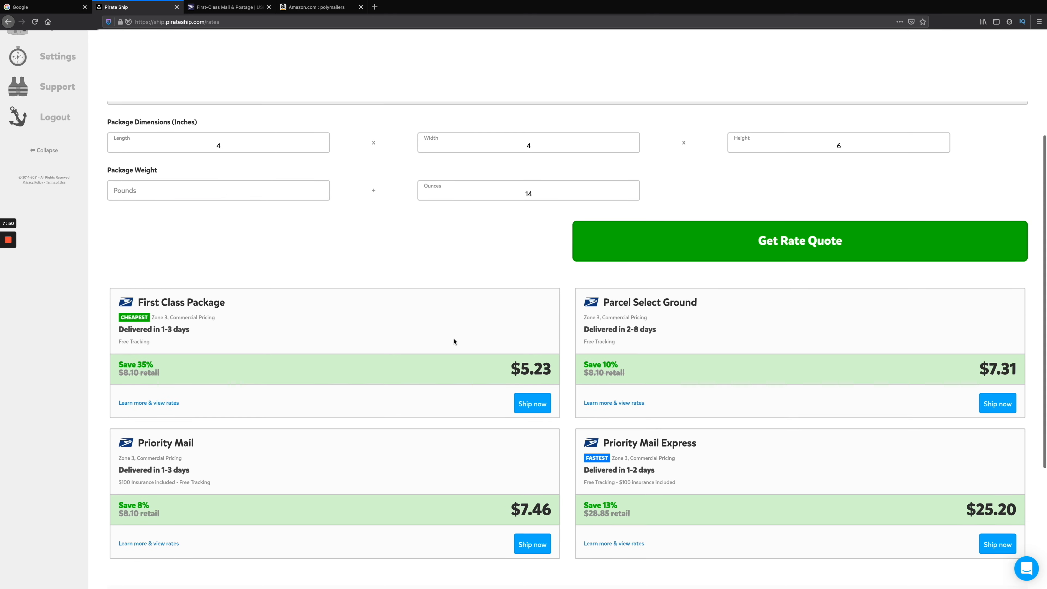
{"action": "scroll", "scroll_direction": "down", "scroll_amount": 3}
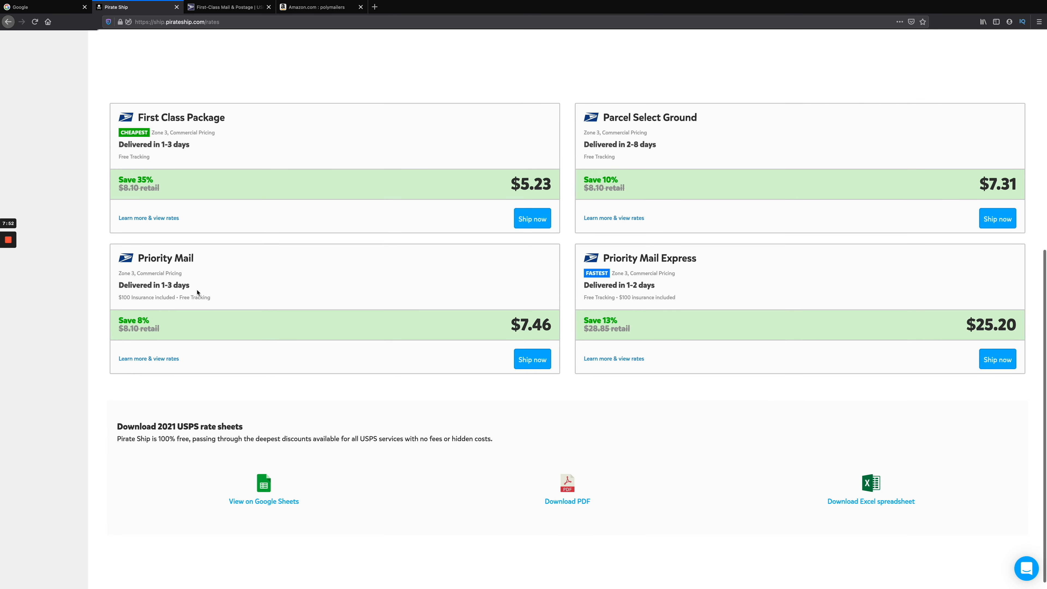
{"action": "scroll", "scroll_direction": "up", "scroll_amount": 3}
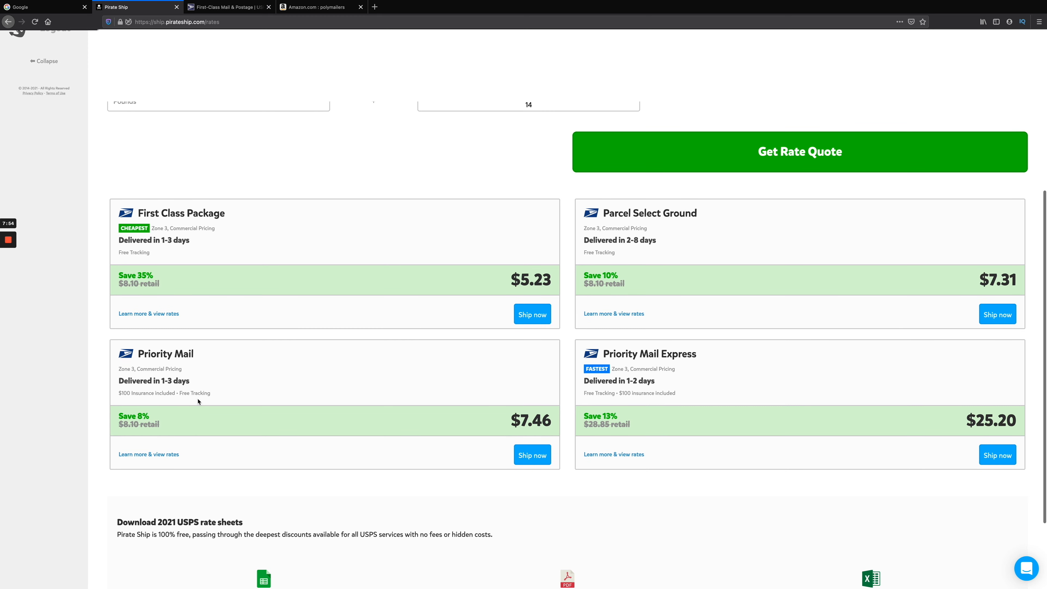
{"action": "mouse_move", "coordinate": [136, 436]}
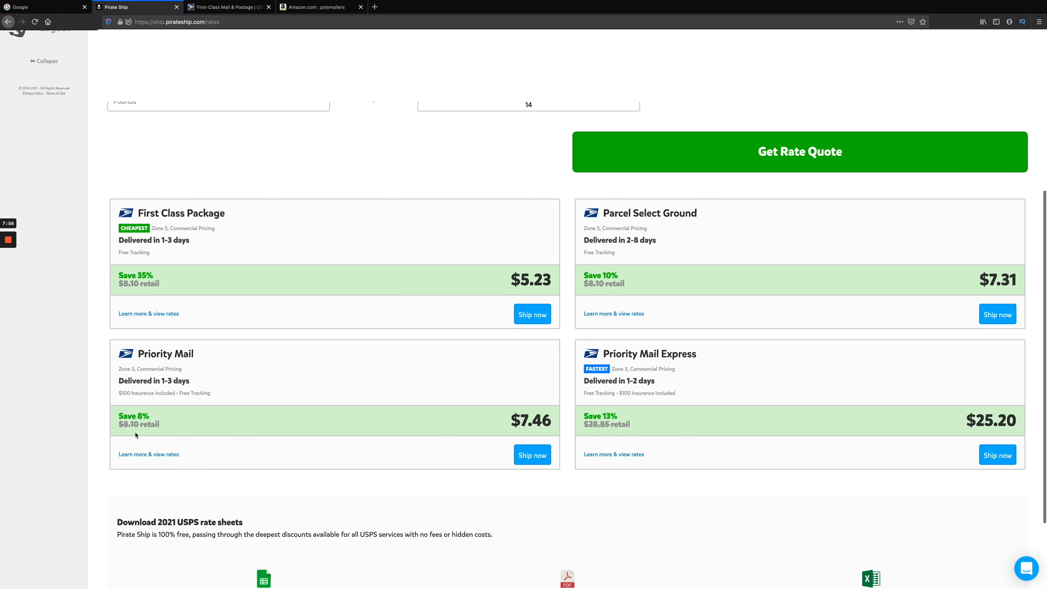
{"action": "mouse_move", "coordinate": [527, 423]}
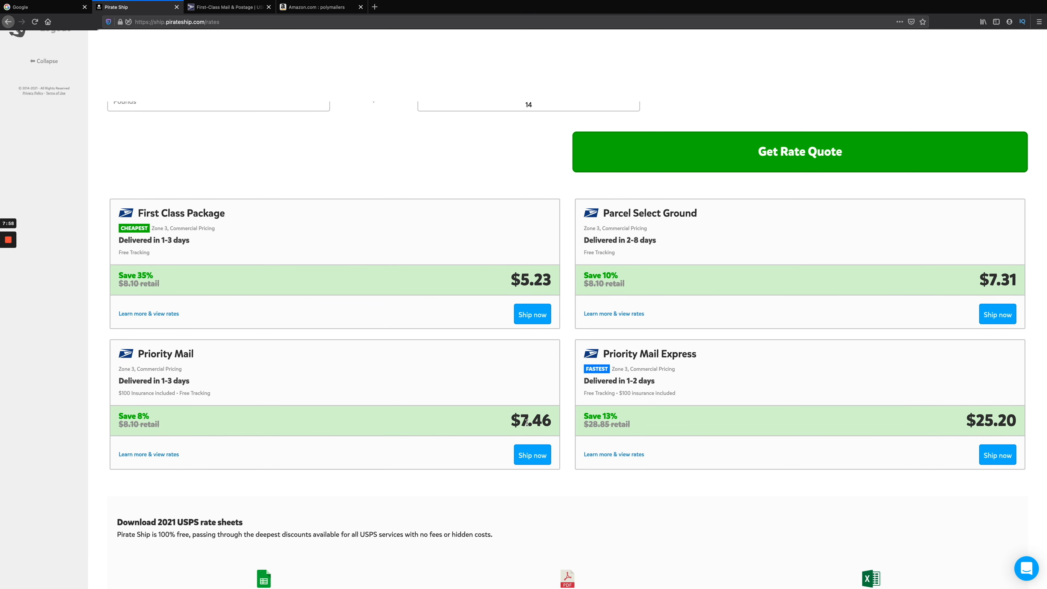
{"action": "scroll", "scroll_direction": "up", "scroll_amount": 3}
{"action": "type", "text": "1"}
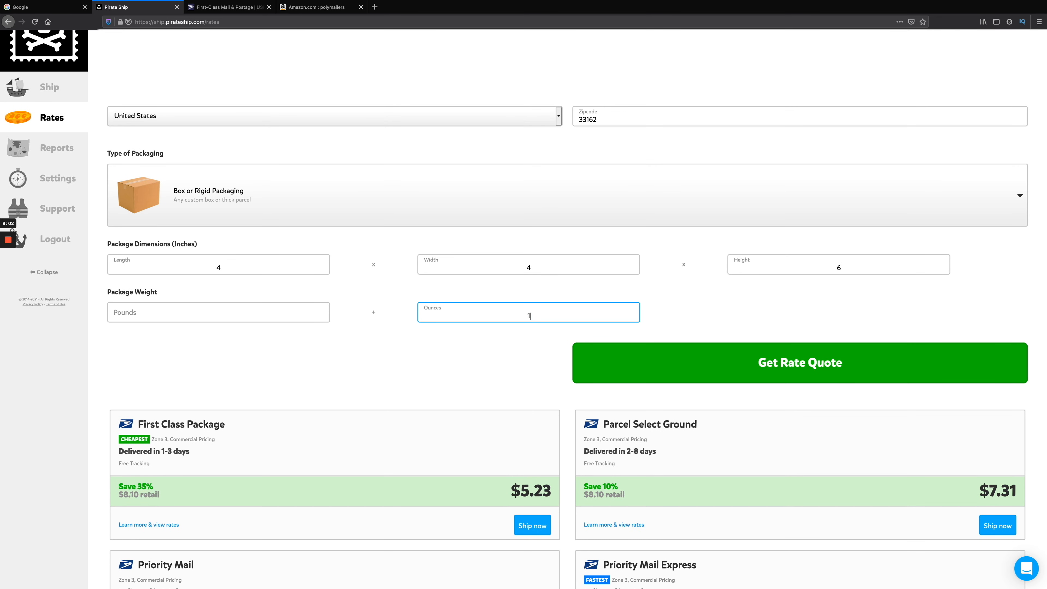
{"action": "left_click", "coordinate": [798, 363]}
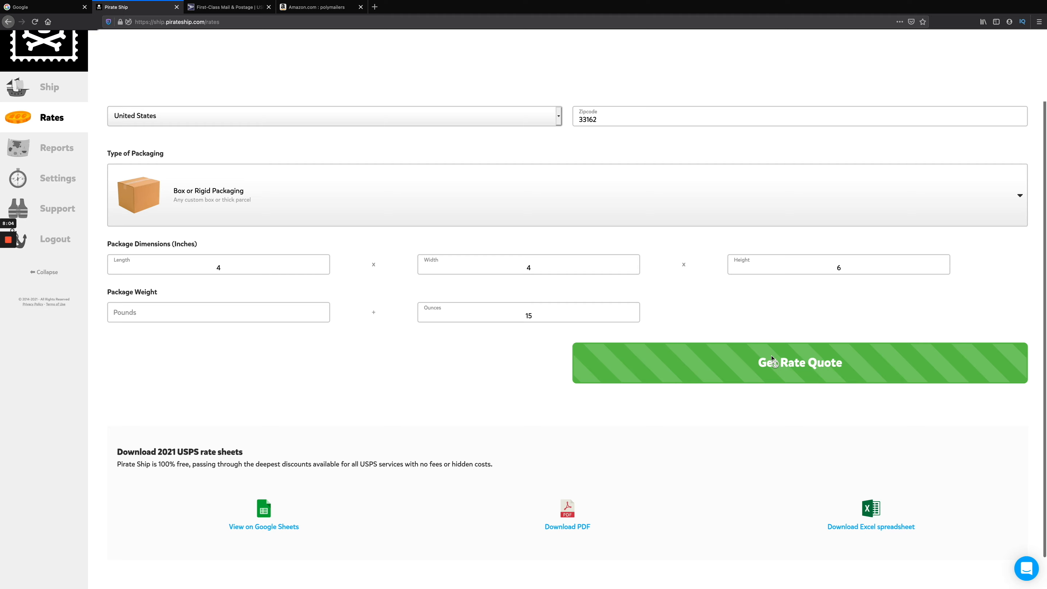
Requote the 4x4x6 in box at 16 ounces, where Parcel Select Ground becomes cheapest at $7.31
{"action": "left_click", "coordinate": [799, 363]}
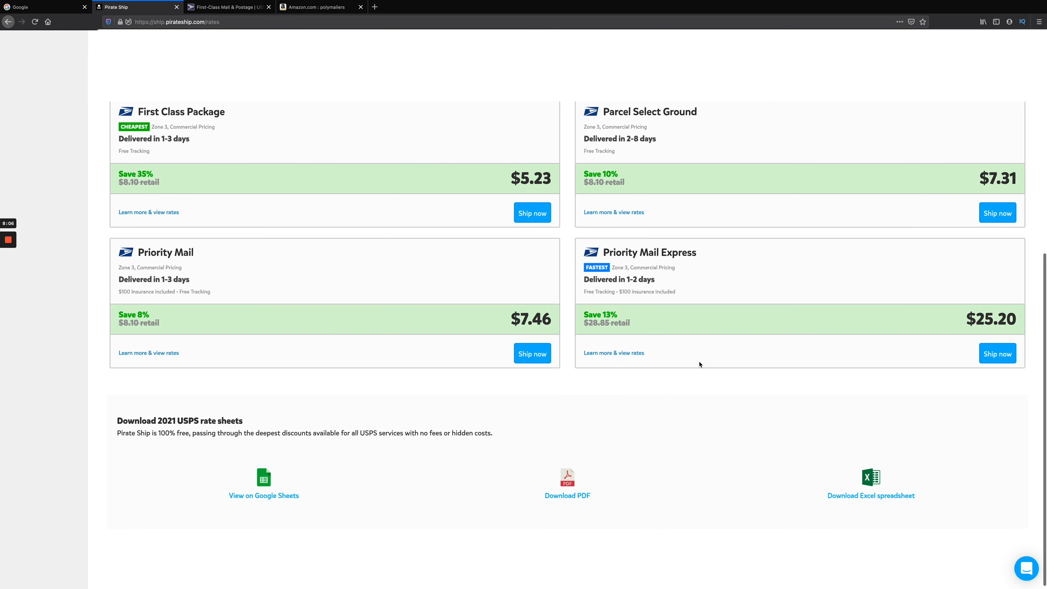
{"action": "scroll", "scroll_direction": "up", "scroll_amount": 3}
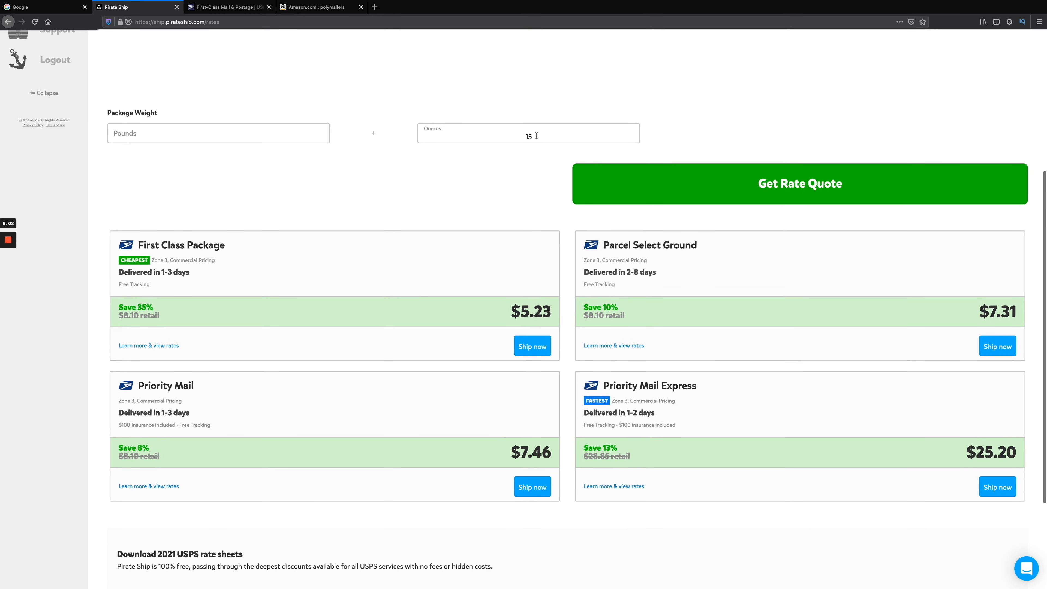
{"action": "left_click", "coordinate": [527, 133]}
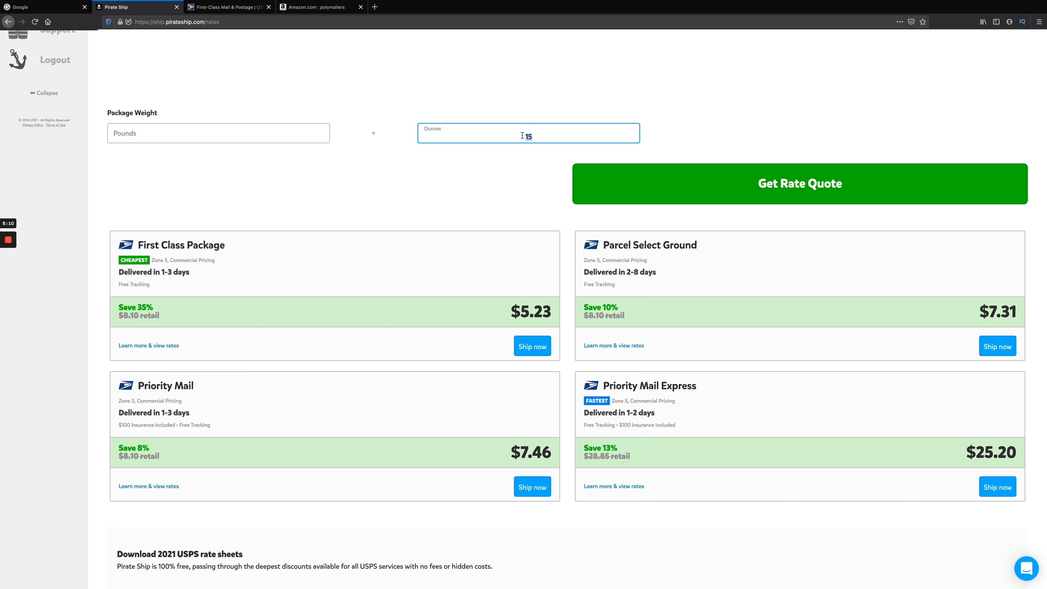
{"action": "type", "text": "16"}
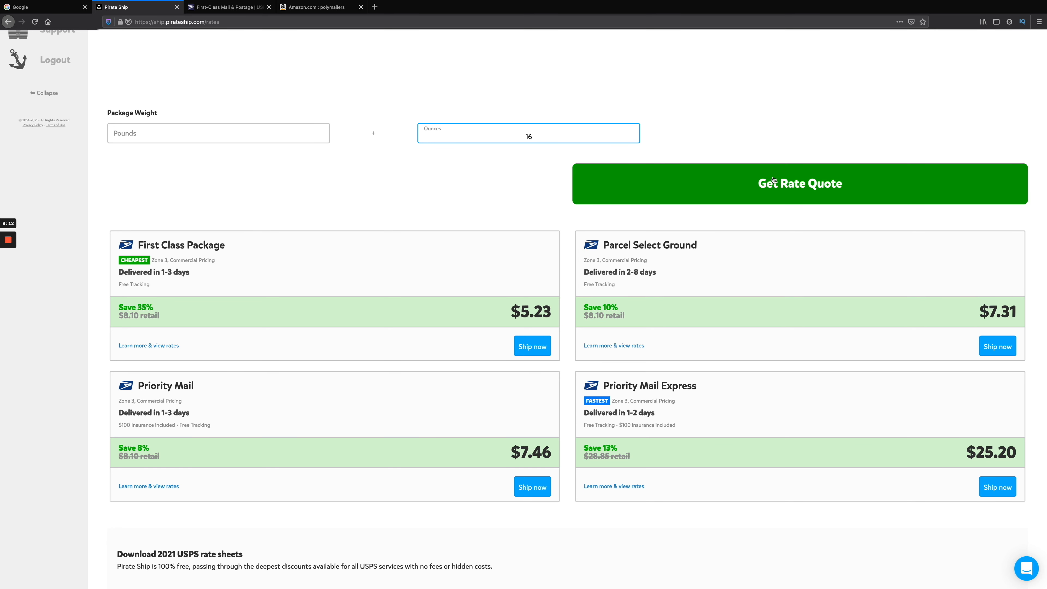
{"action": "scroll", "scroll_direction": "down", "scroll_amount": 3}
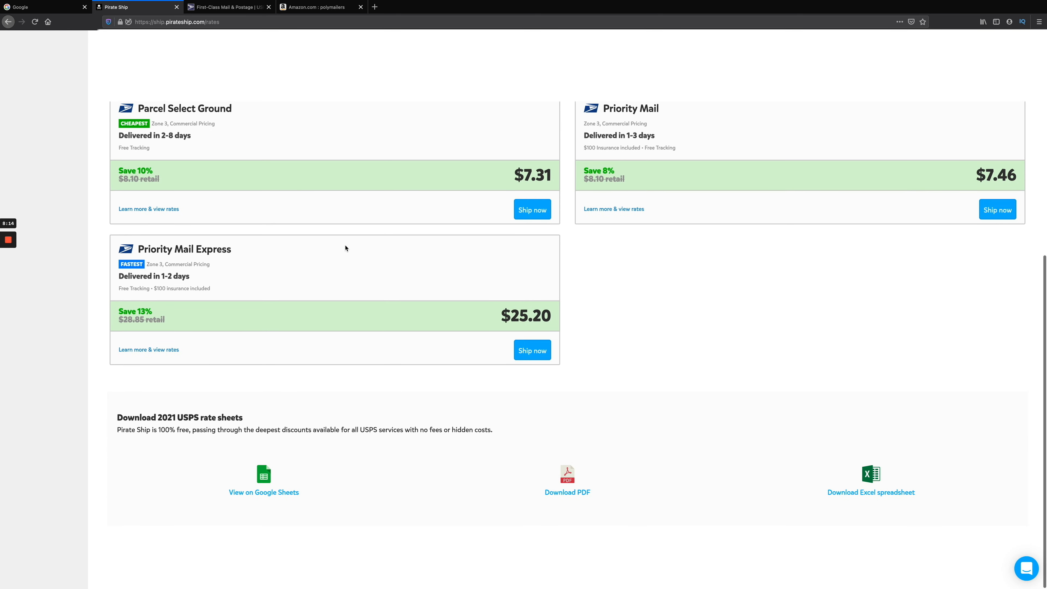
{"action": "scroll", "scroll_direction": "up", "scroll_amount": 3}
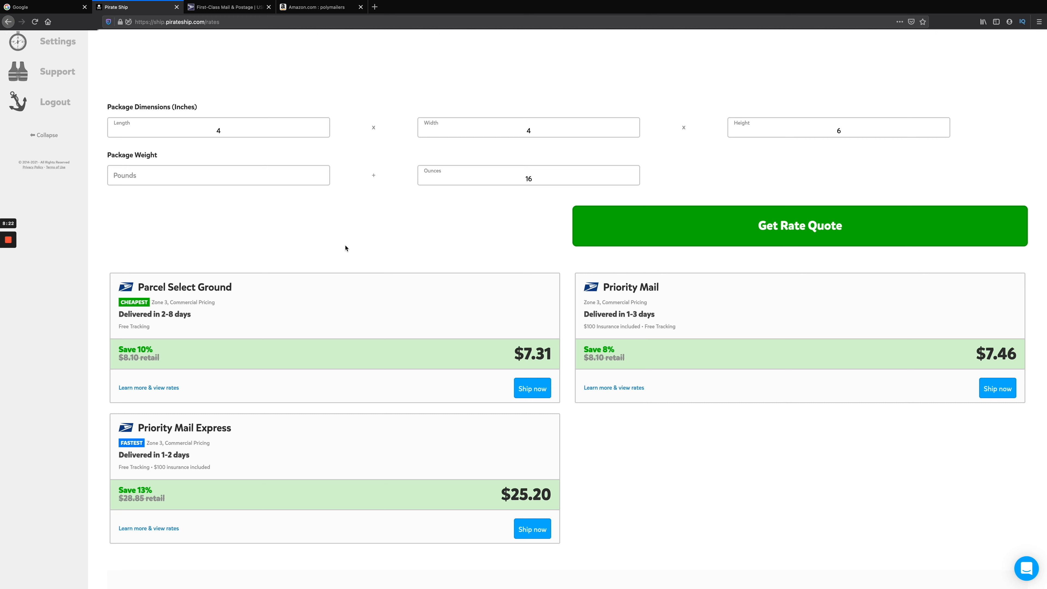
{"action": "left_click", "coordinate": [218, 175]}
{"action": "type", "text": "1"}
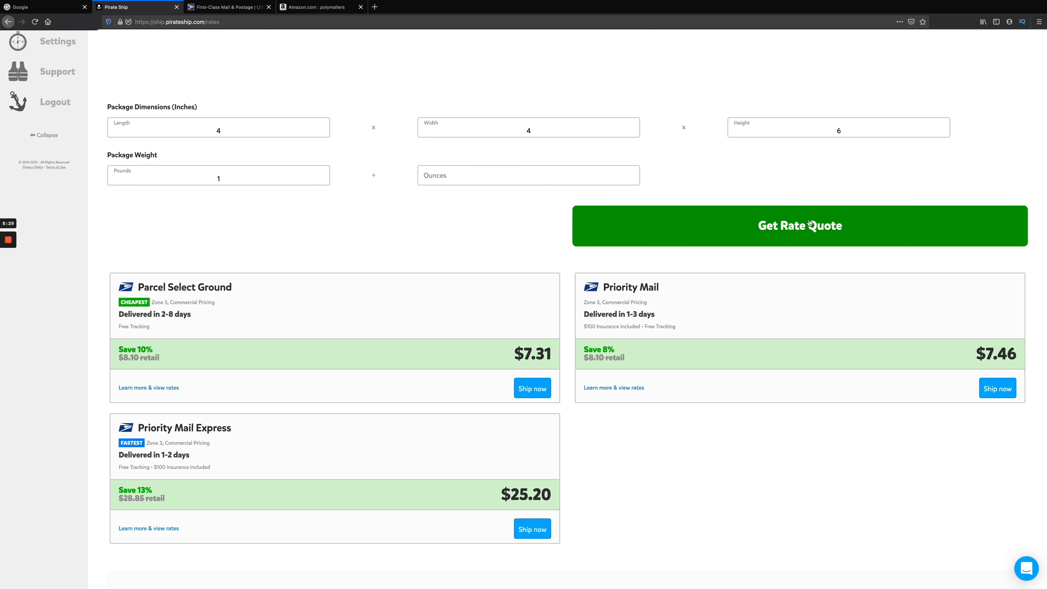
{"action": "mouse_move", "coordinate": [693, 204]}
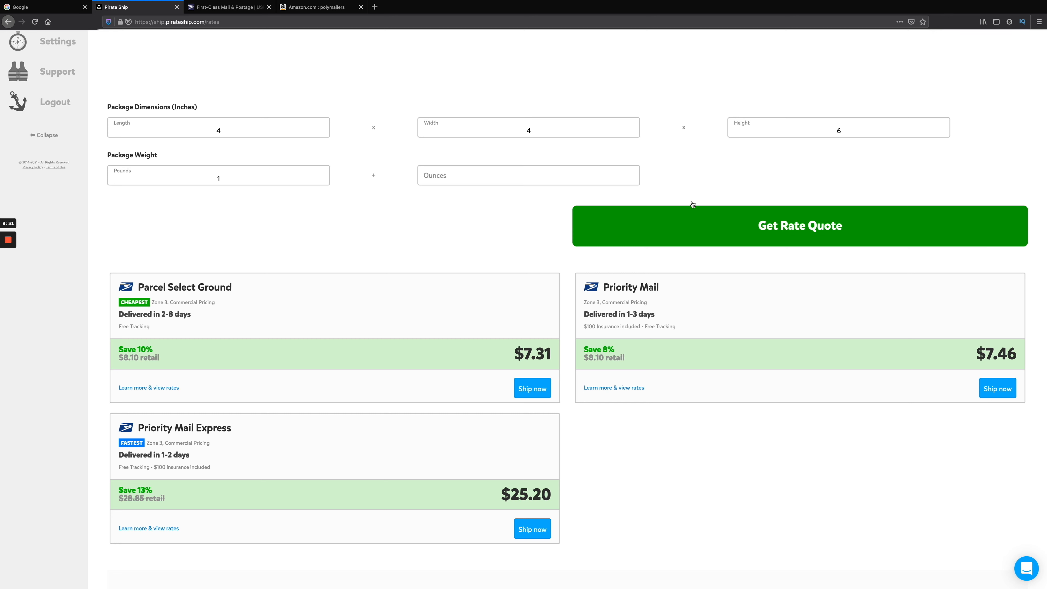
Review the quotes for the 1 lb box, with Parcel Select Ground still cheapest at $7.31
{"action": "scroll", "scroll_direction": "down", "scroll_amount": 3}
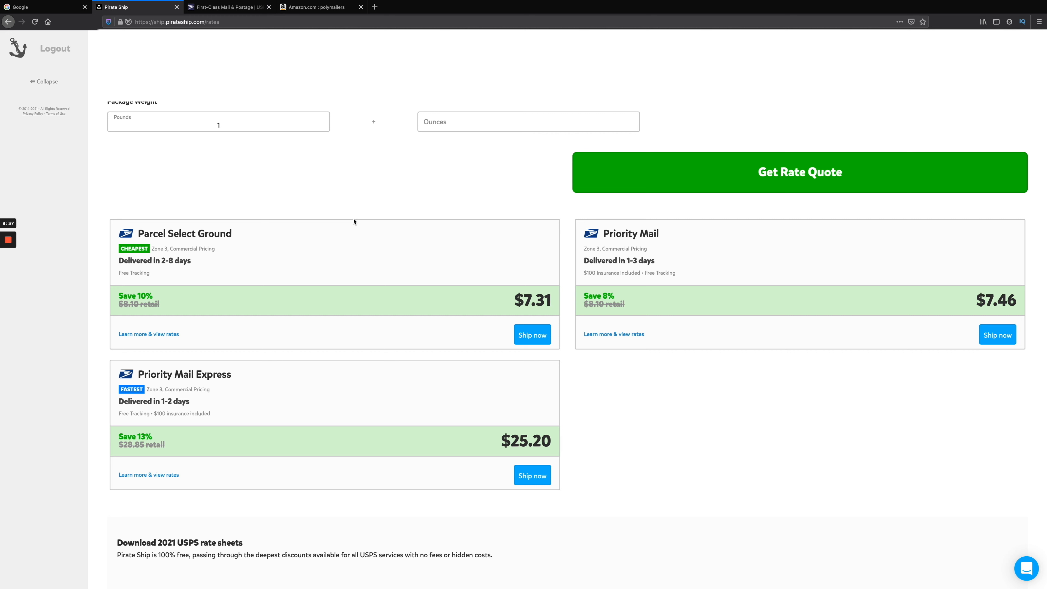
{"action": "mouse_move", "coordinate": [651, 316]}
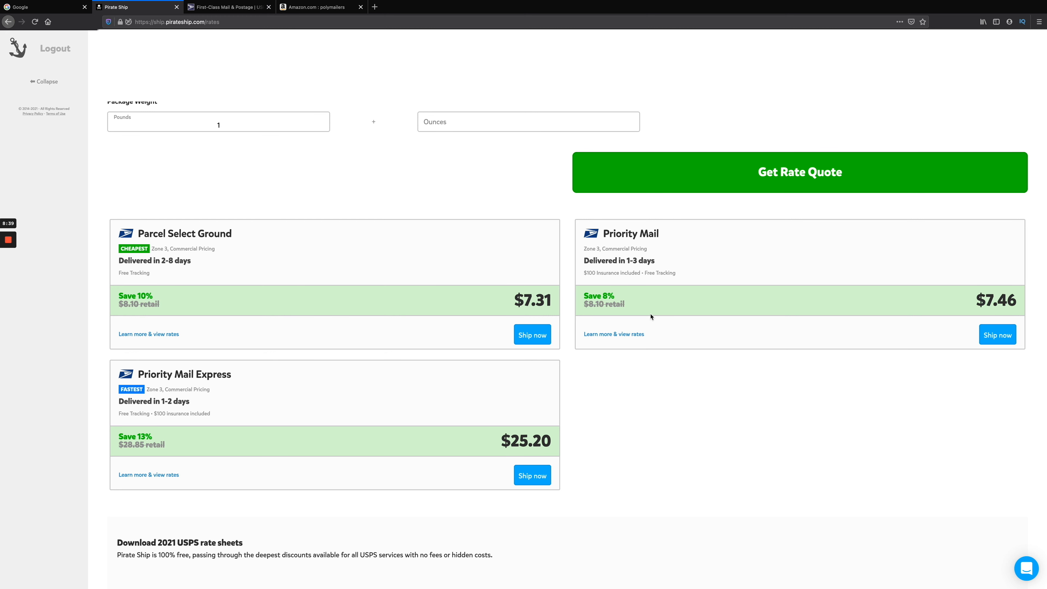
{"action": "mouse_move", "coordinate": [702, 303]}
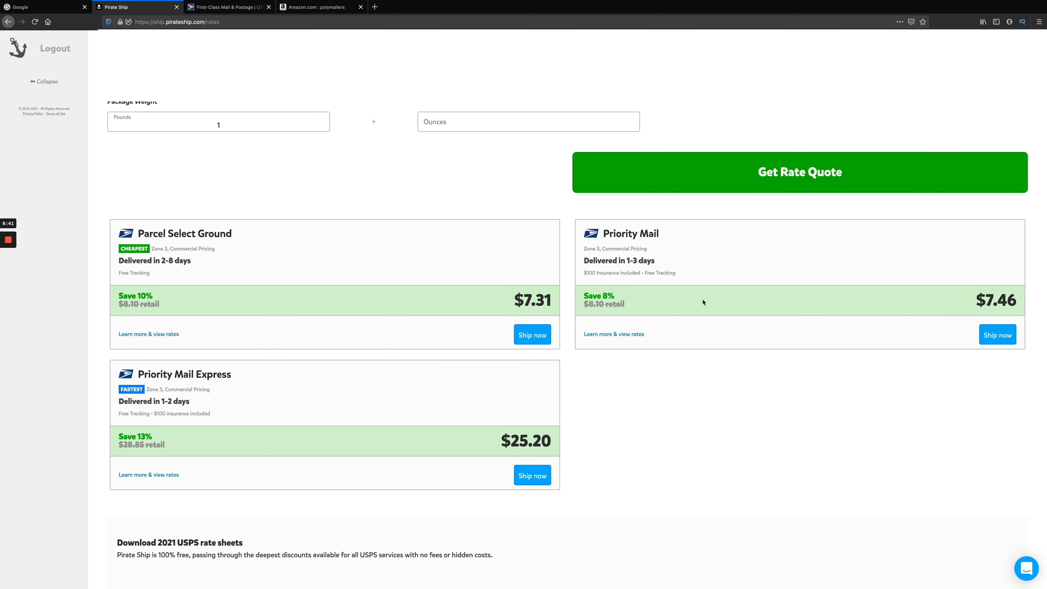
{"action": "scroll", "scroll_direction": "up", "scroll_amount": 3}
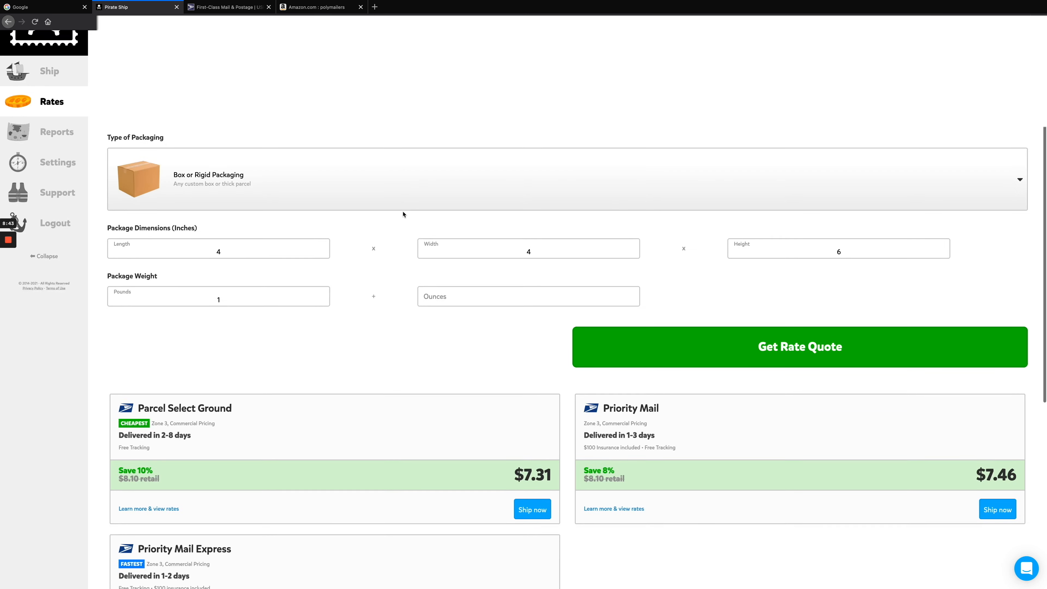
{"action": "scroll", "scroll_direction": "up", "scroll_amount": 3}
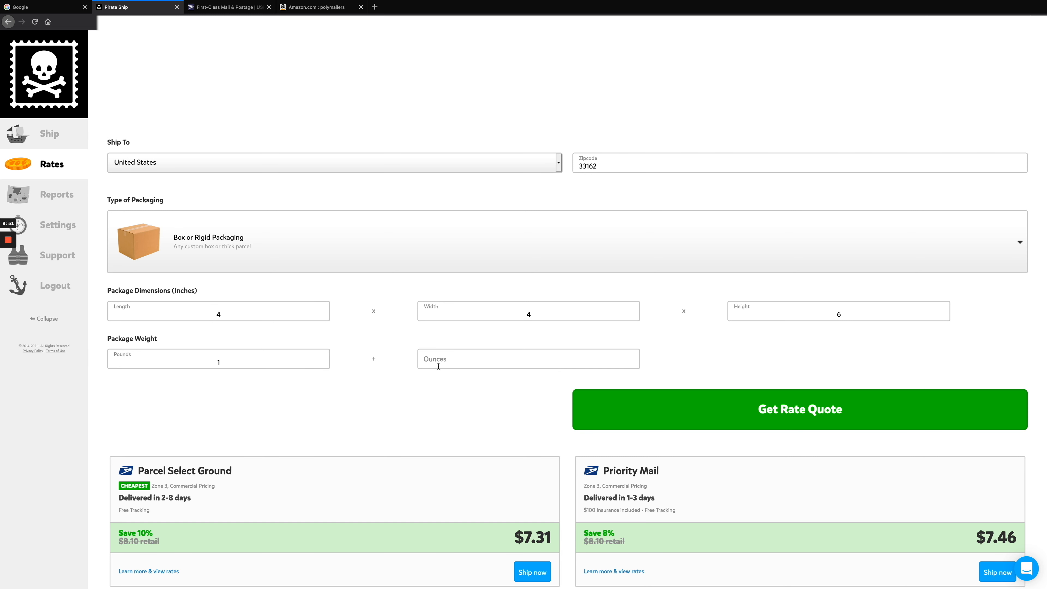
{"action": "mouse_move", "coordinate": [447, 364]}
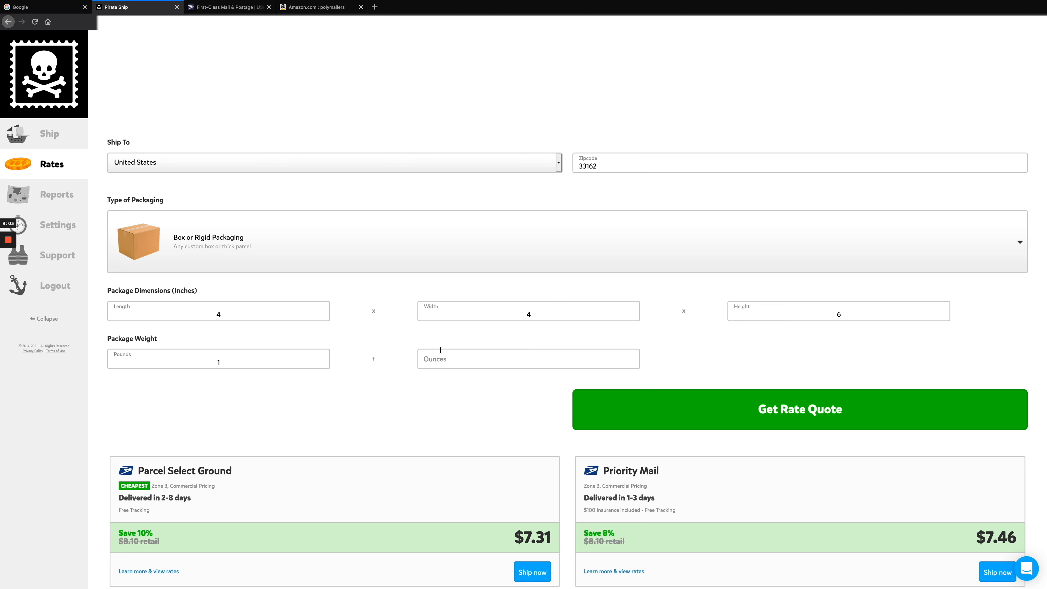
{"action": "mouse_move", "coordinate": [292, 288]}
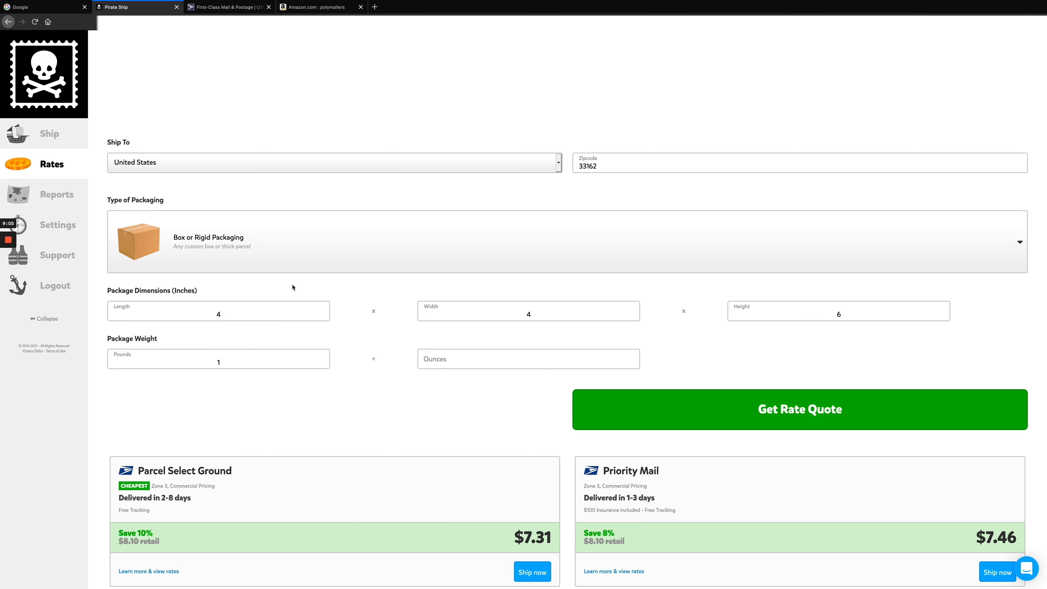
{"action": "mouse_move", "coordinate": [327, 278]}
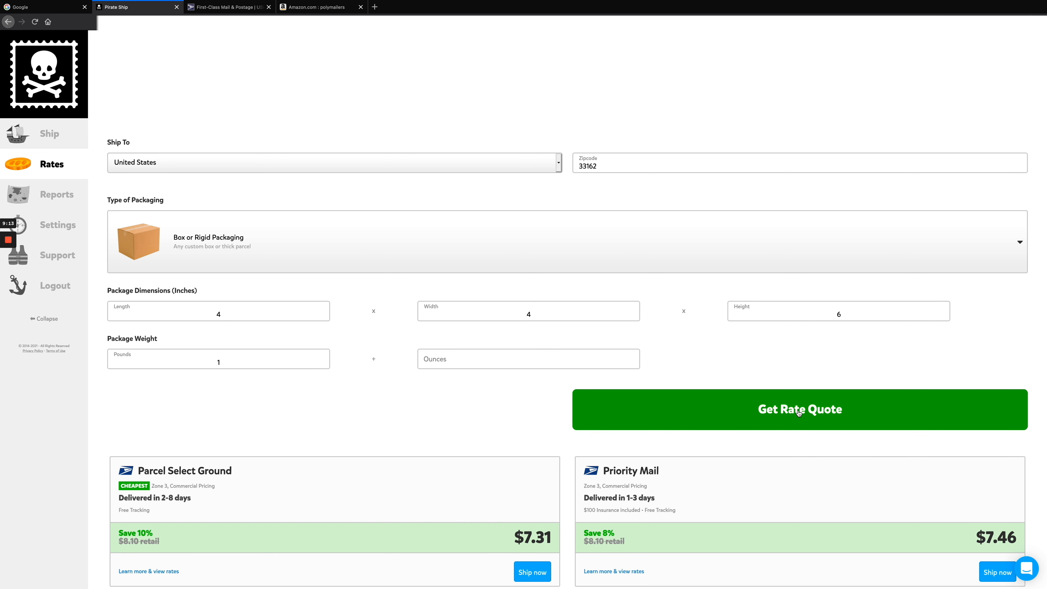
Start a shipping label from the Priority Mail rate for the 4x4x6 in, 1 lb box to ZIP 33162
{"action": "scroll", "scroll_direction": "down", "scroll_amount": 3}
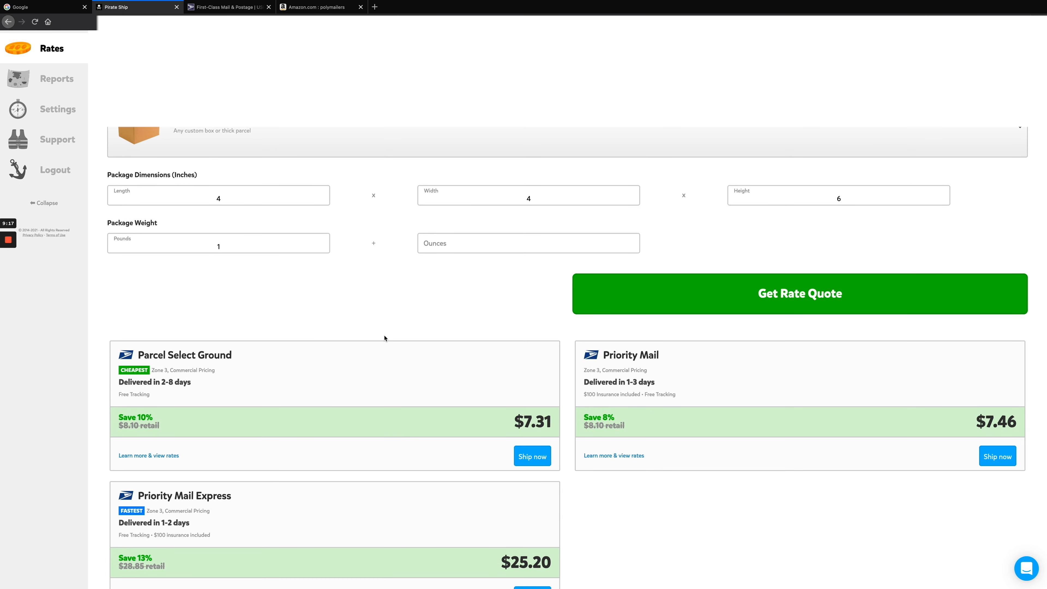
{"action": "scroll", "scroll_direction": "down", "scroll_amount": 3}
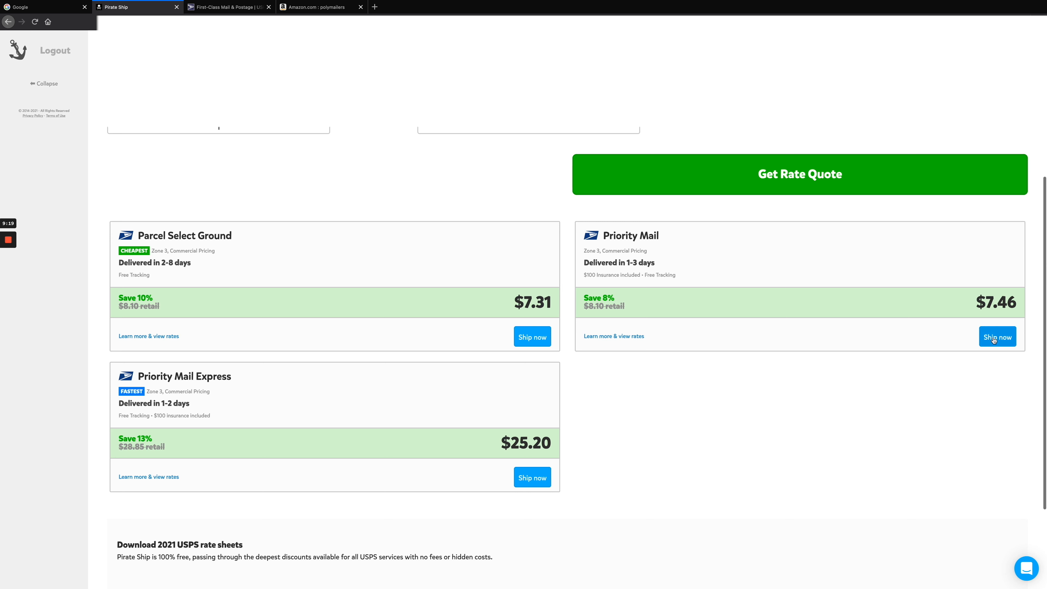
{"action": "left_click", "coordinate": [997, 337]}
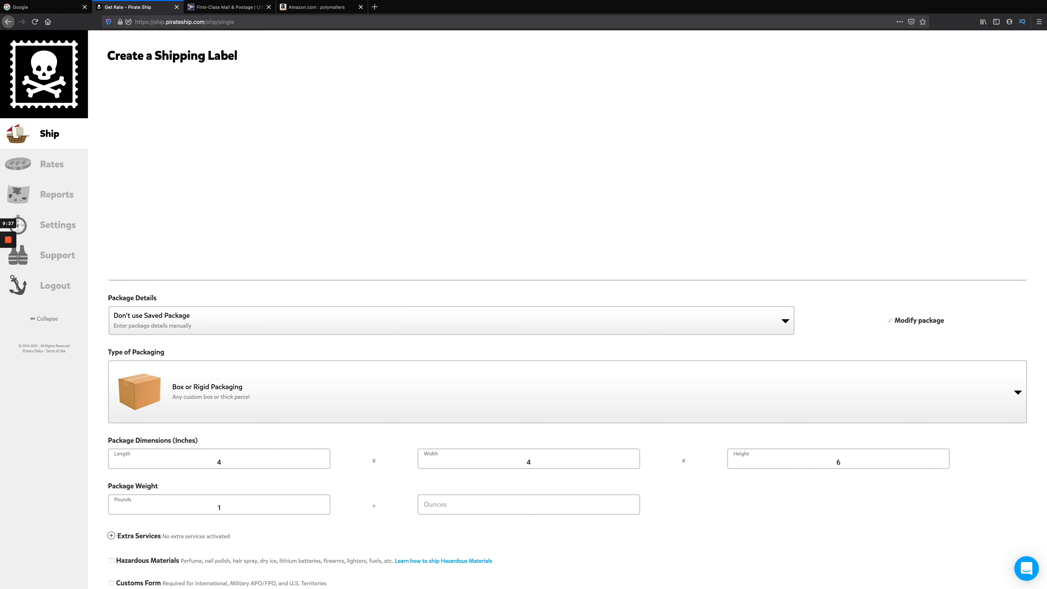
{"action": "scroll", "scroll_direction": "down", "scroll_amount": 3}
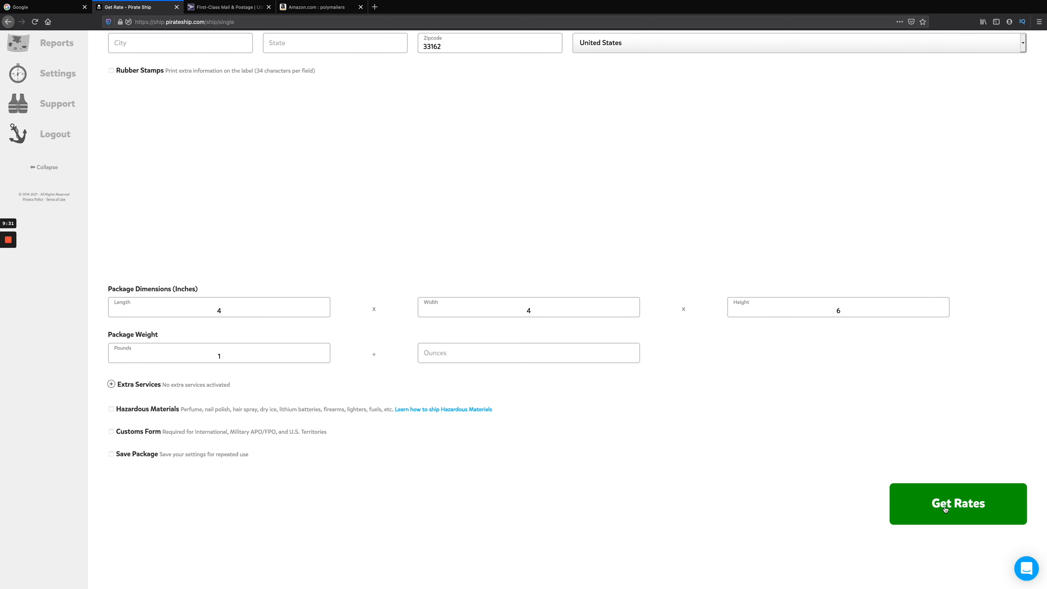
{"action": "scroll", "scroll_direction": "up", "scroll_amount": 3}
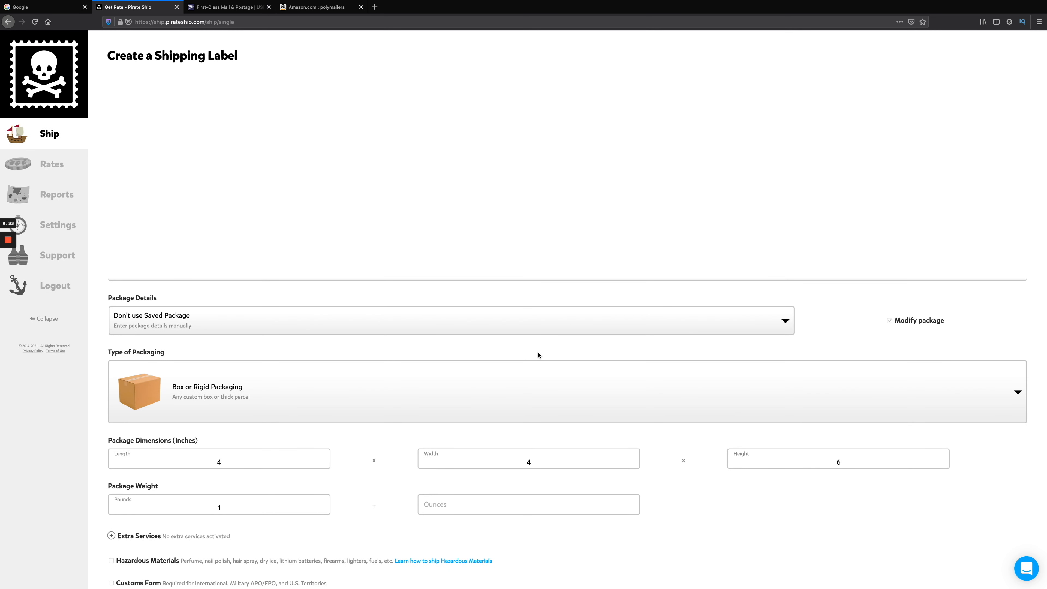
{"action": "mouse_move", "coordinate": [8, 21]}
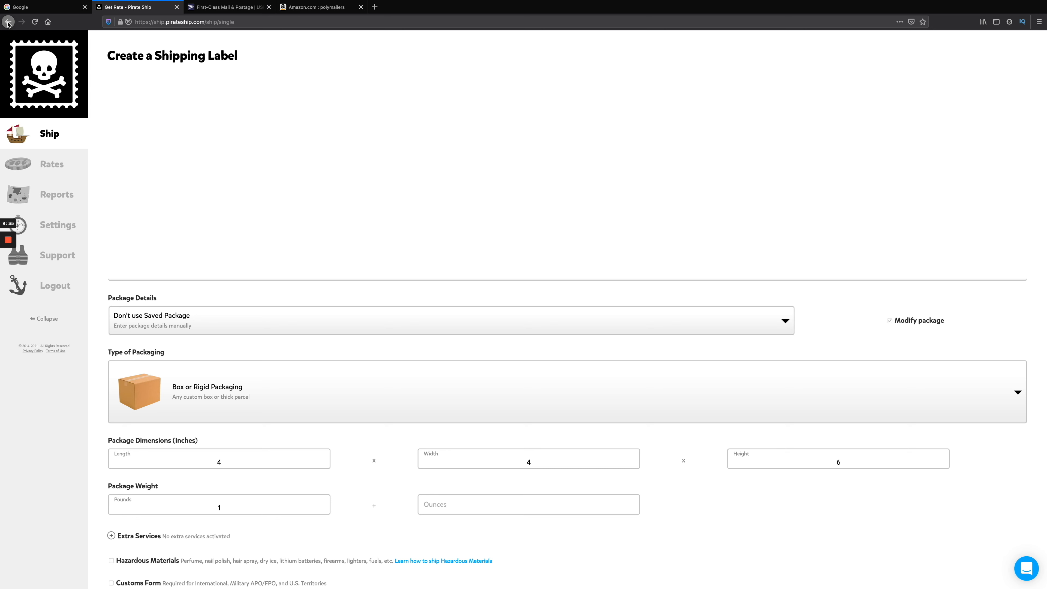
Return to an empty rates calculator and enter box dimensions 8x6x4 in
{"action": "left_click", "coordinate": [8, 22]}
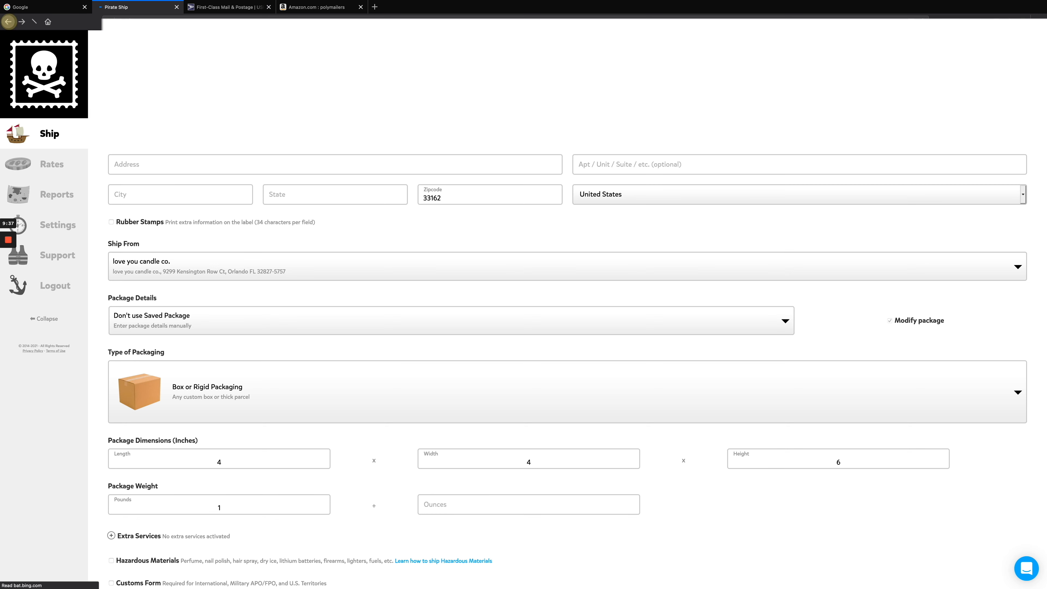
{"action": "left_click", "coordinate": [51, 163]}
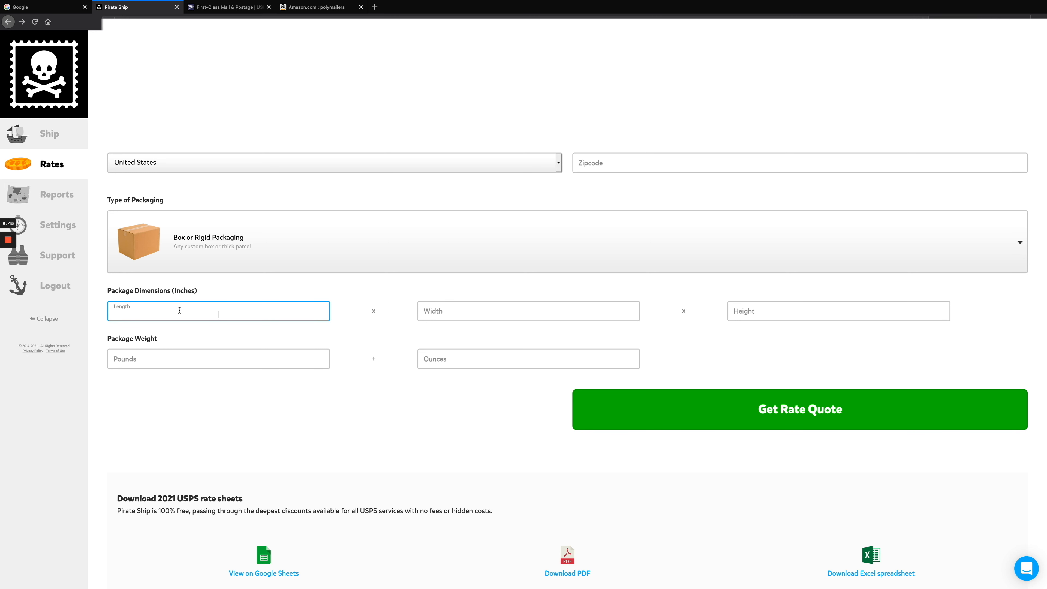
{"action": "type", "text": "4"}
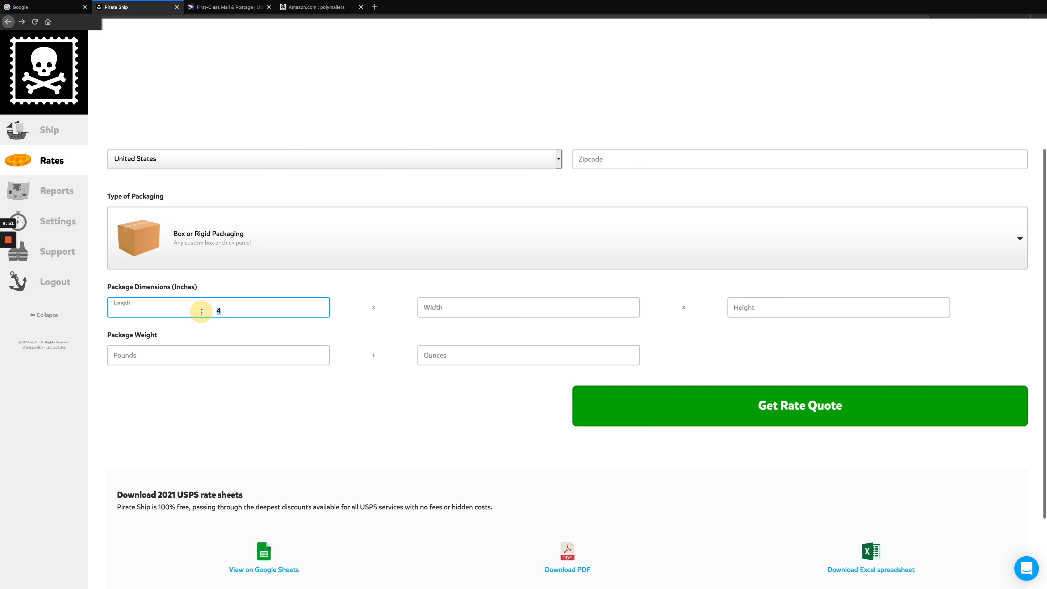
{"action": "type", "text": "8"}
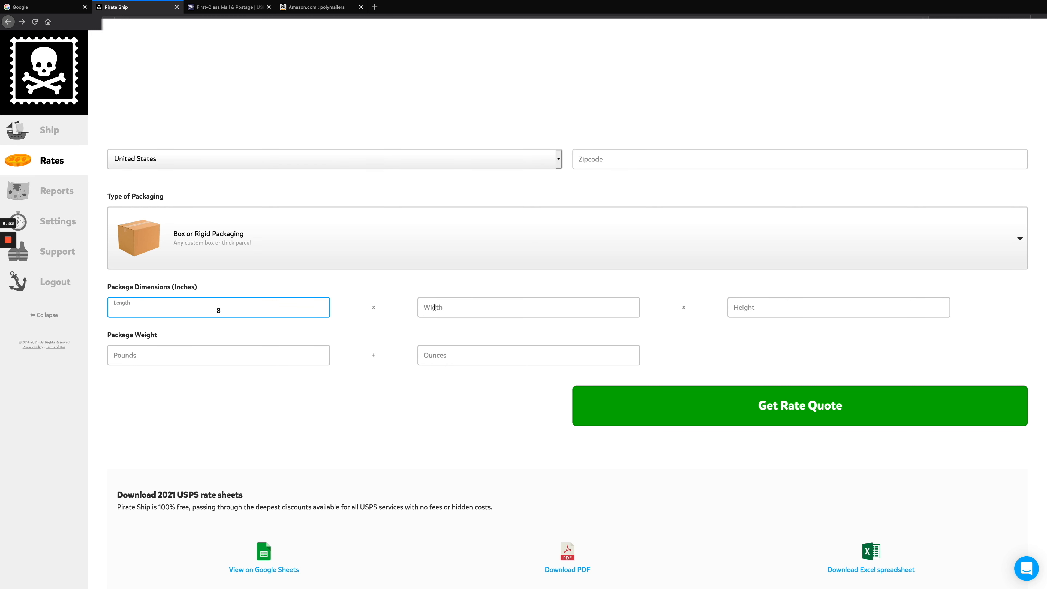
{"action": "type", "text": "6"}
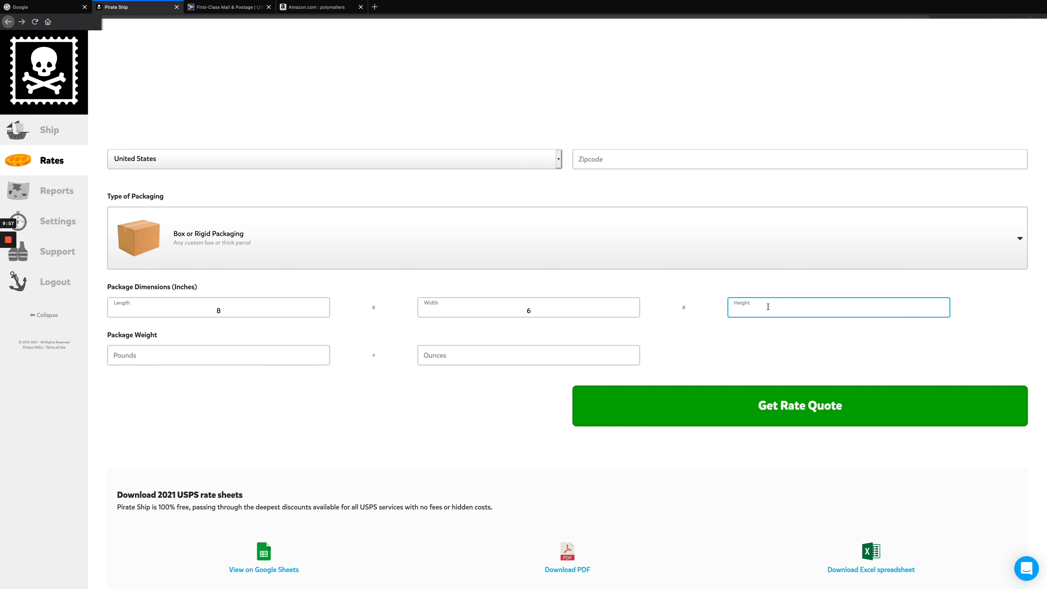
{"action": "type", "text": "4"}
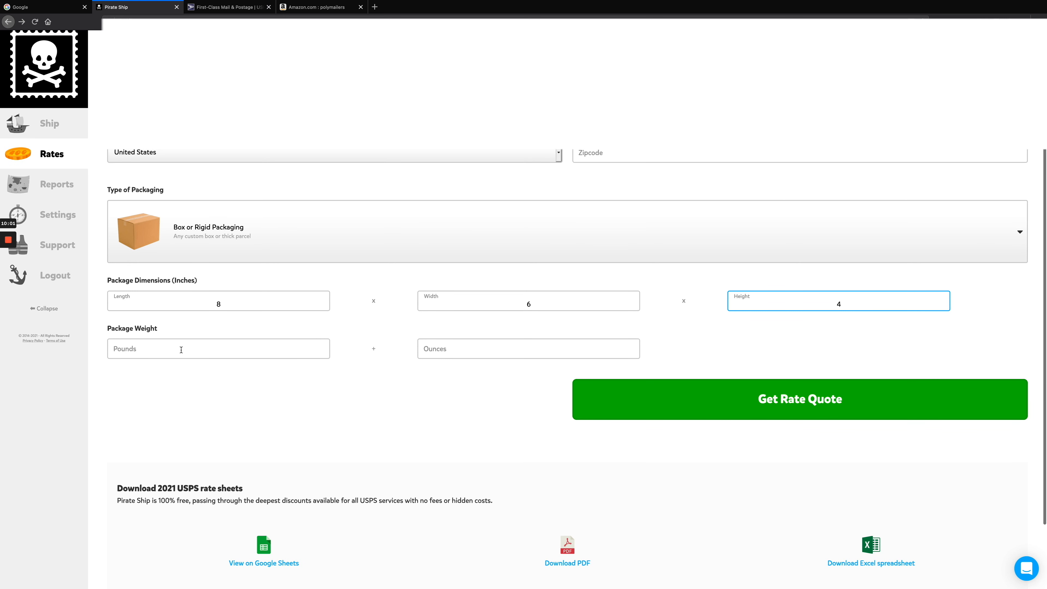
Enter weight 1 lb 3 oz and ZIP 33162, then get the rate quotes
{"action": "left_click", "coordinate": [218, 348]}
{"action": "type", "text": "1"}
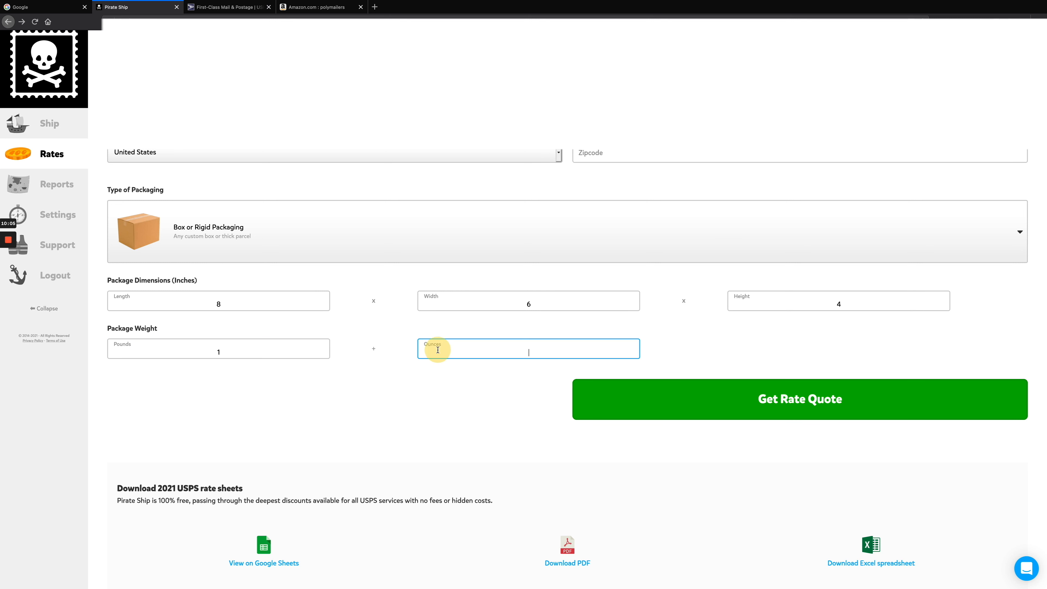
{"action": "type", "text": "3"}
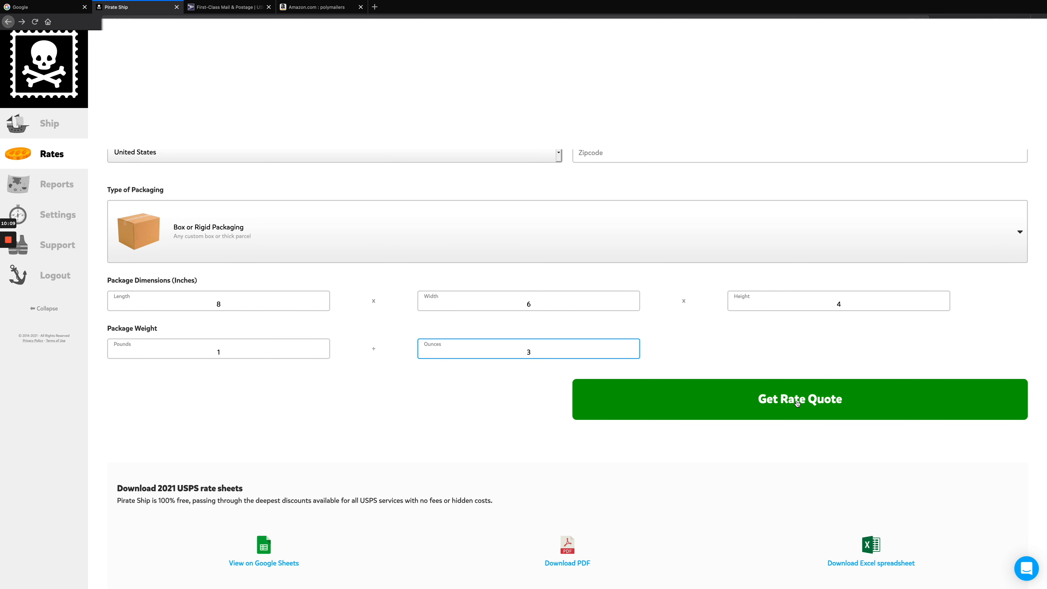
{"action": "left_click", "coordinate": [800, 398]}
{"action": "type", "text": "1"}
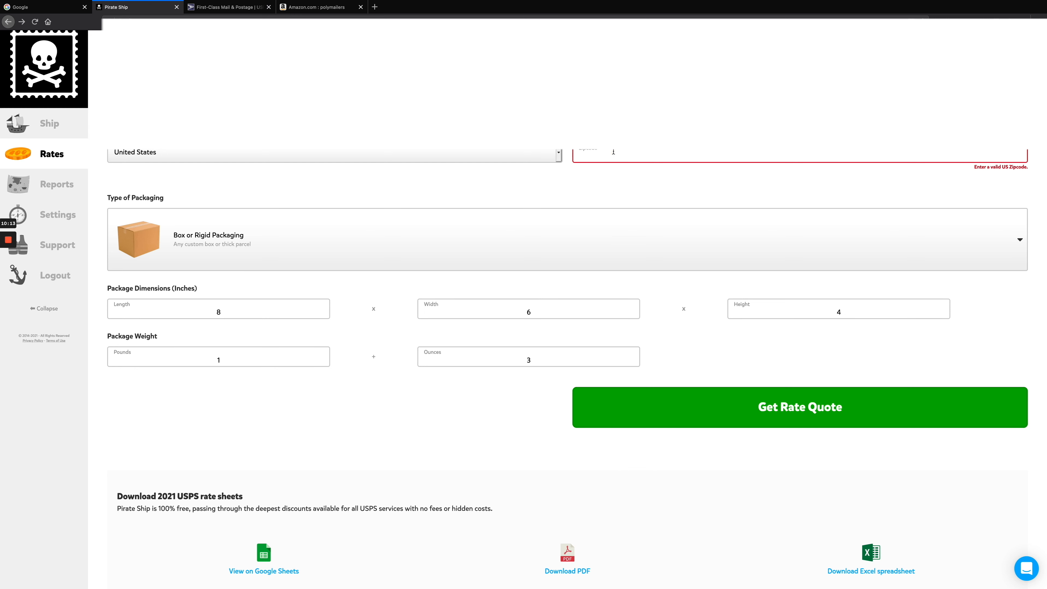
{"action": "type", "text": "33162"}
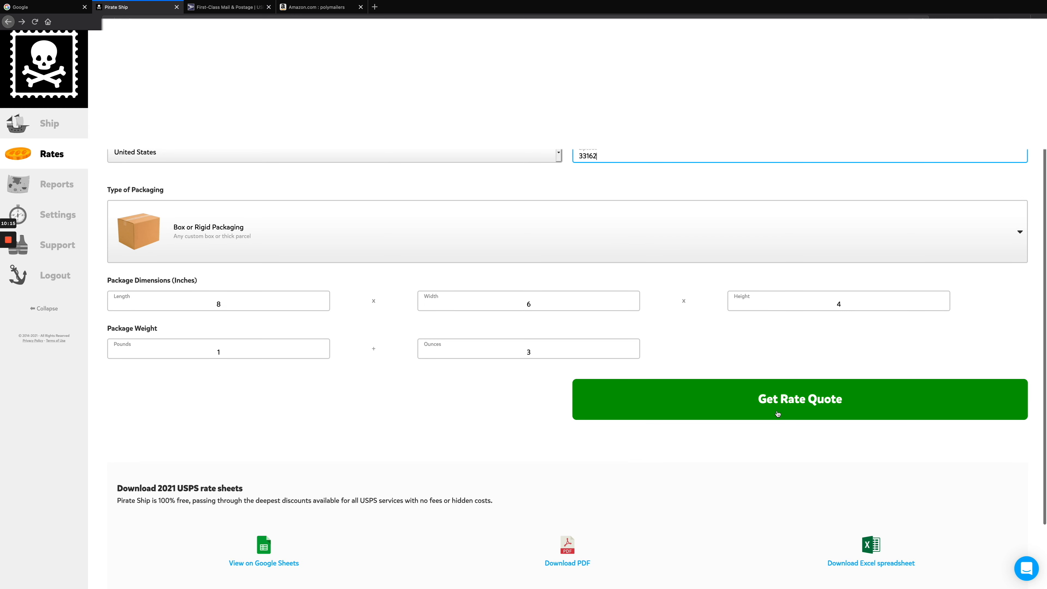
{"action": "left_click", "coordinate": [800, 399]}
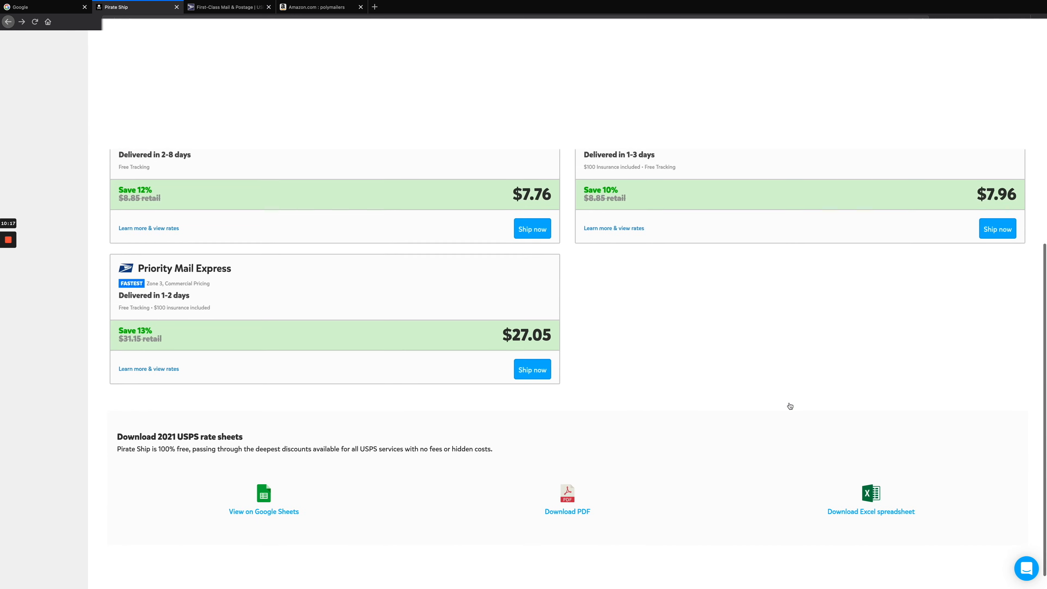
{"action": "scroll", "scroll_direction": "up", "scroll_amount": 3}
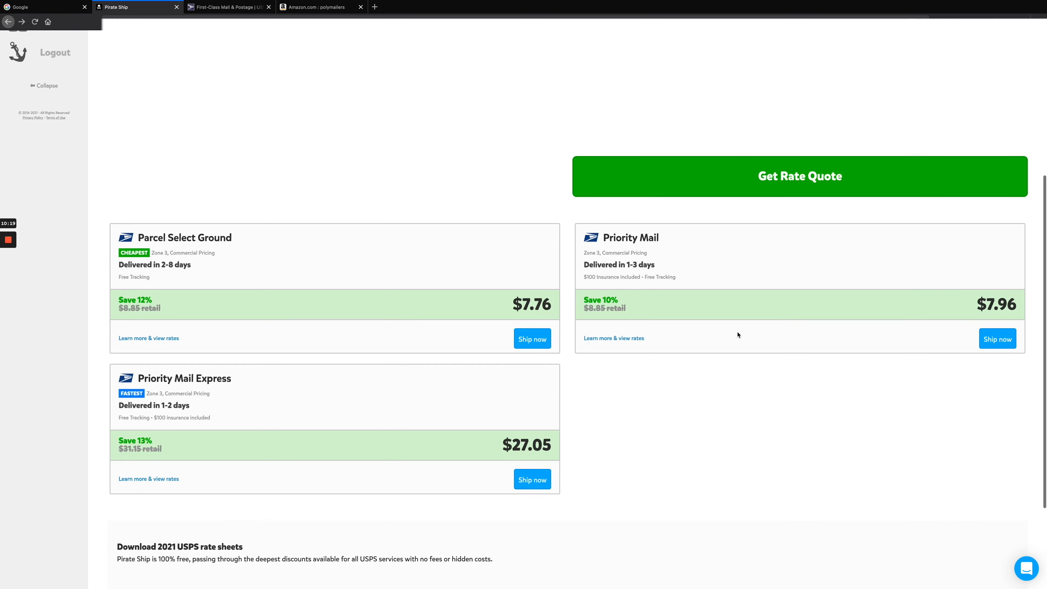
{"action": "scroll", "scroll_direction": "up", "scroll_amount": 3}
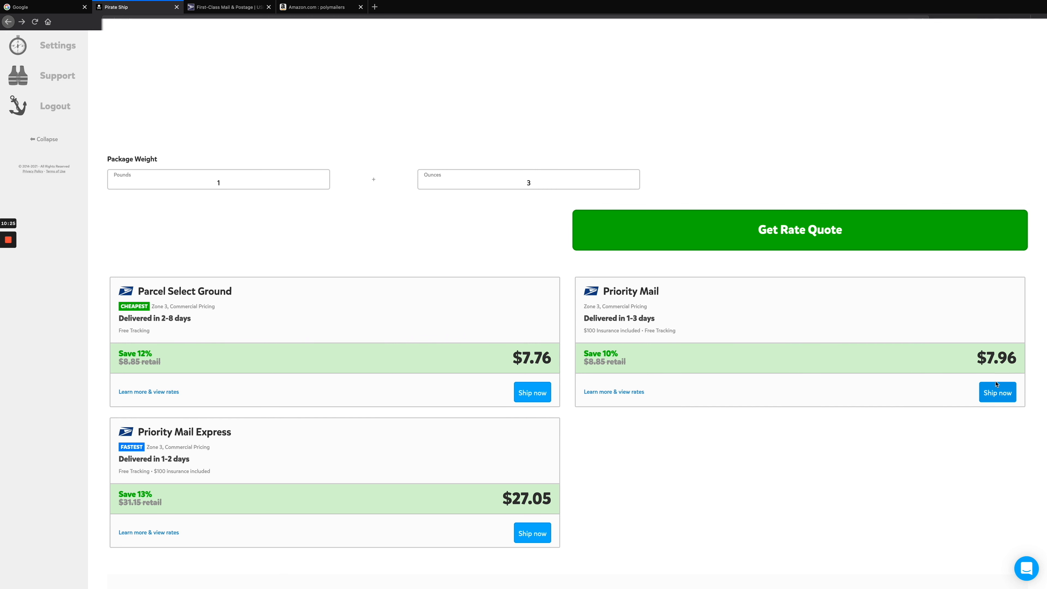
{"action": "mouse_move", "coordinate": [691, 400]}
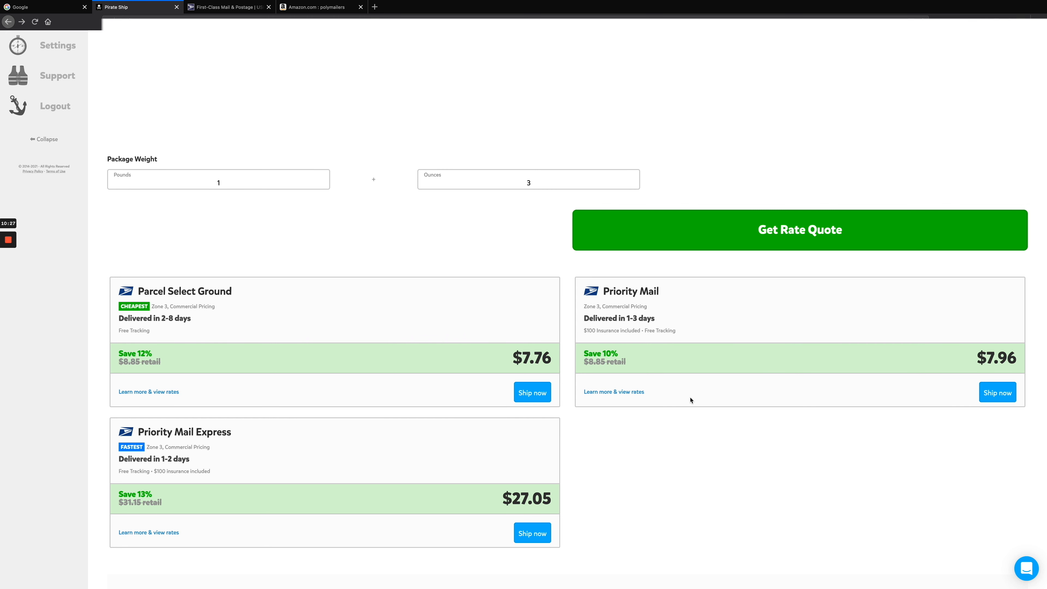
{"action": "mouse_move", "coordinate": [668, 415]}
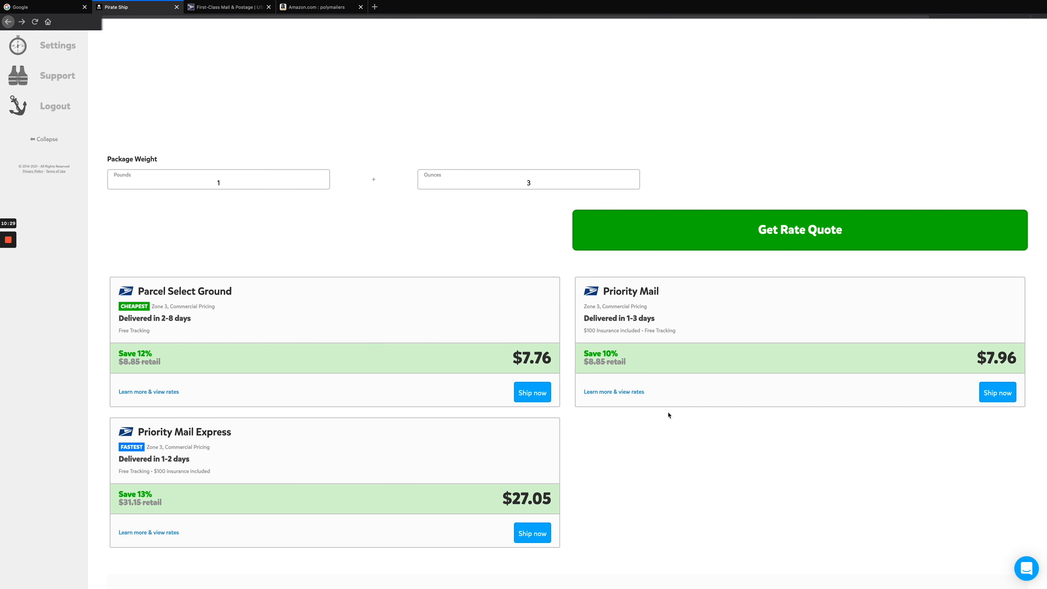
{"action": "mouse_move", "coordinate": [644, 416]}
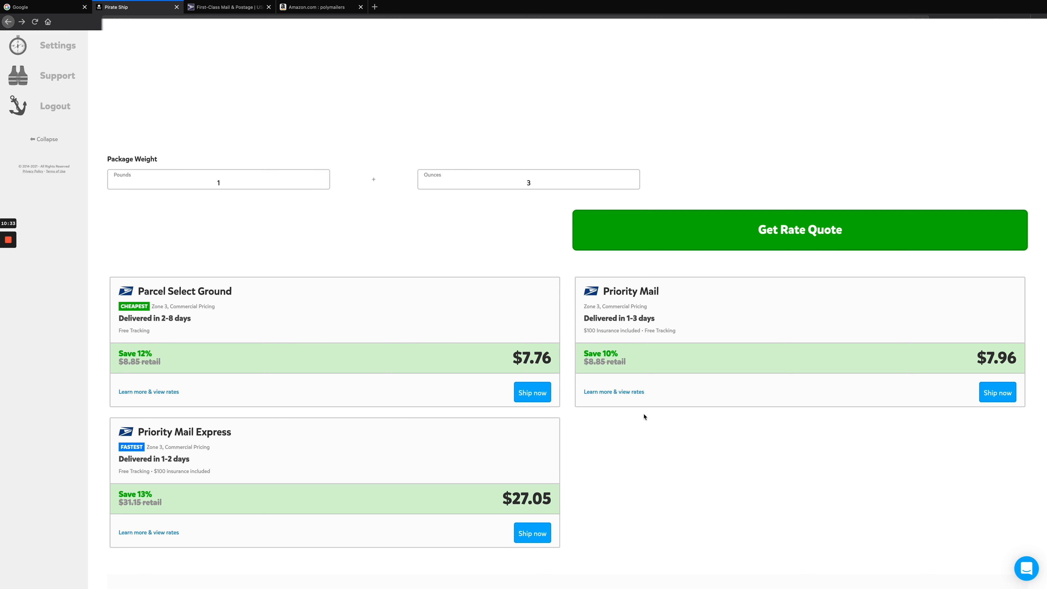
{"action": "scroll", "scroll_direction": "up", "scroll_amount": 3}
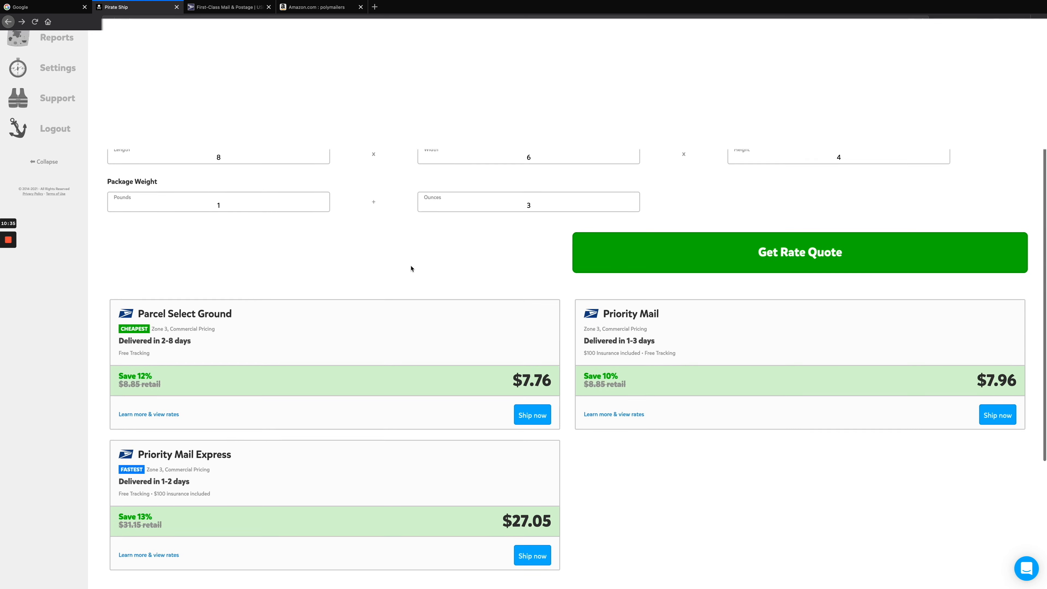
{"action": "scroll", "scroll_direction": "up", "scroll_amount": 3}
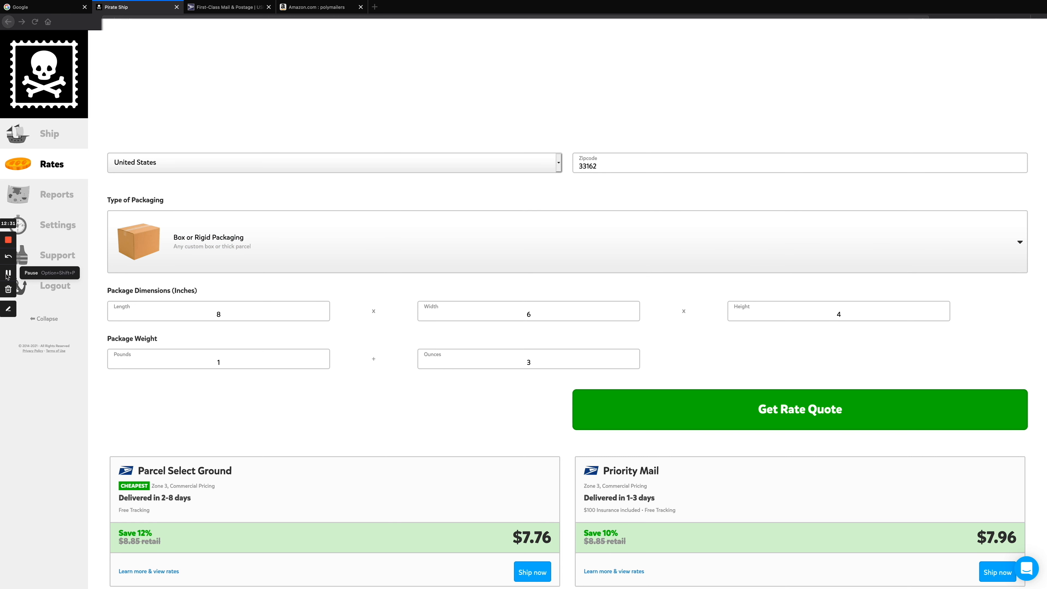
{"action": "mouse_move", "coordinate": [214, 304]}
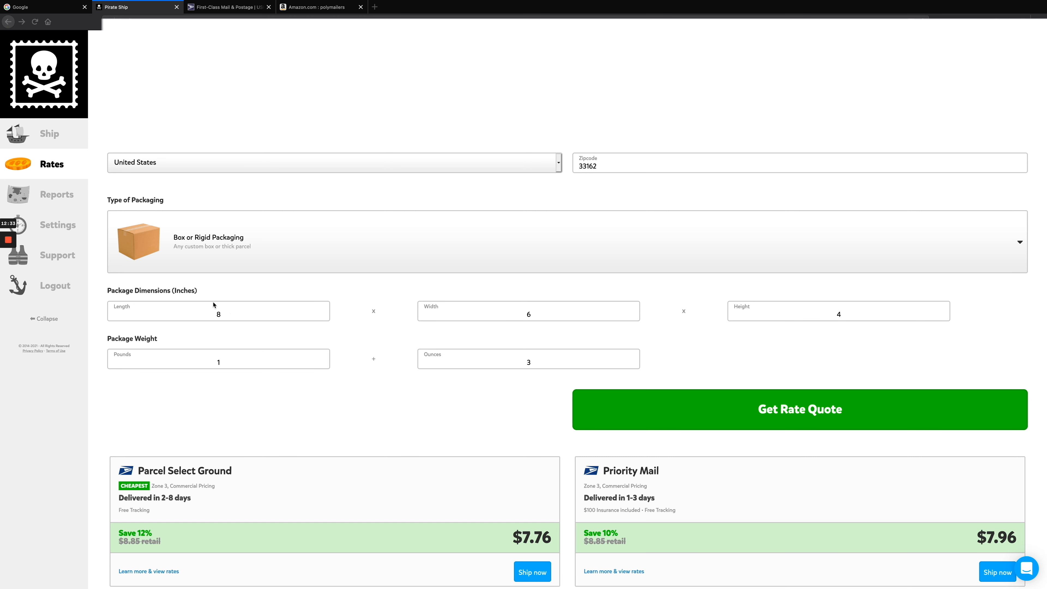
Change the box to 10x8x6 in, 3 lb 2 oz and get new rate quotes
{"action": "left_click", "coordinate": [217, 310]}
{"action": "type", "text": "10"}
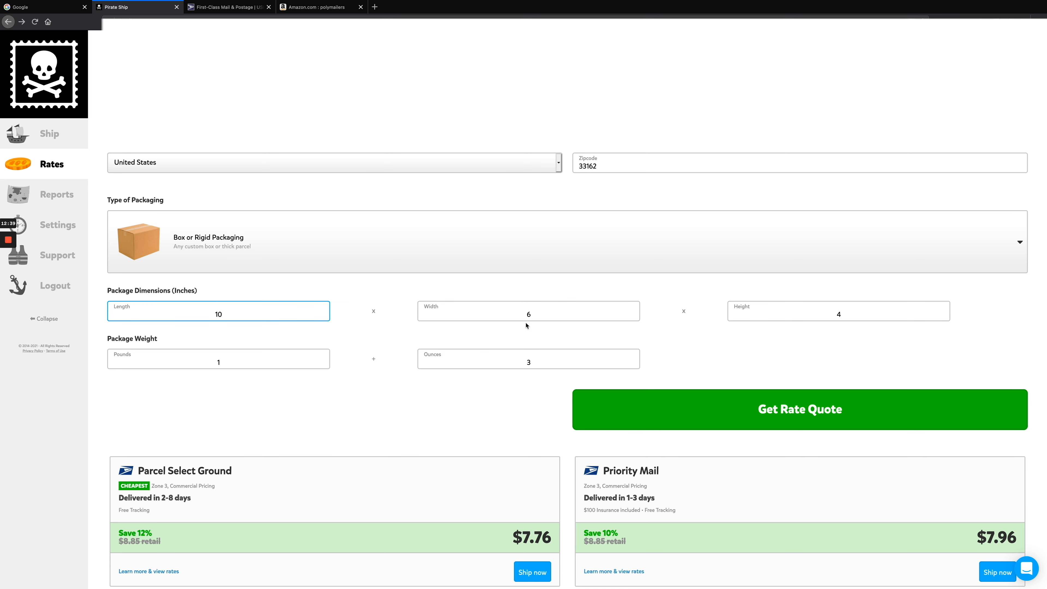
{"action": "left_click", "coordinate": [529, 310]}
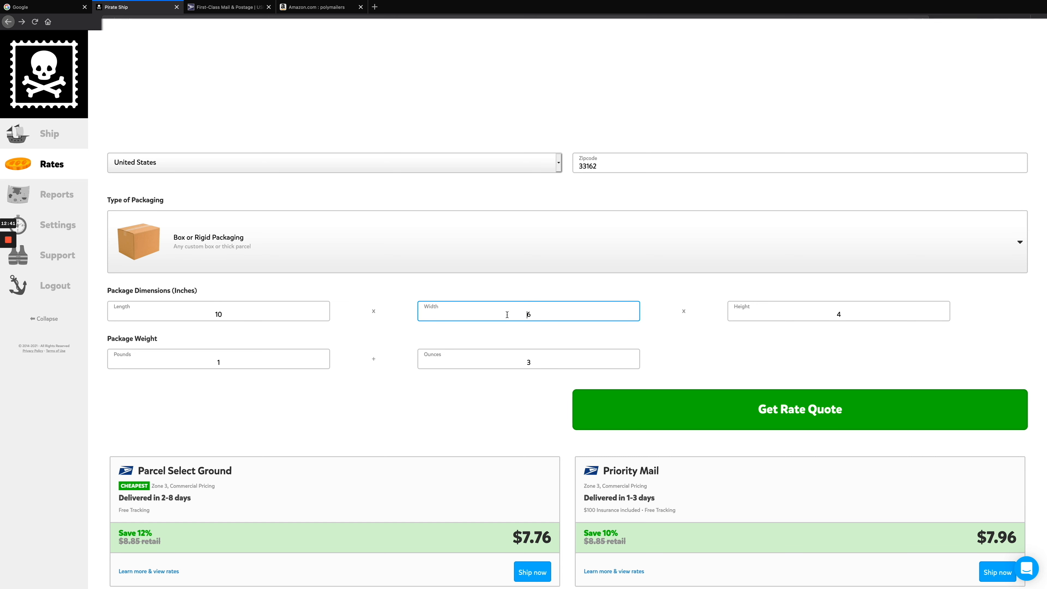
{"action": "type", "text": "8"}
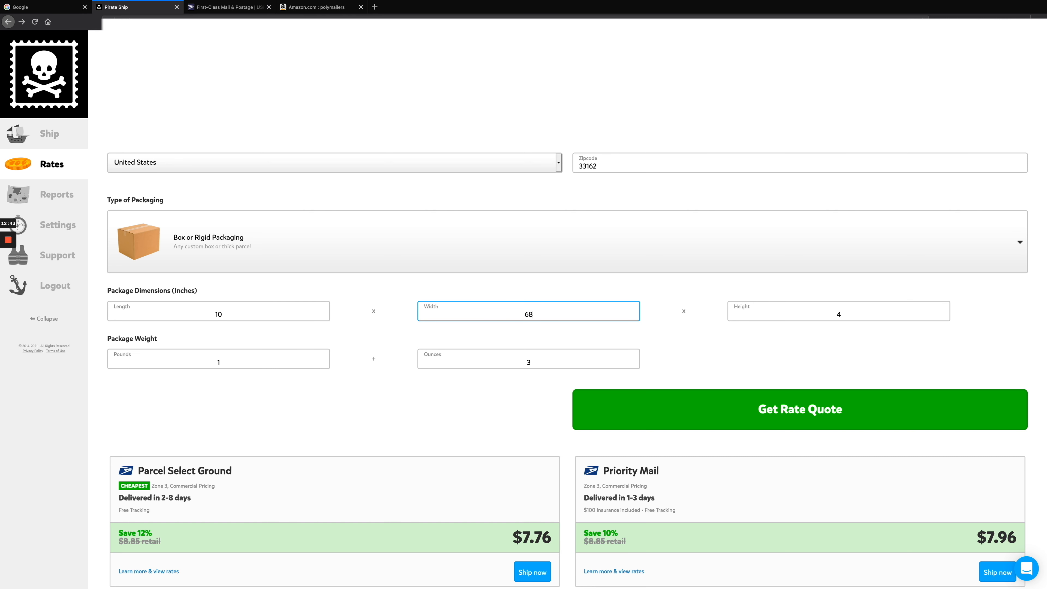
{"action": "key", "text": "Backspace"}
{"action": "type", "text": "6"}
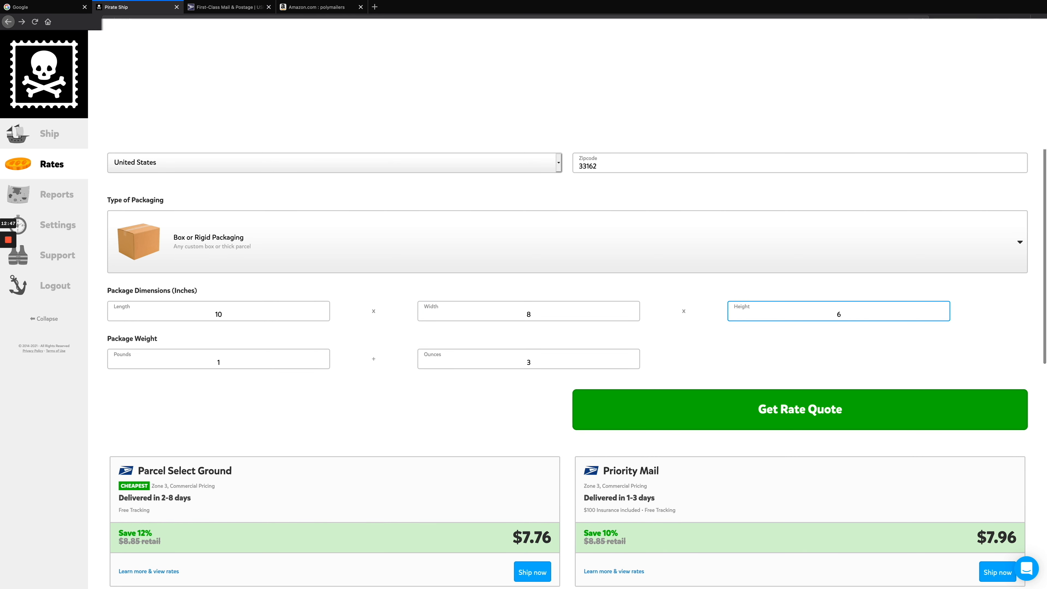
{"action": "left_click", "coordinate": [218, 352]}
{"action": "type", "text": "3"}
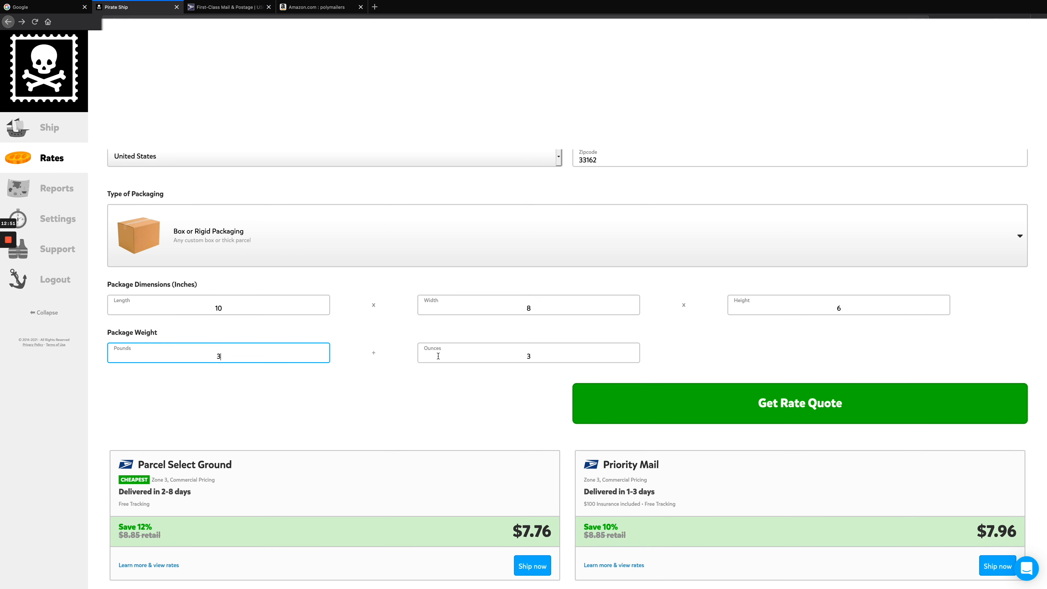
{"action": "left_click", "coordinate": [528, 353]}
{"action": "type", "text": "2"}
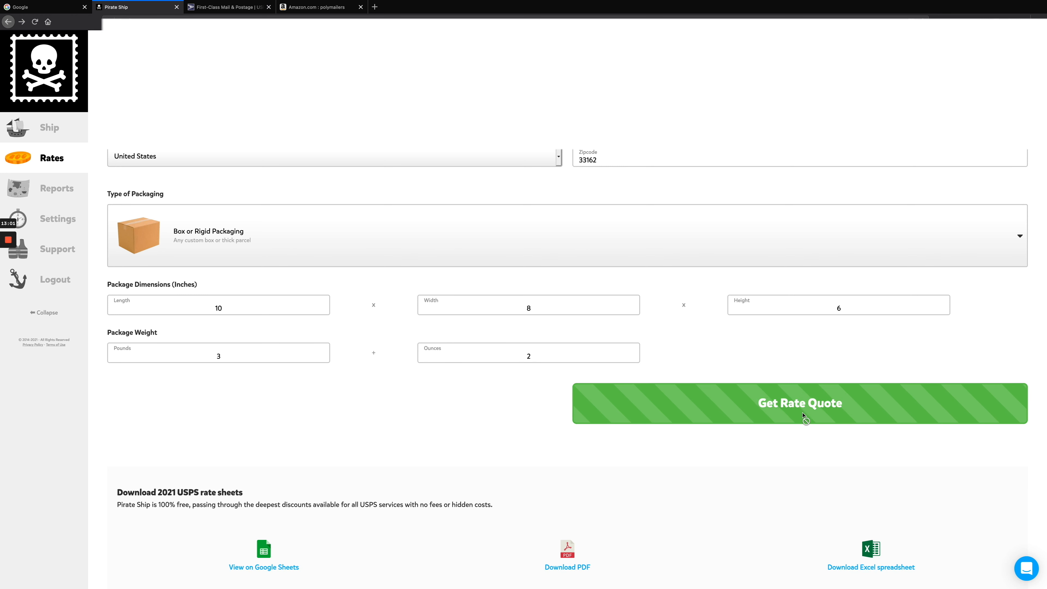
{"action": "mouse_move", "coordinate": [573, 407]}
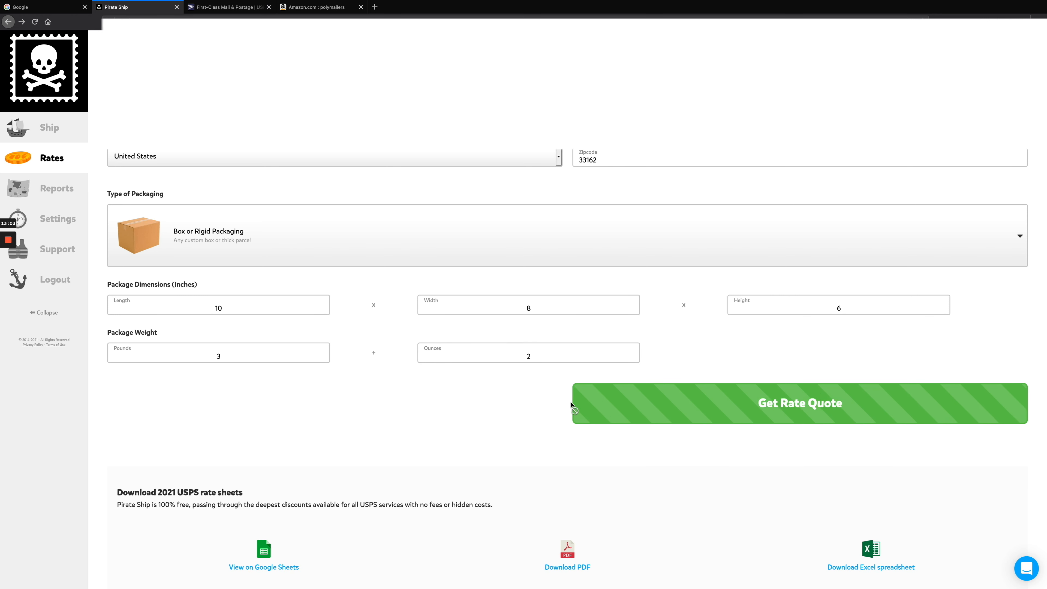
{"action": "left_click", "coordinate": [798, 404]}
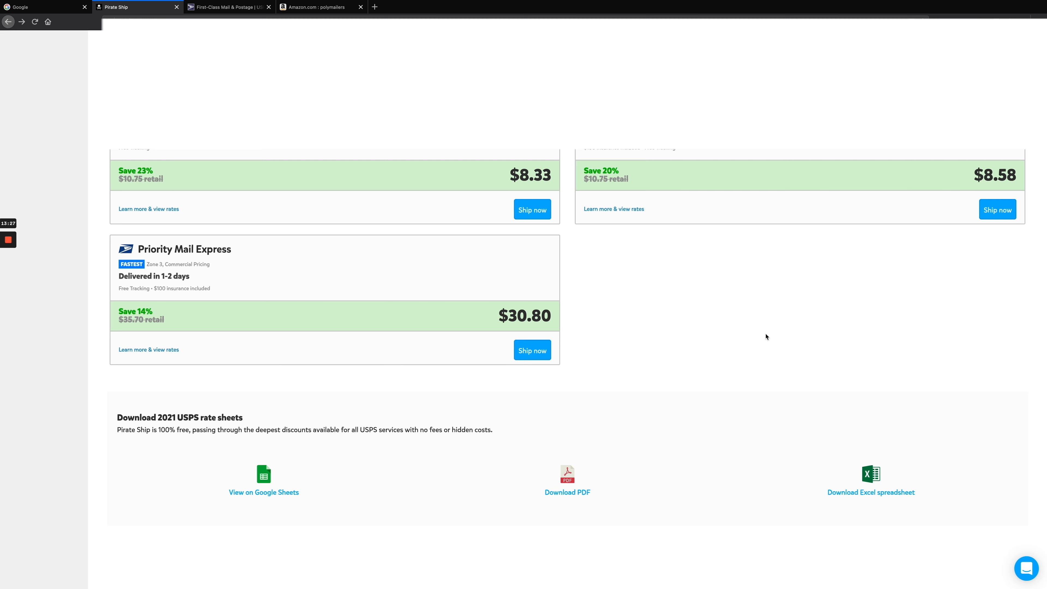
{"action": "scroll", "scroll_direction": "up", "scroll_amount": 3}
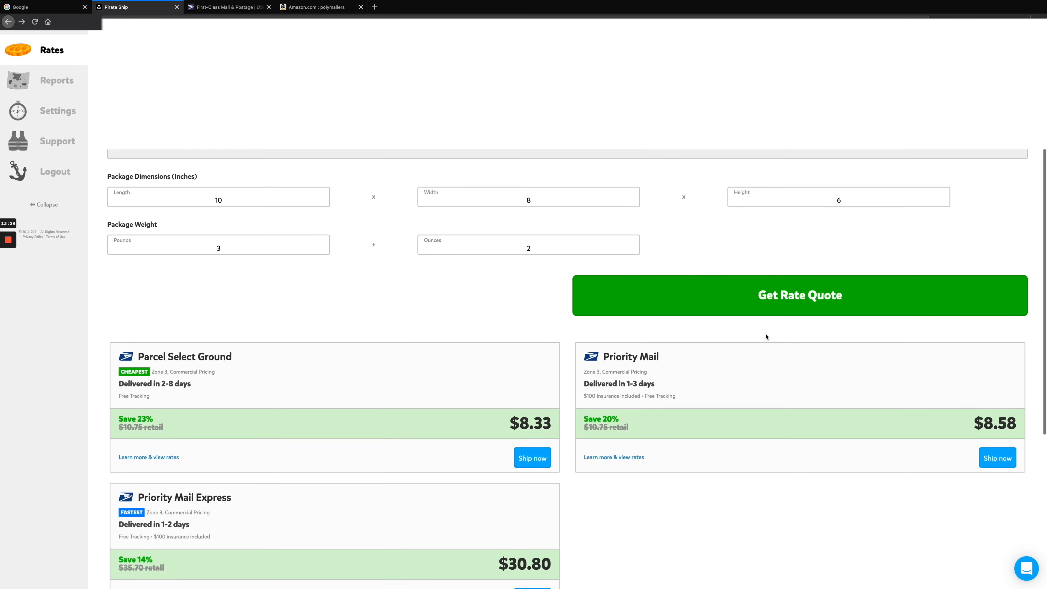
{"action": "scroll", "scroll_direction": "down", "scroll_amount": 3}
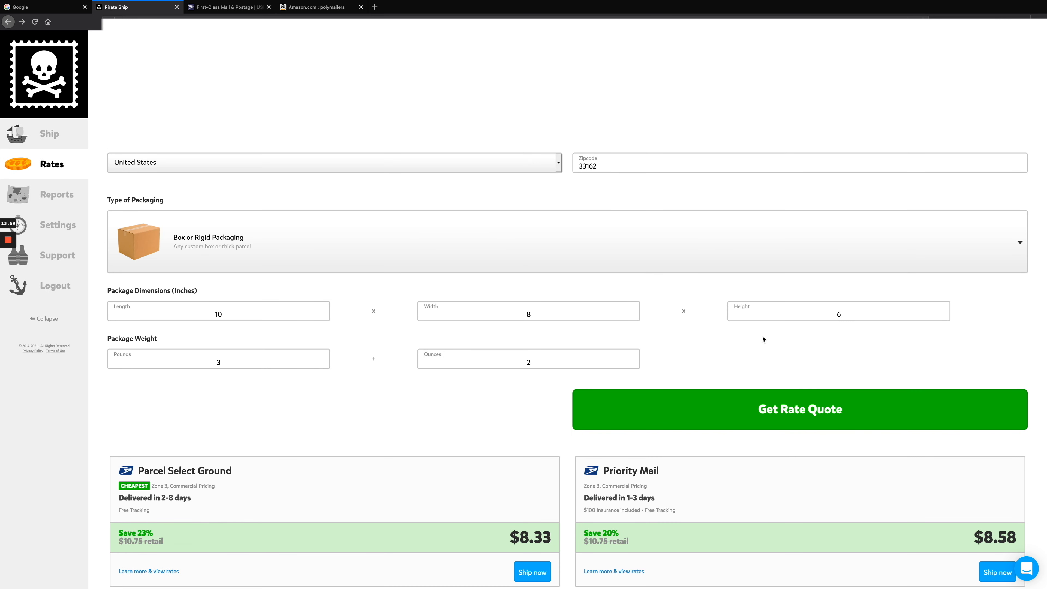
{"action": "scroll", "scroll_direction": "down", "scroll_amount": 3}
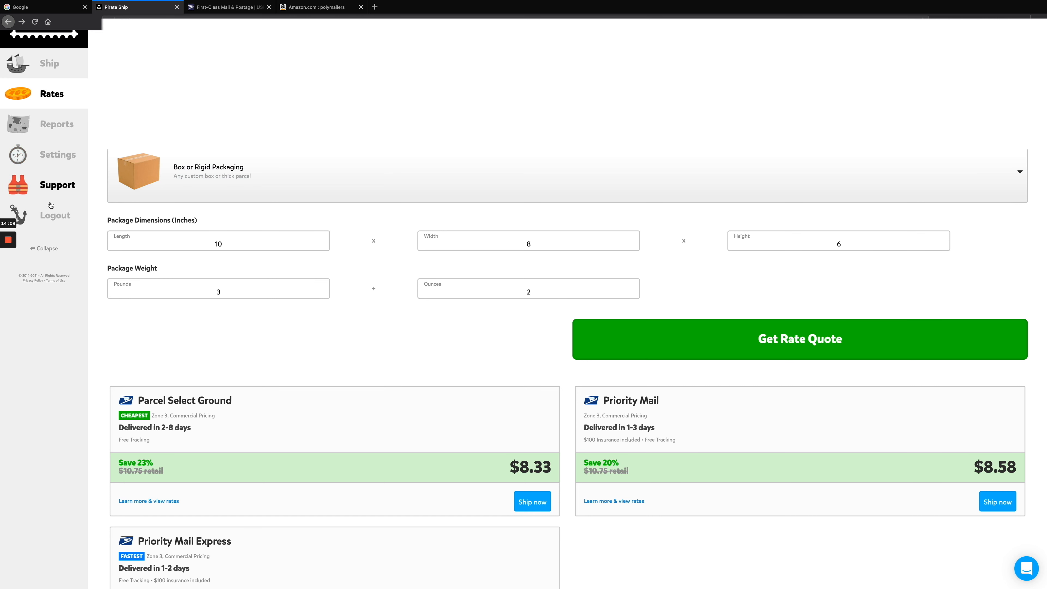
{"action": "mouse_move", "coordinate": [230, 342]}
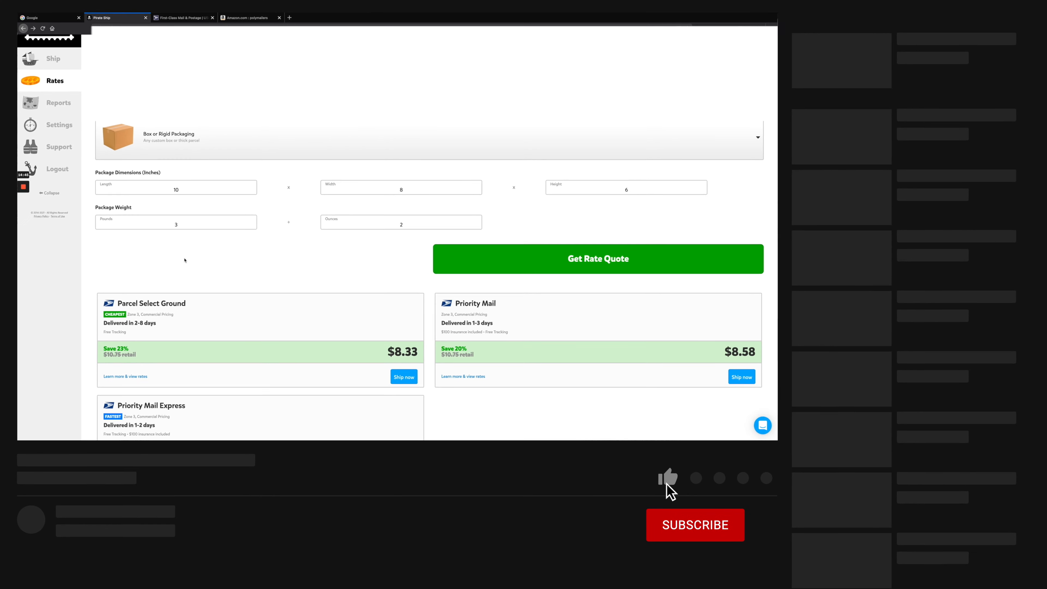
{"action": "left_click", "coordinate": [667, 477]}
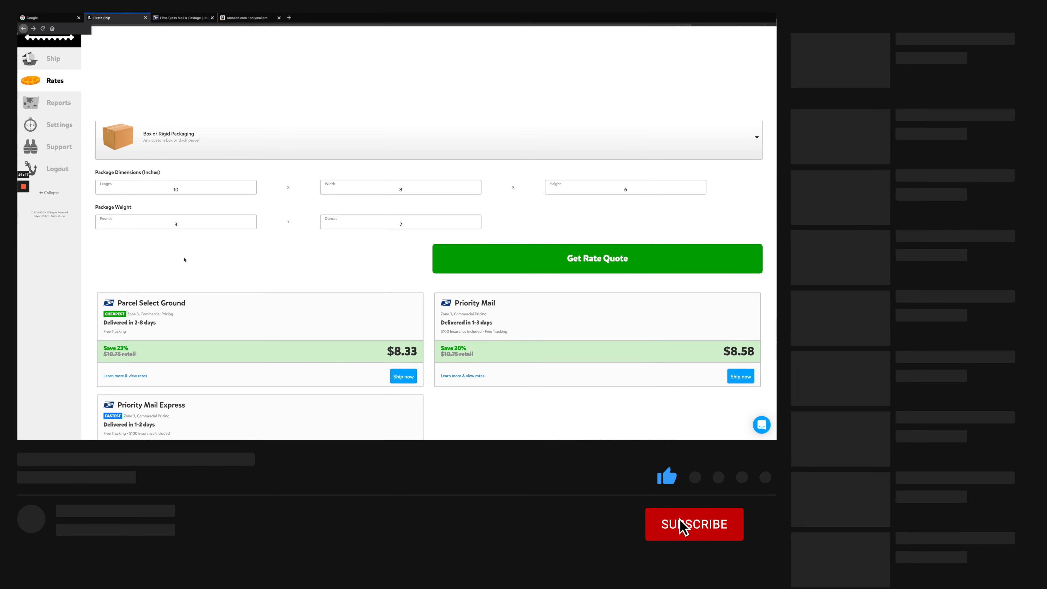
{"action": "left_click", "coordinate": [694, 524]}
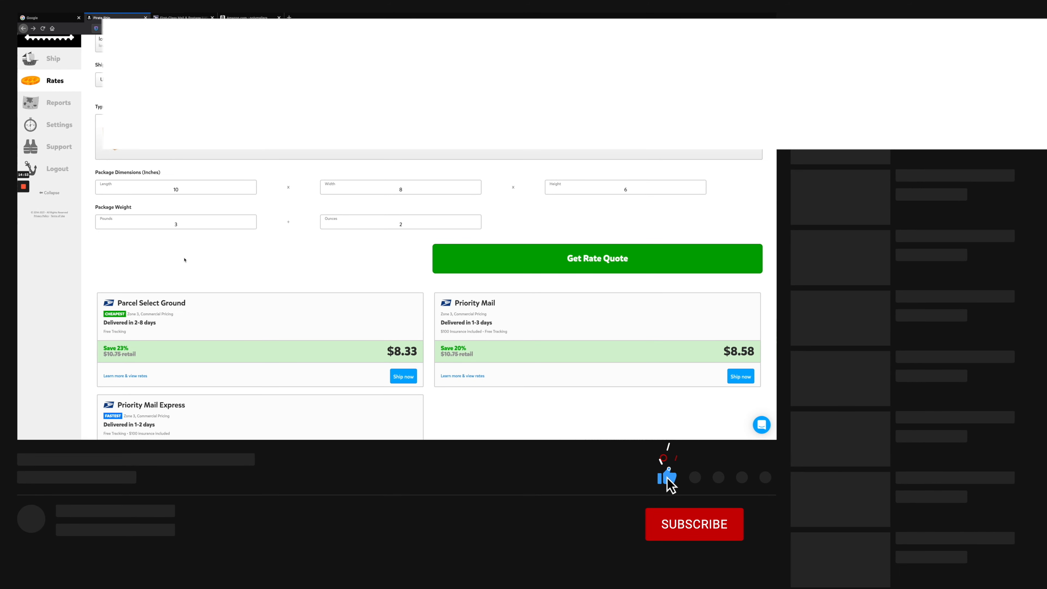
{"action": "left_click", "coordinate": [693, 524]}
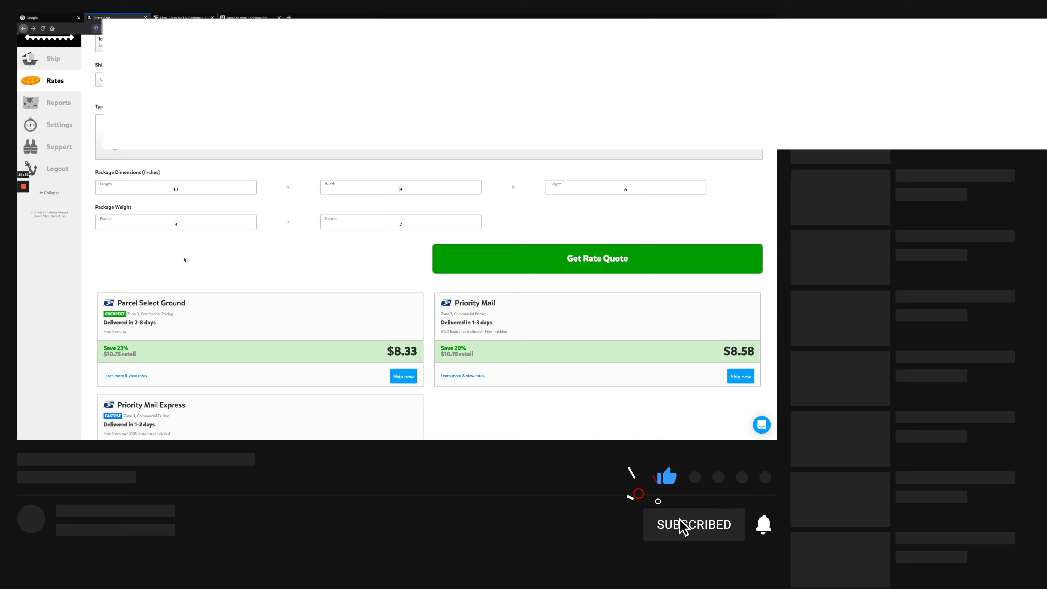